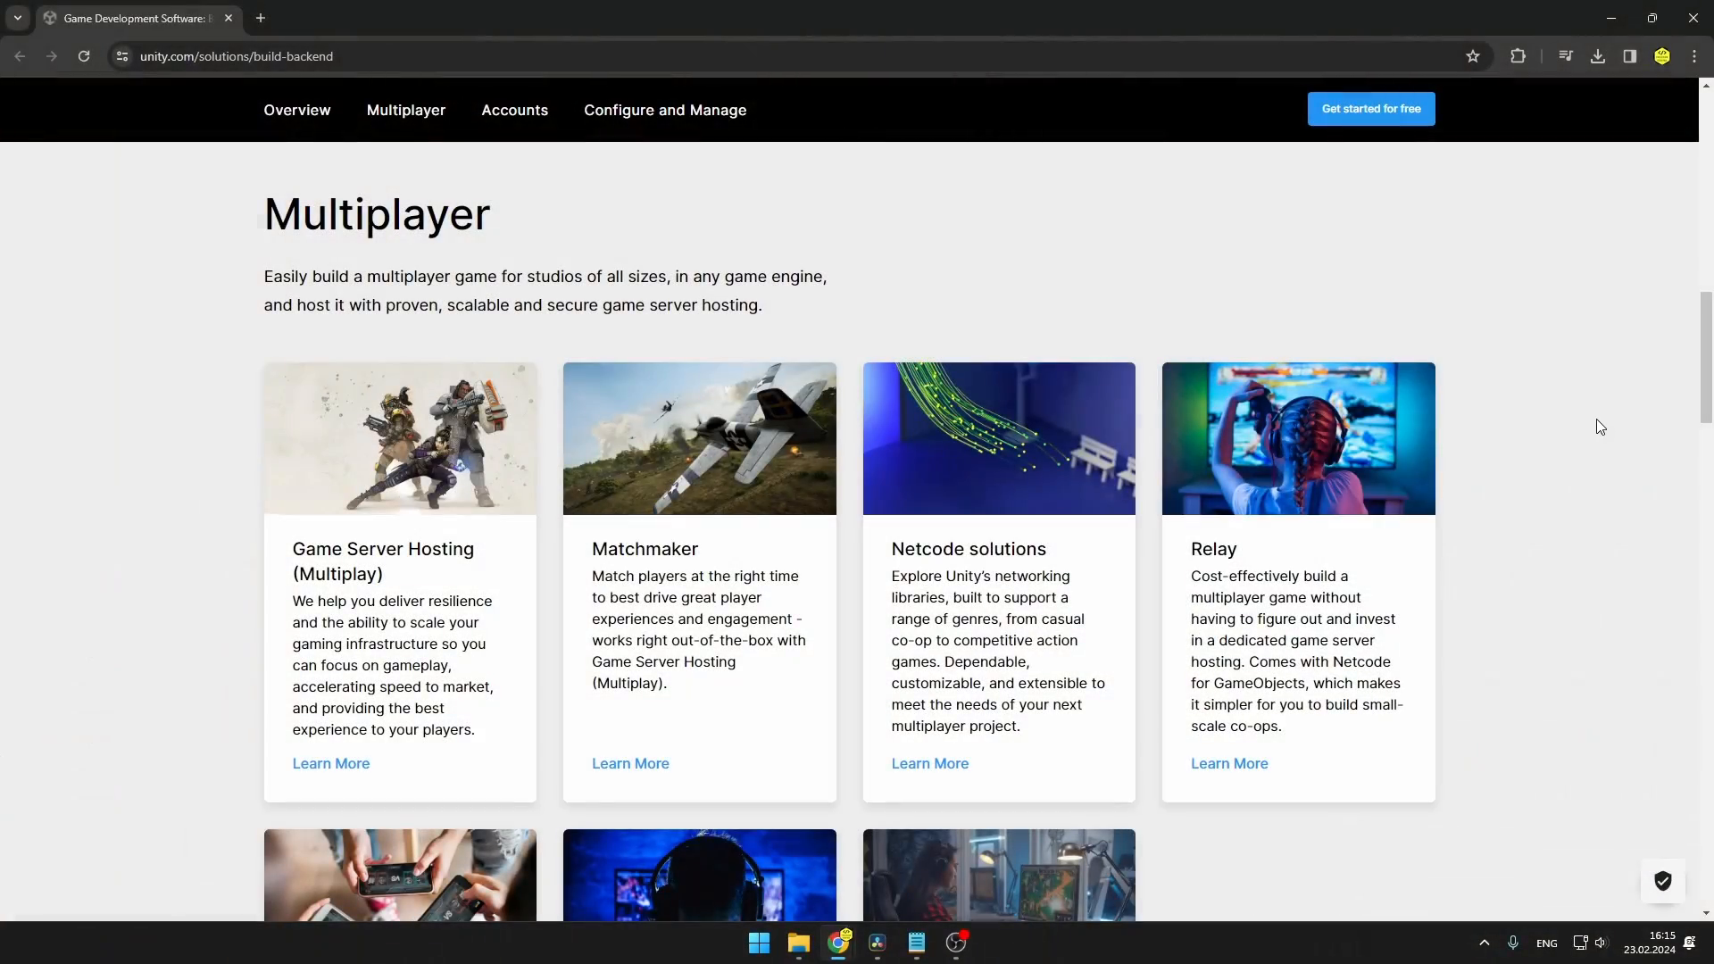
Step: Start adding the Netcode for GameObjects package by name in the Package Manager
scroll("down", 3)
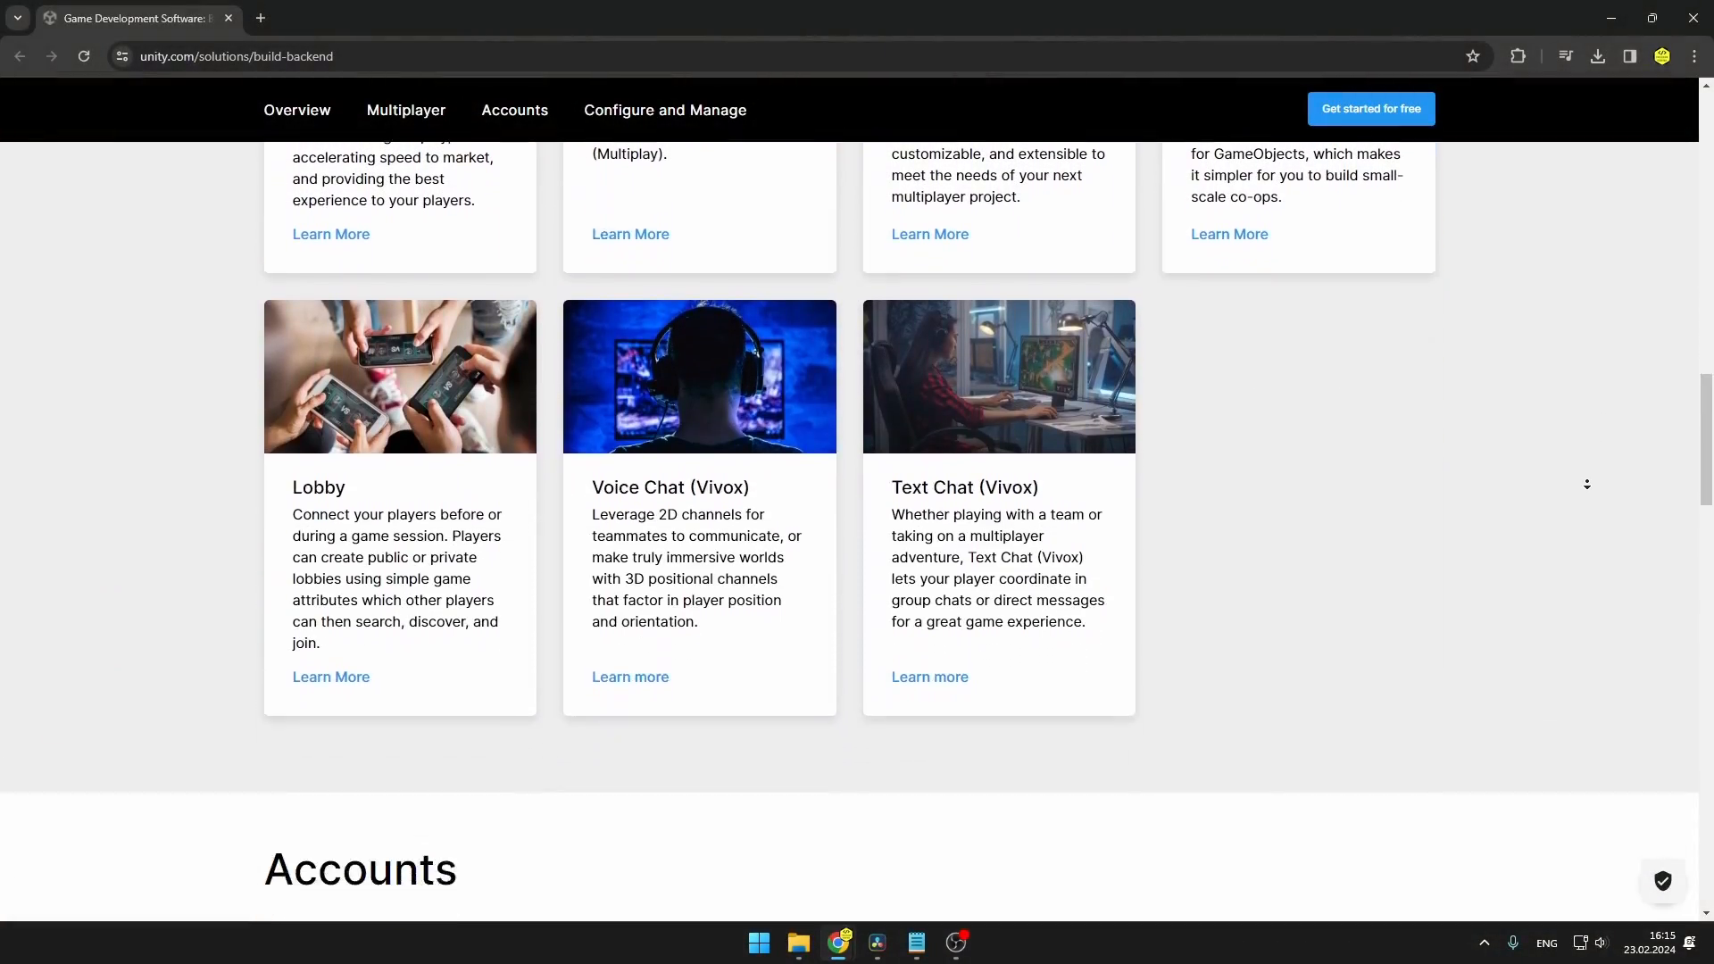
scroll("down", 3)
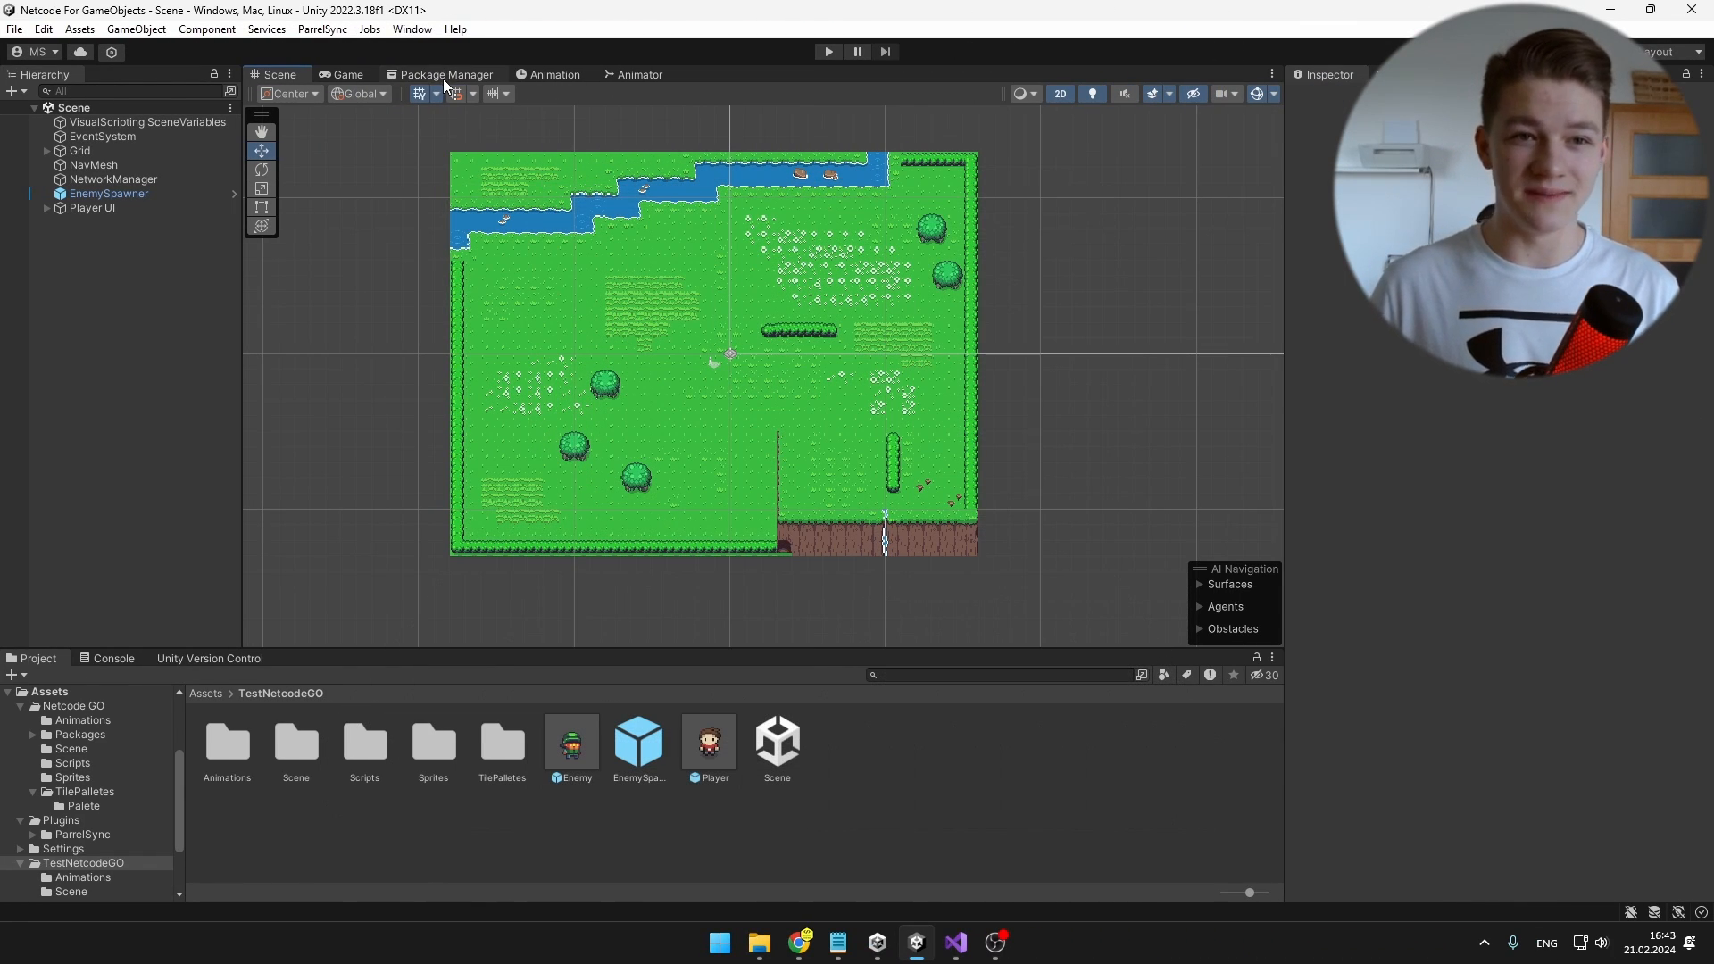
left_click(448, 75)
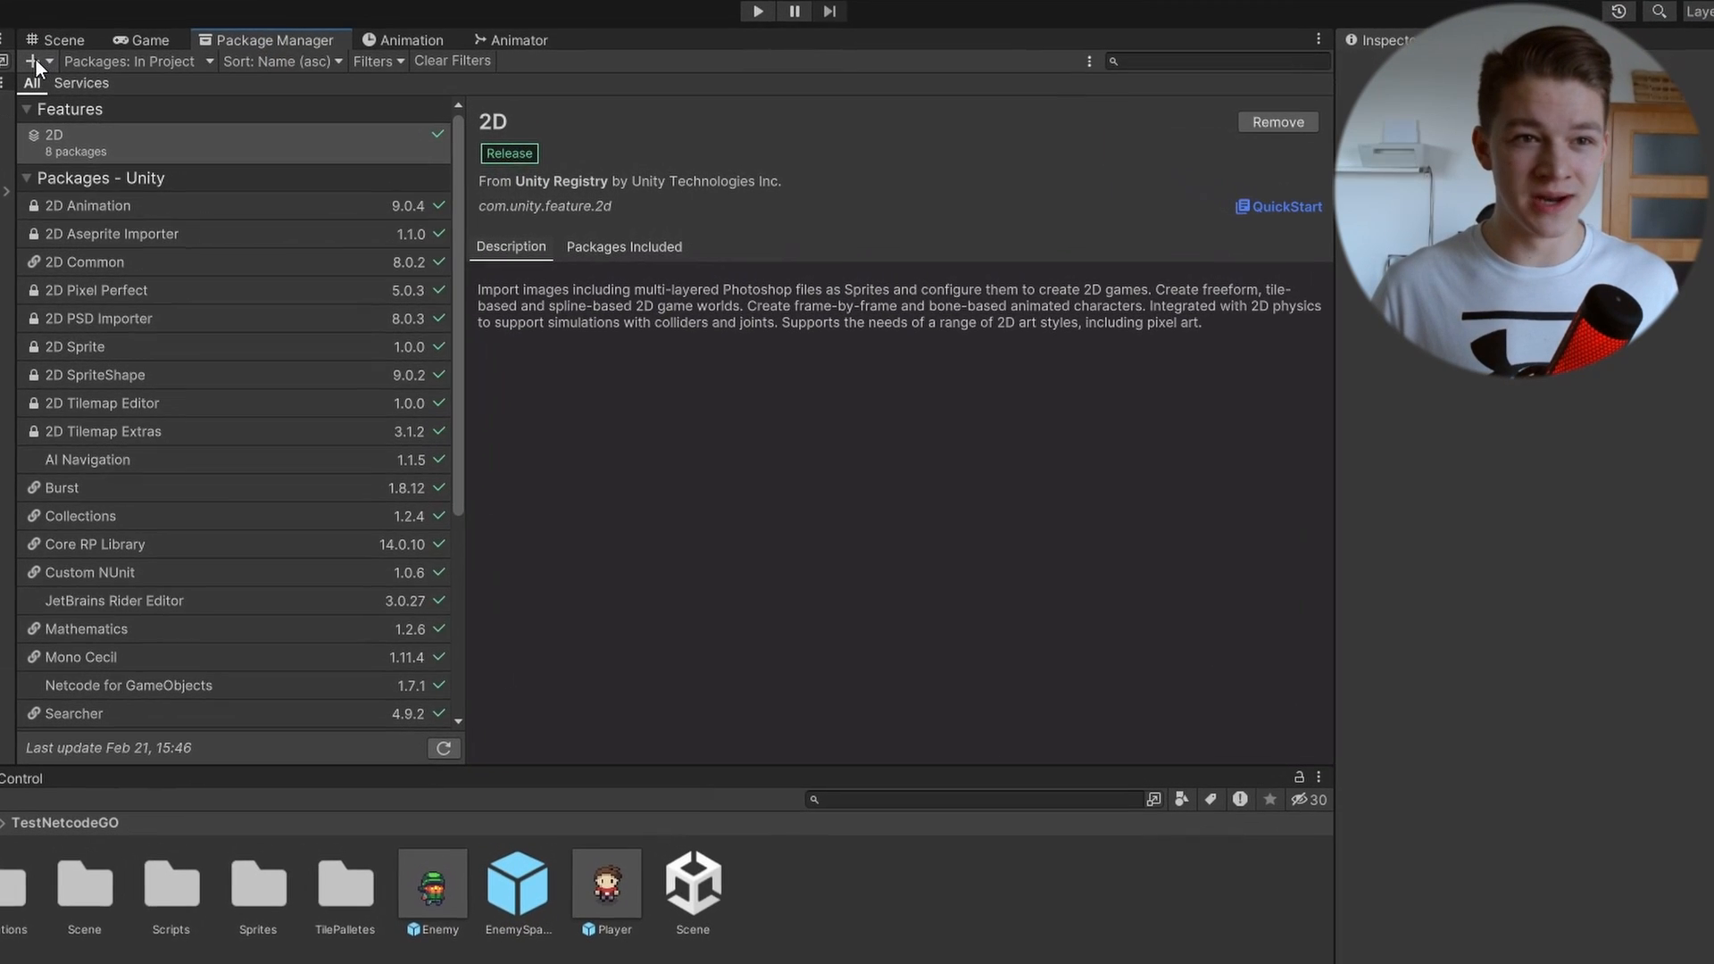
left_click(34, 60)
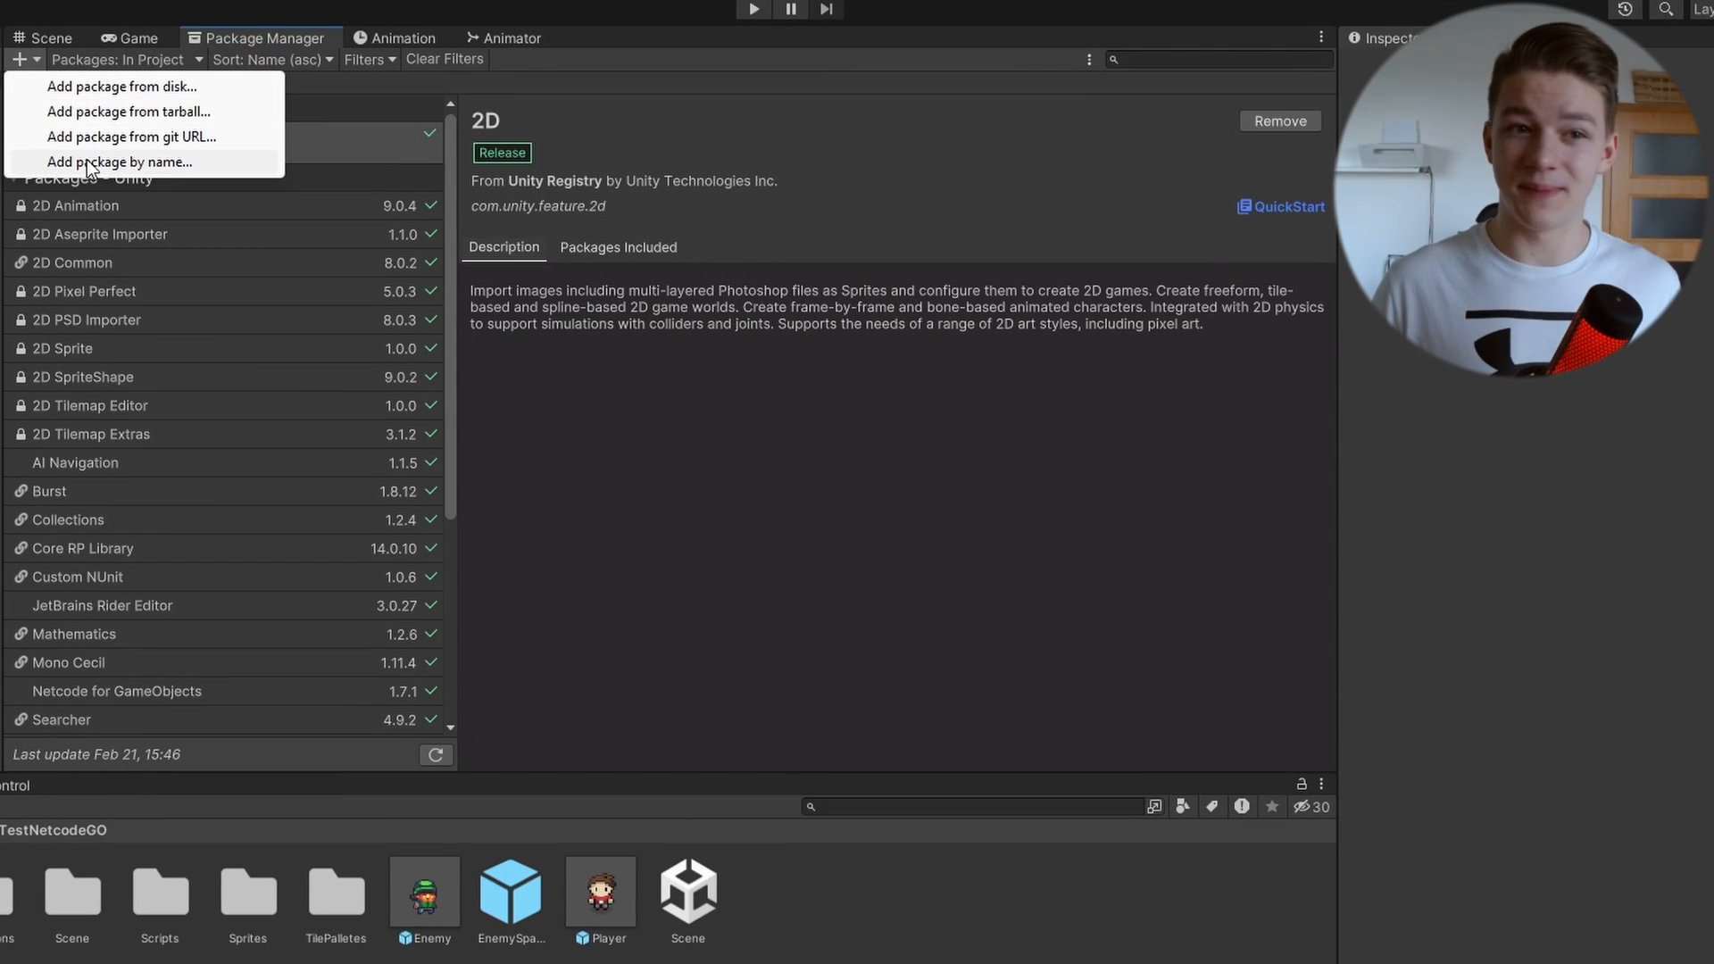
left_click(119, 162)
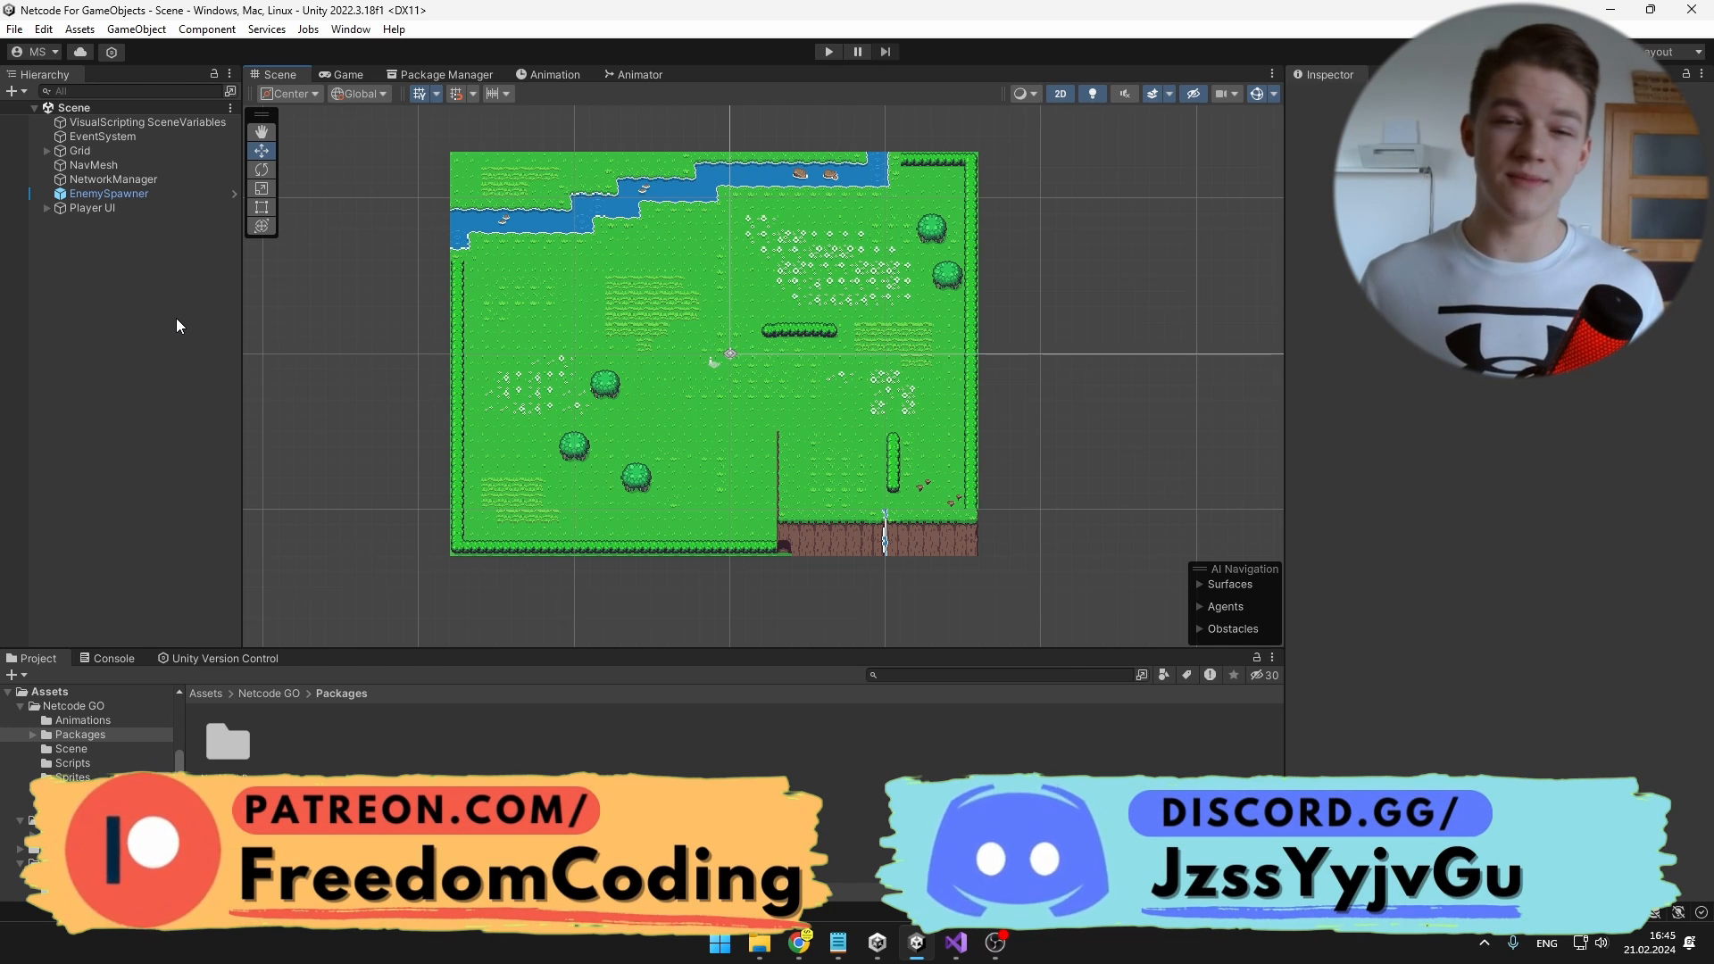
Step: Create an empty NetworkManager object with a Network Manager component using Unity Transport
right_click(179, 325)
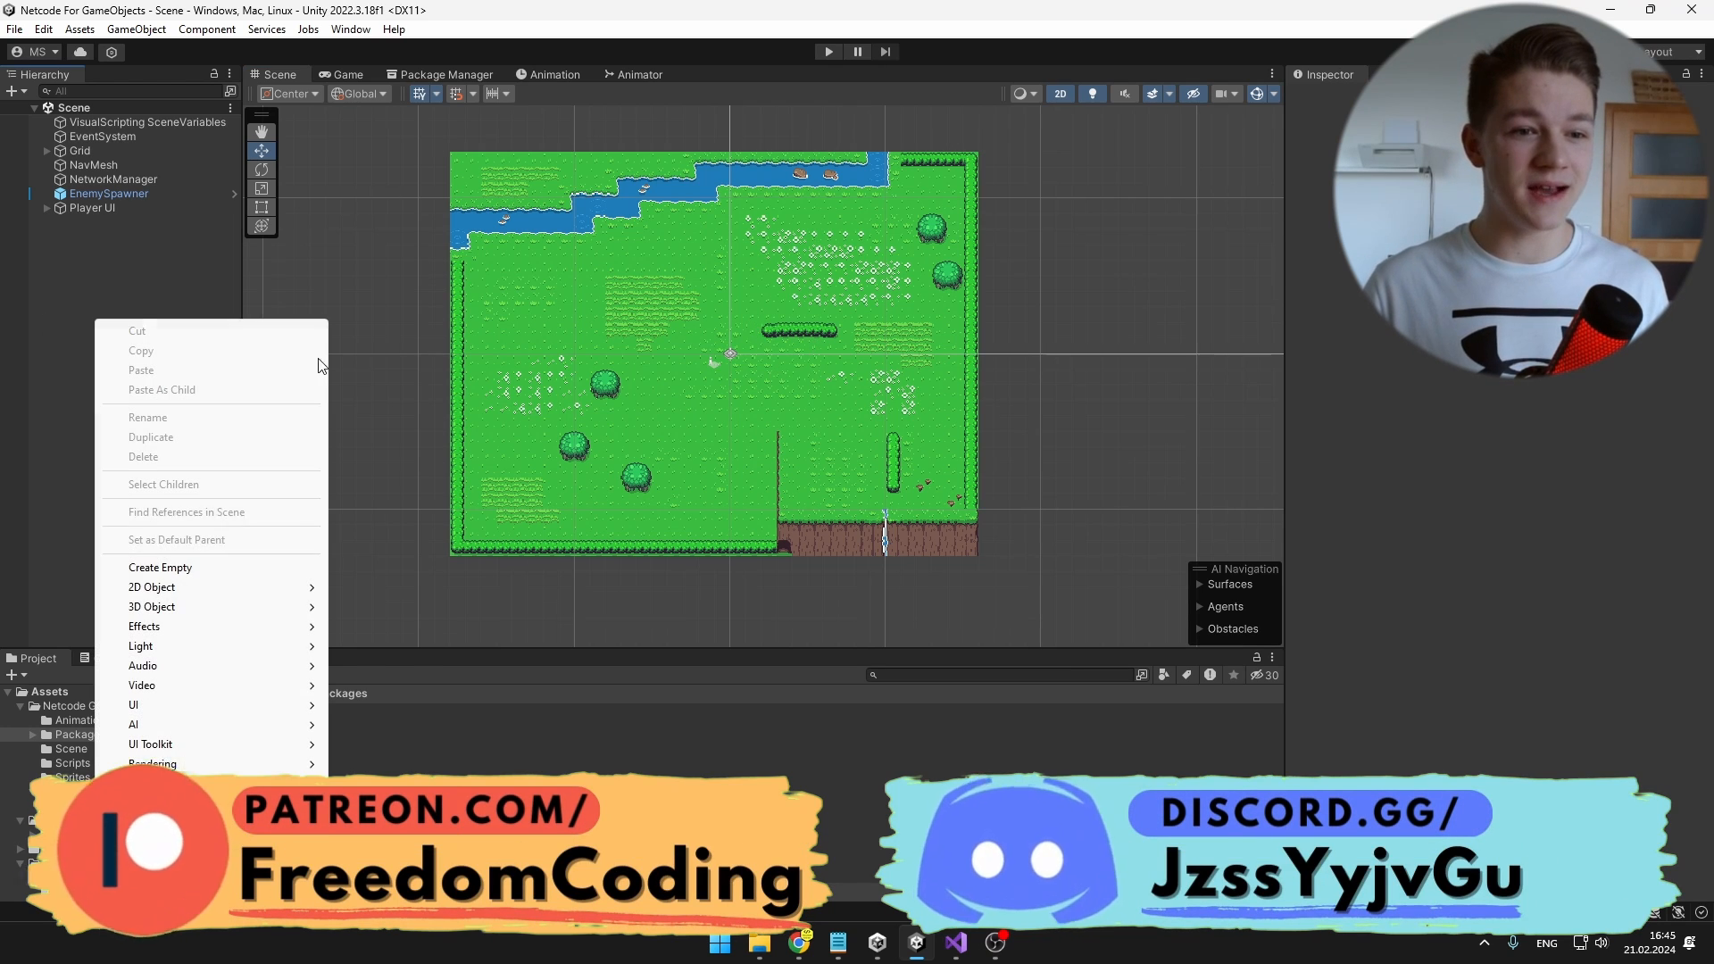
left_click(159, 566)
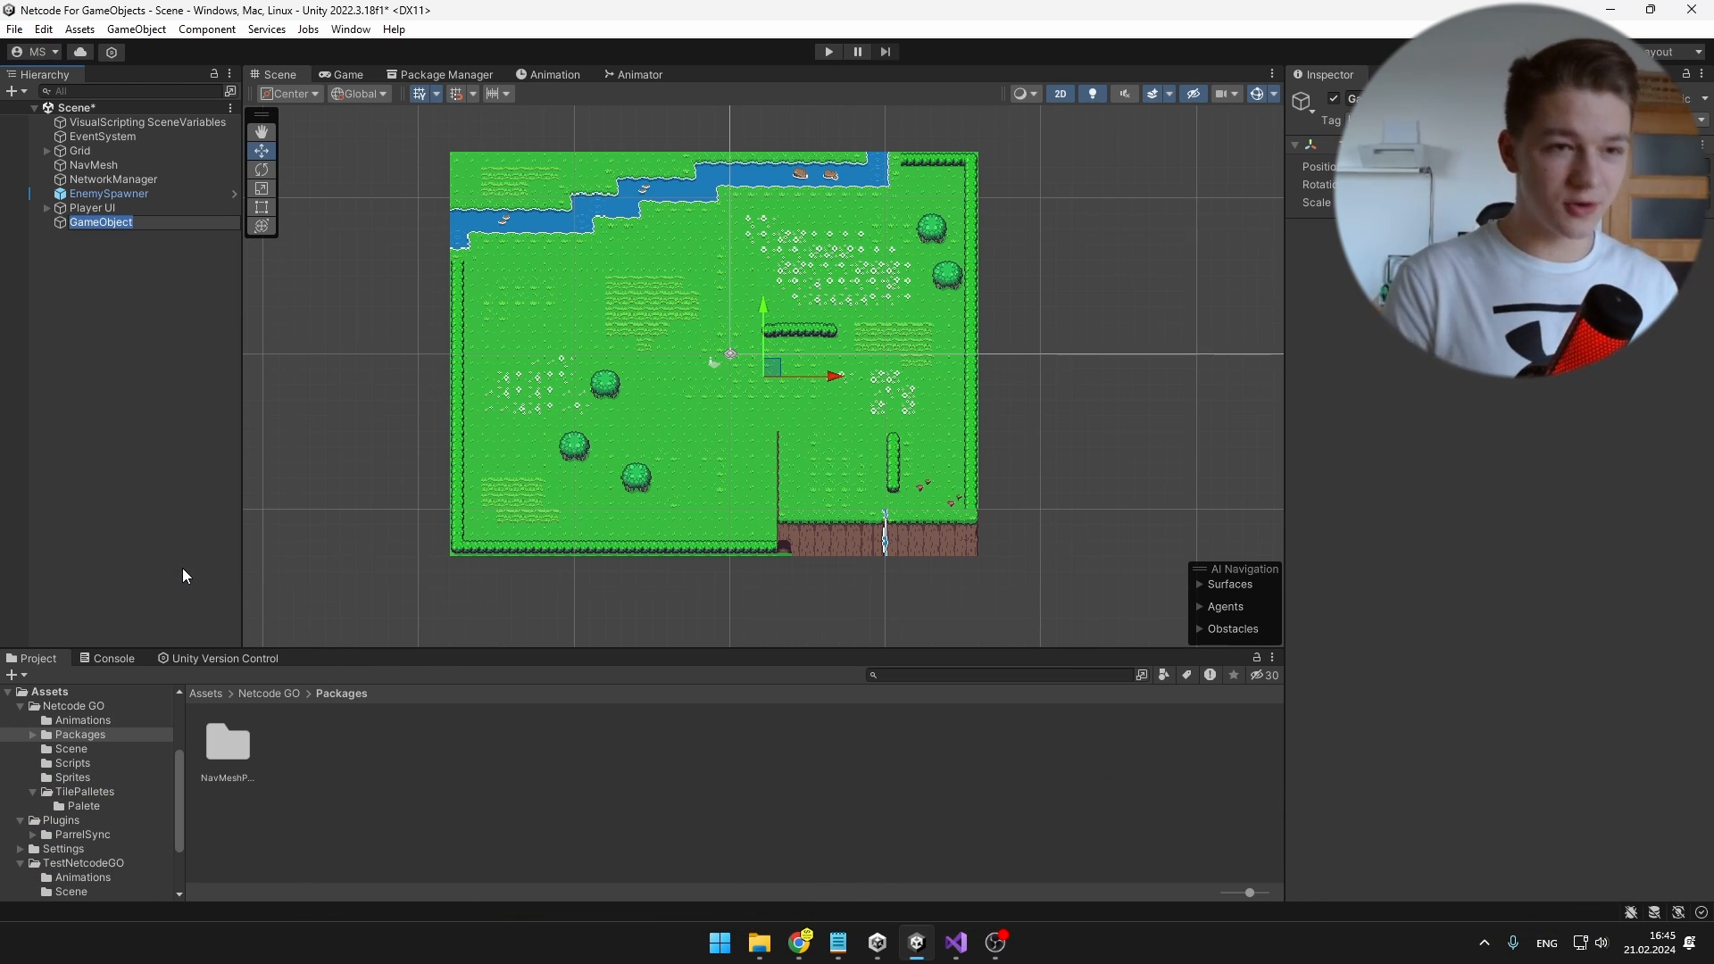
type("enem")
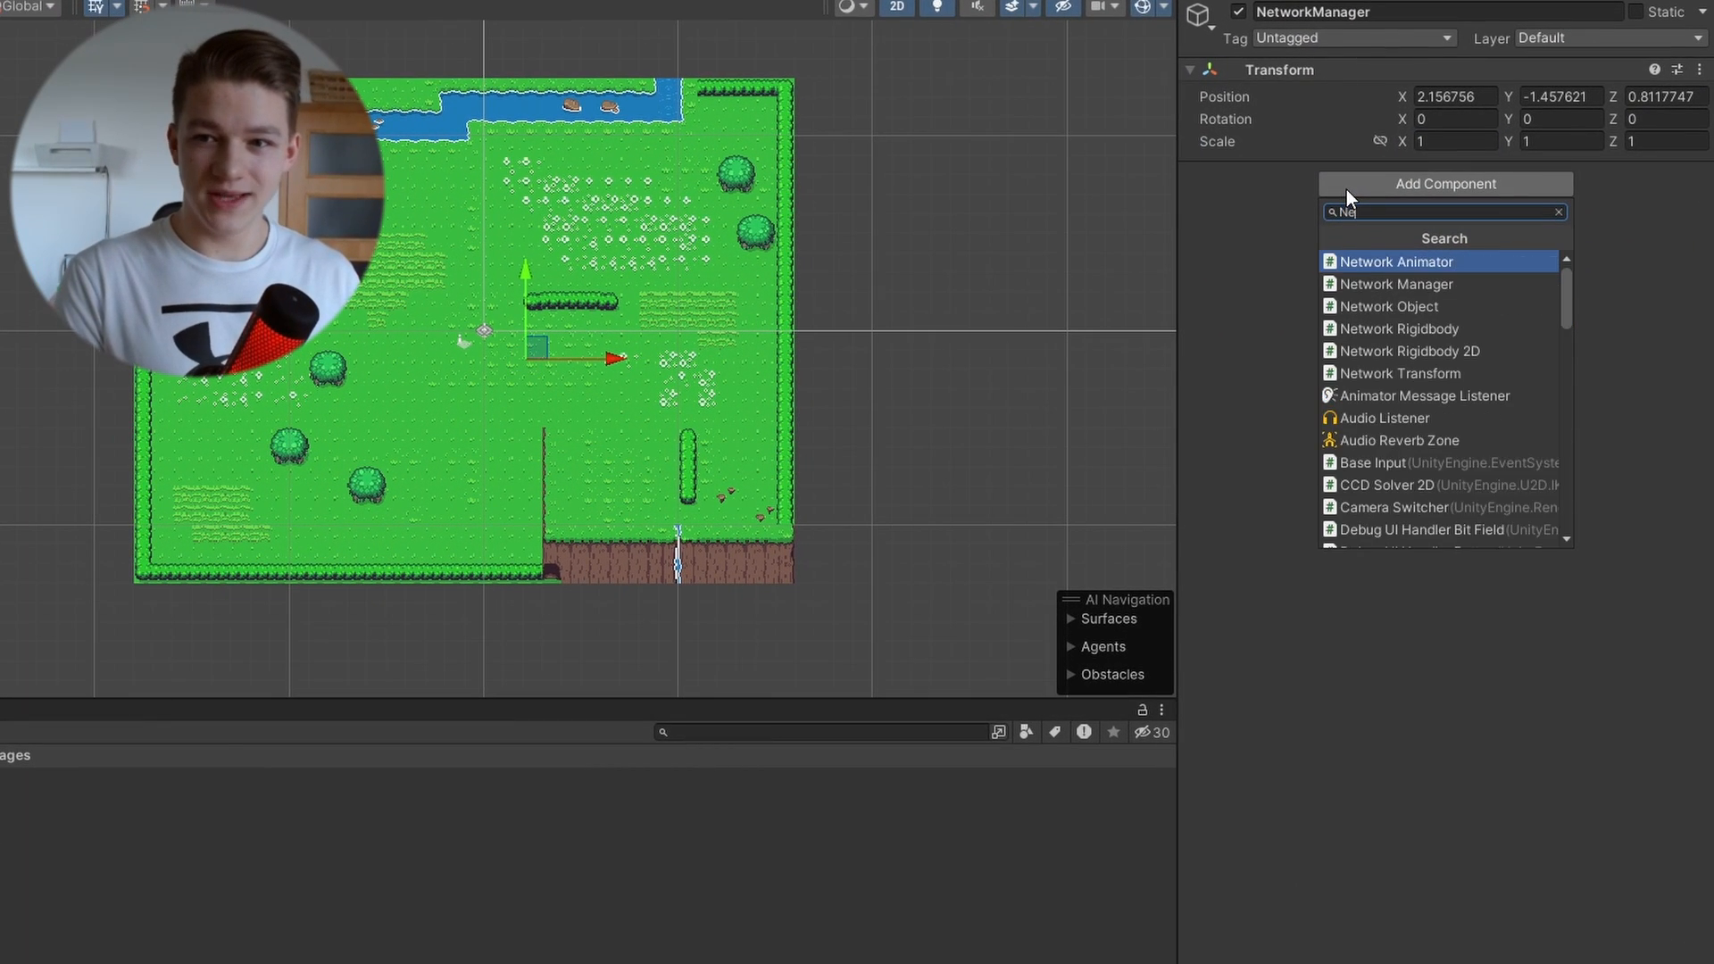
left_click(1396, 284)
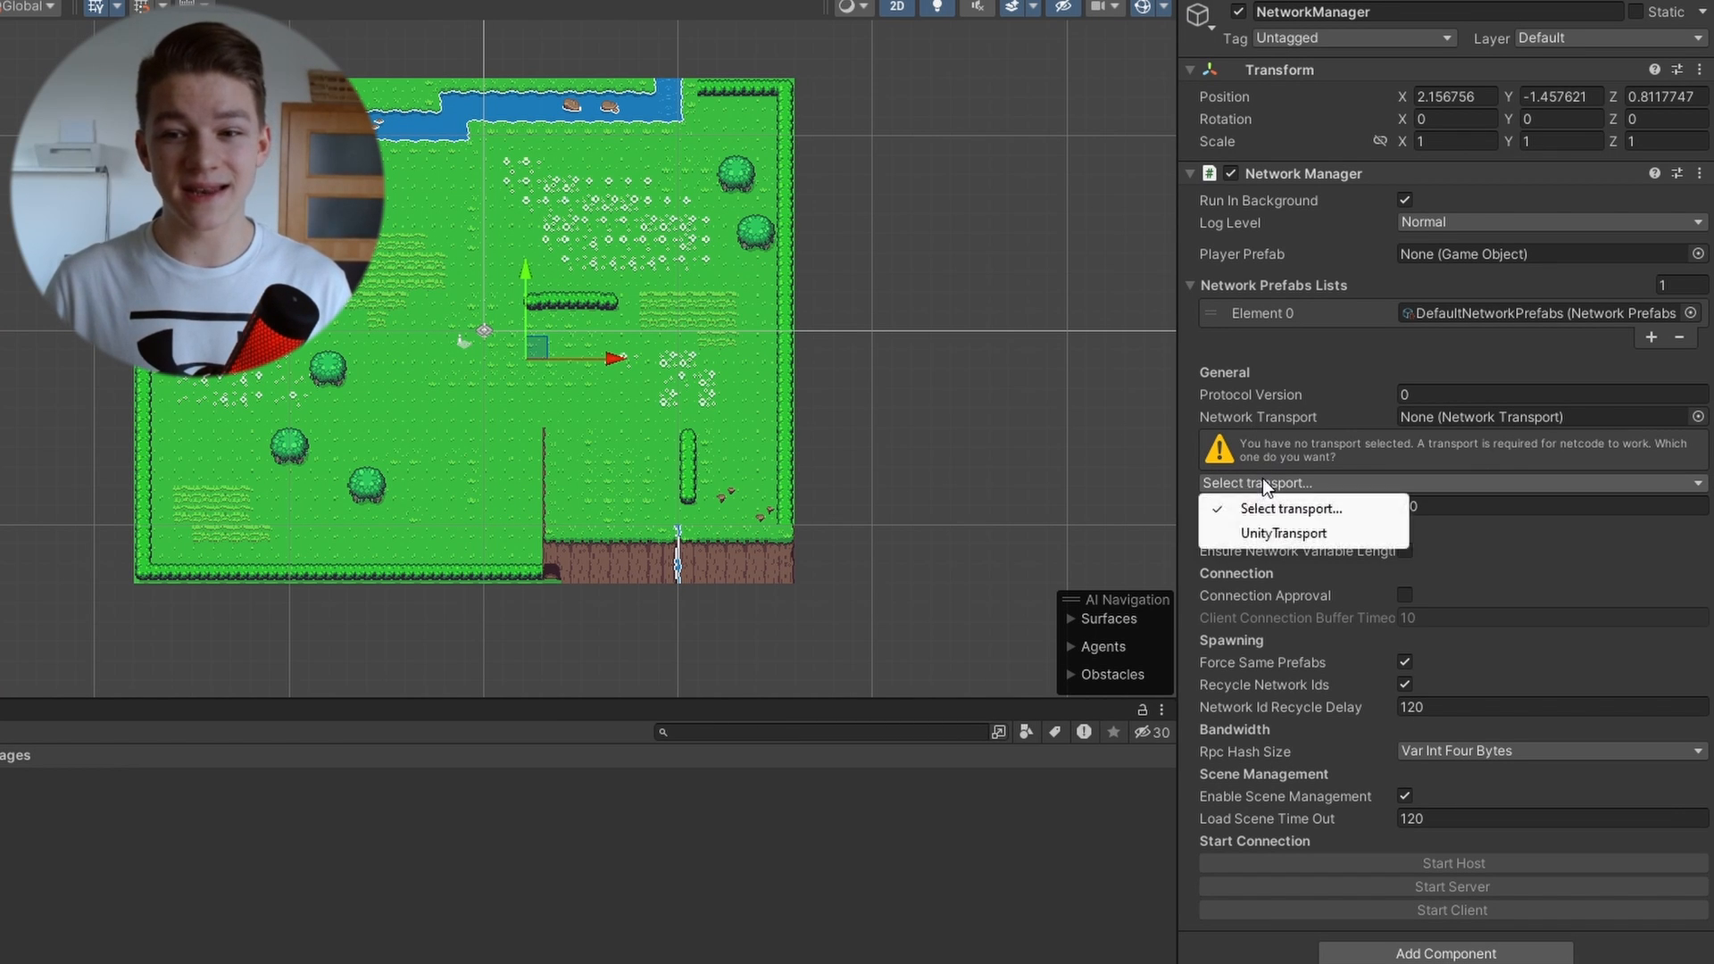
mouse_move(1298, 521)
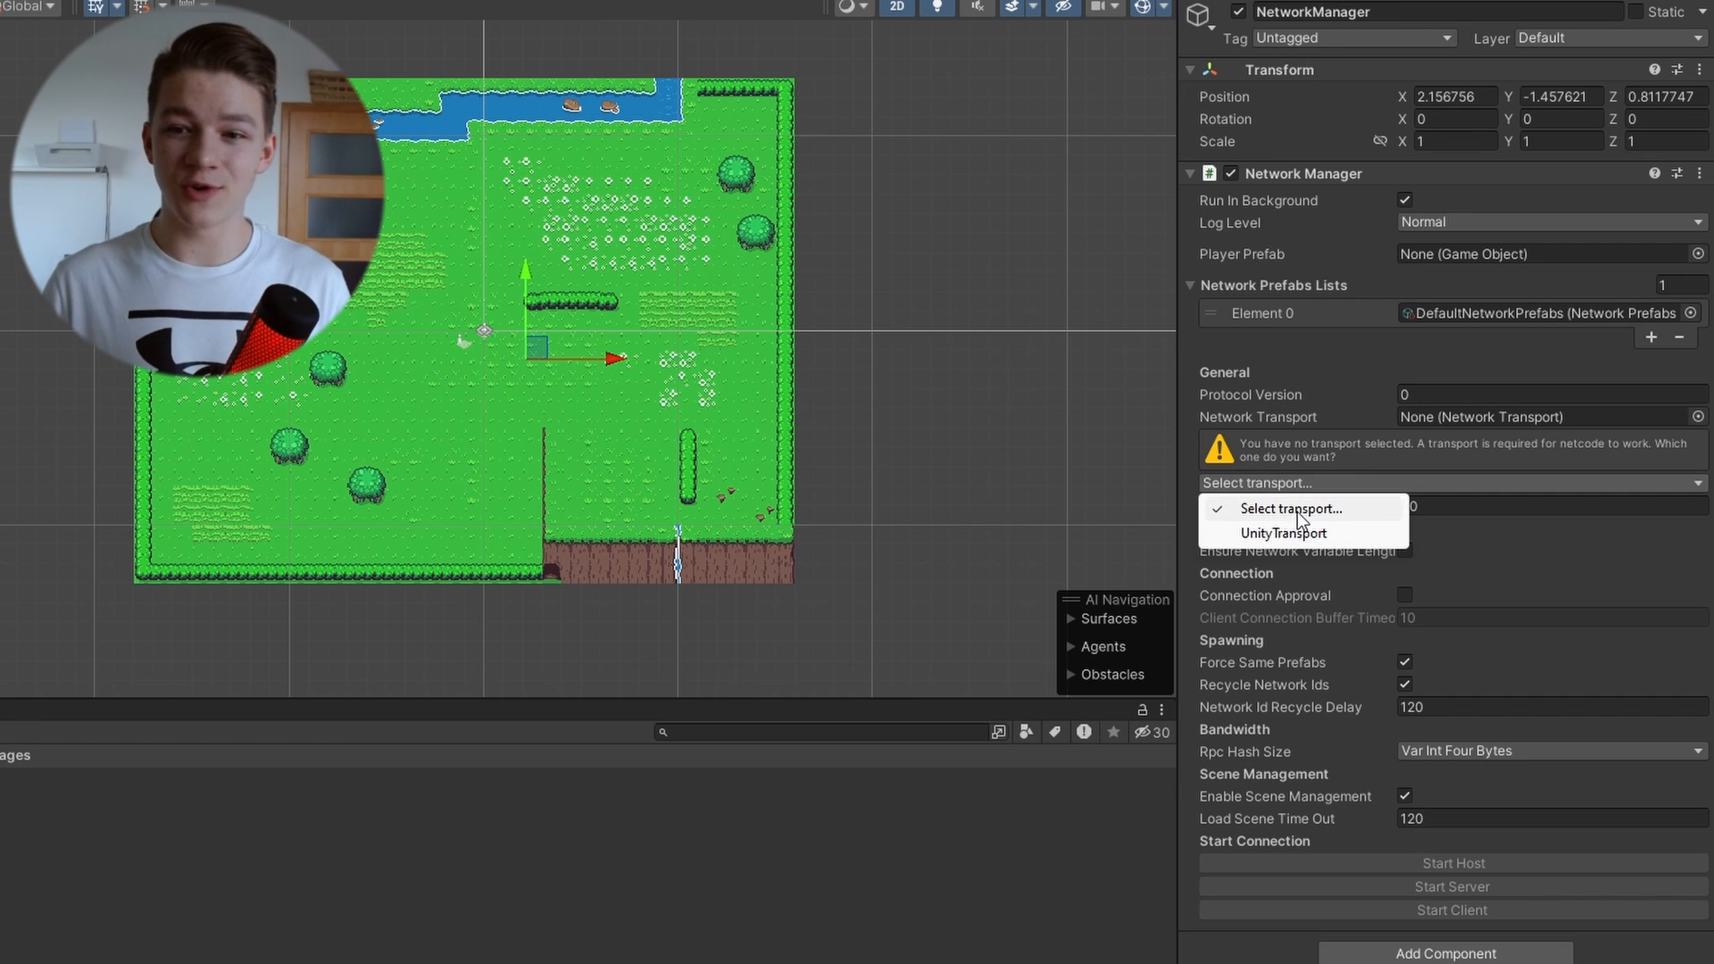
mouse_move(1278, 539)
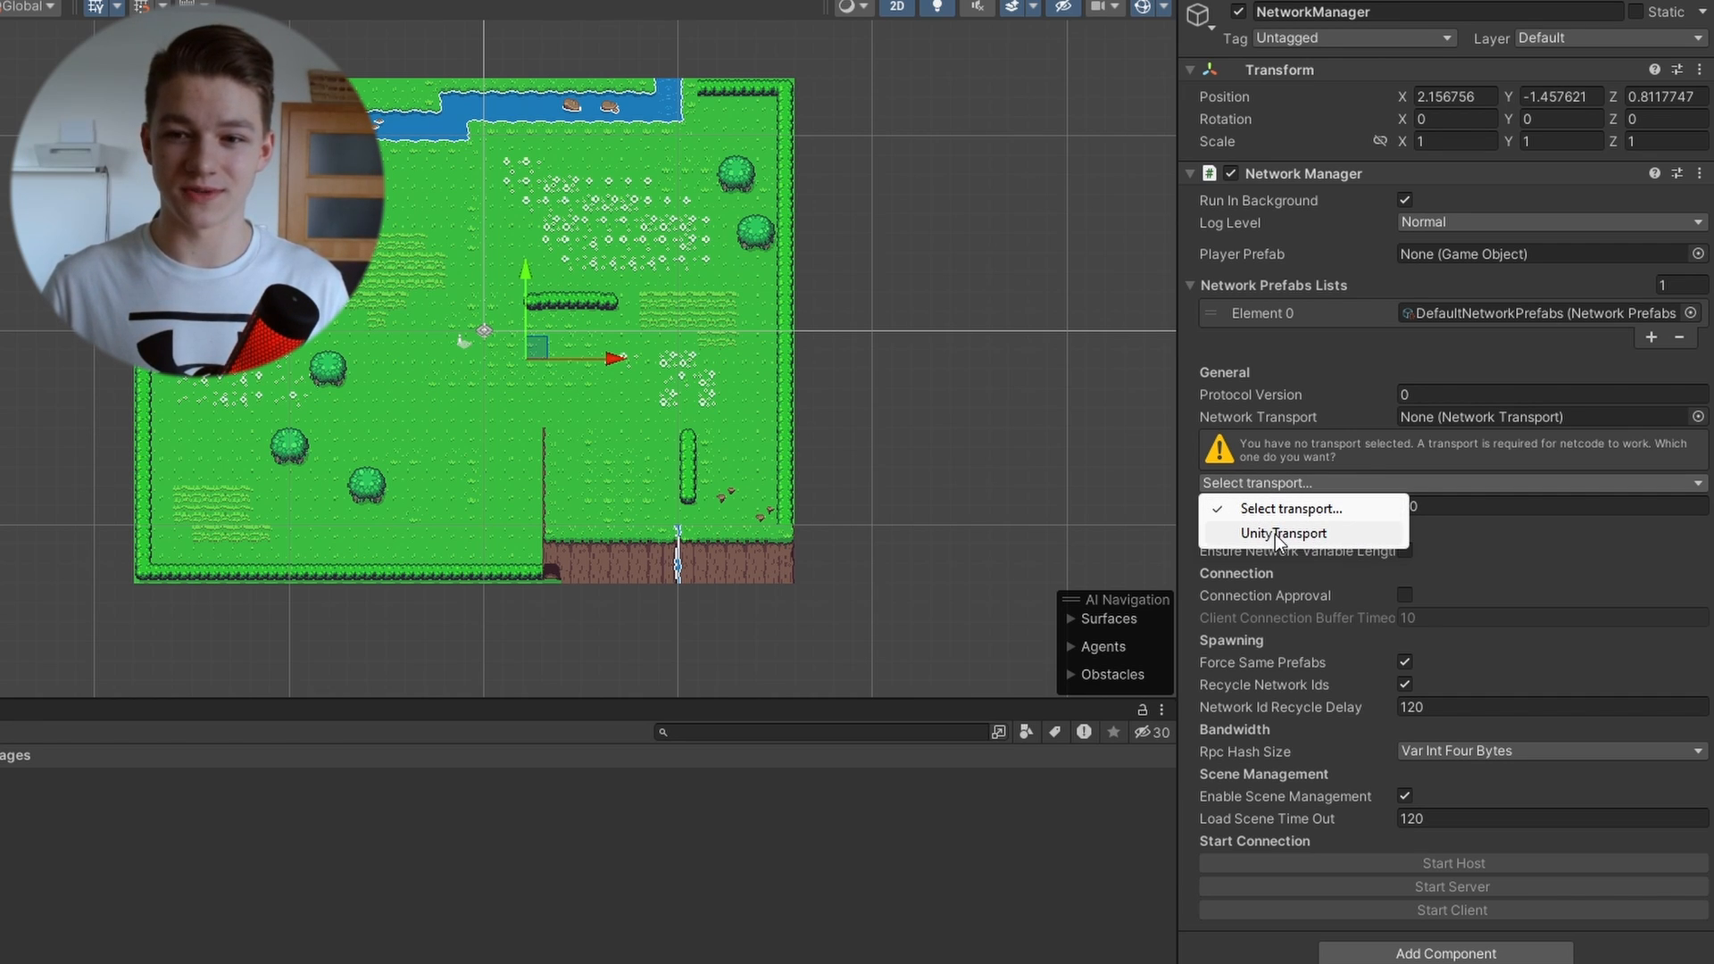
left_click(1283, 532)
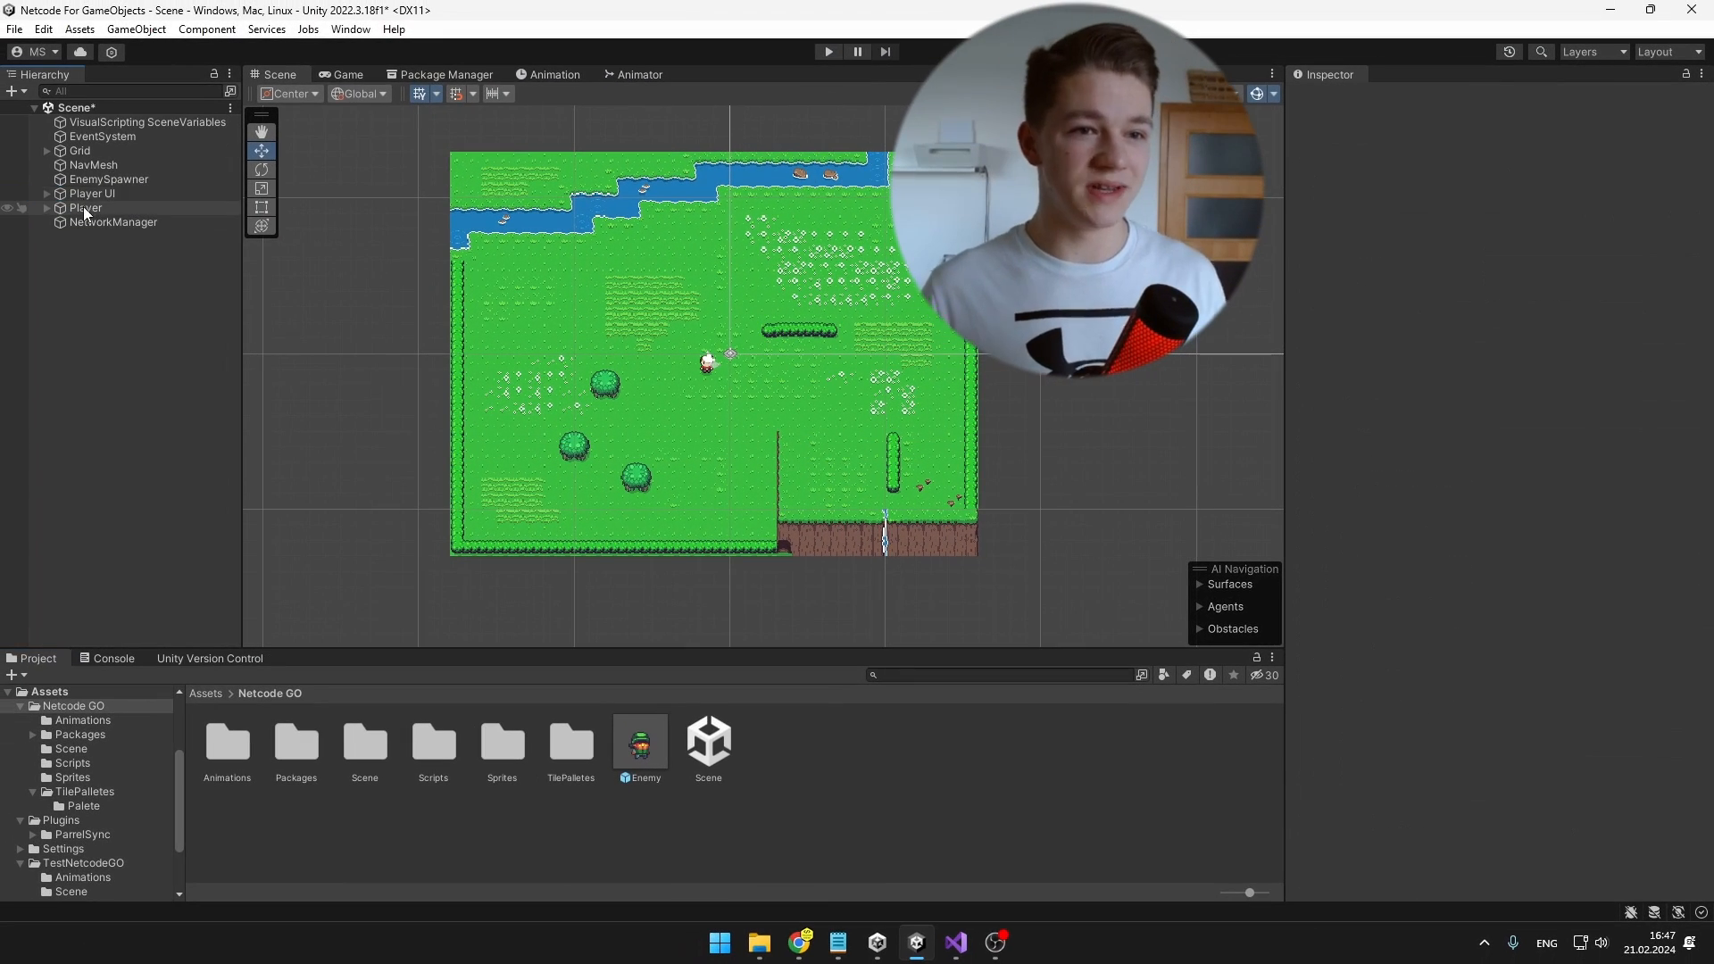
Step: Assign the Player prefab as the NetworkManager's player prefab
left_click(86, 207)
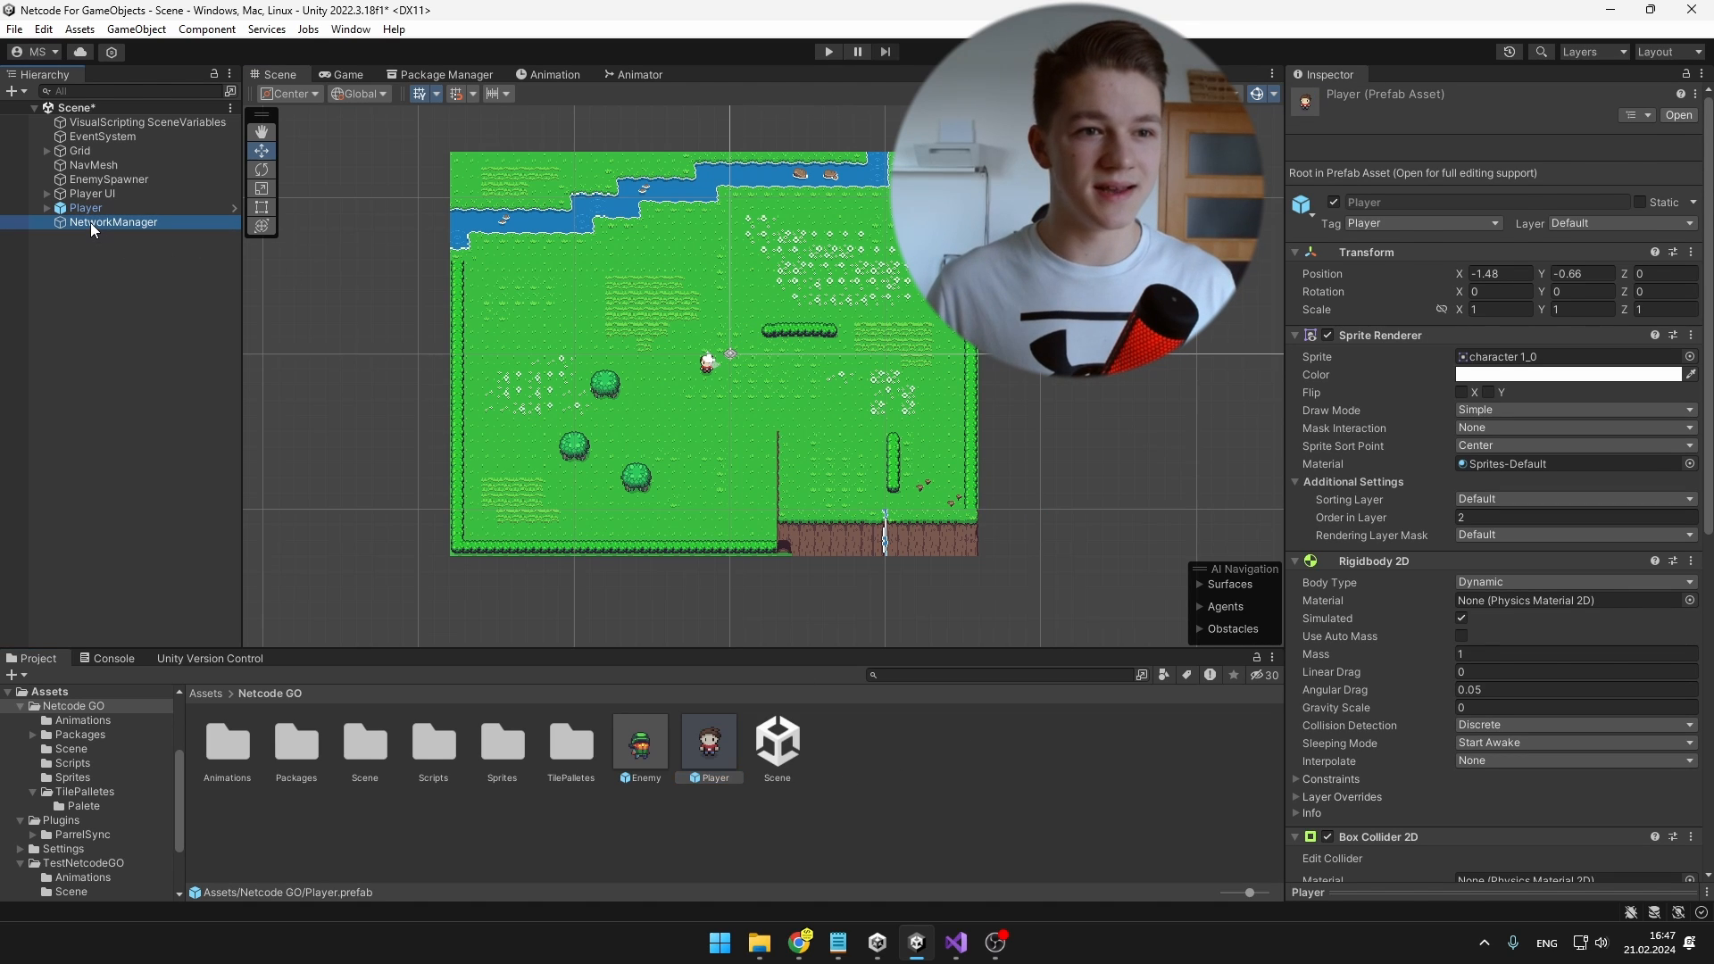
left_click(112, 221)
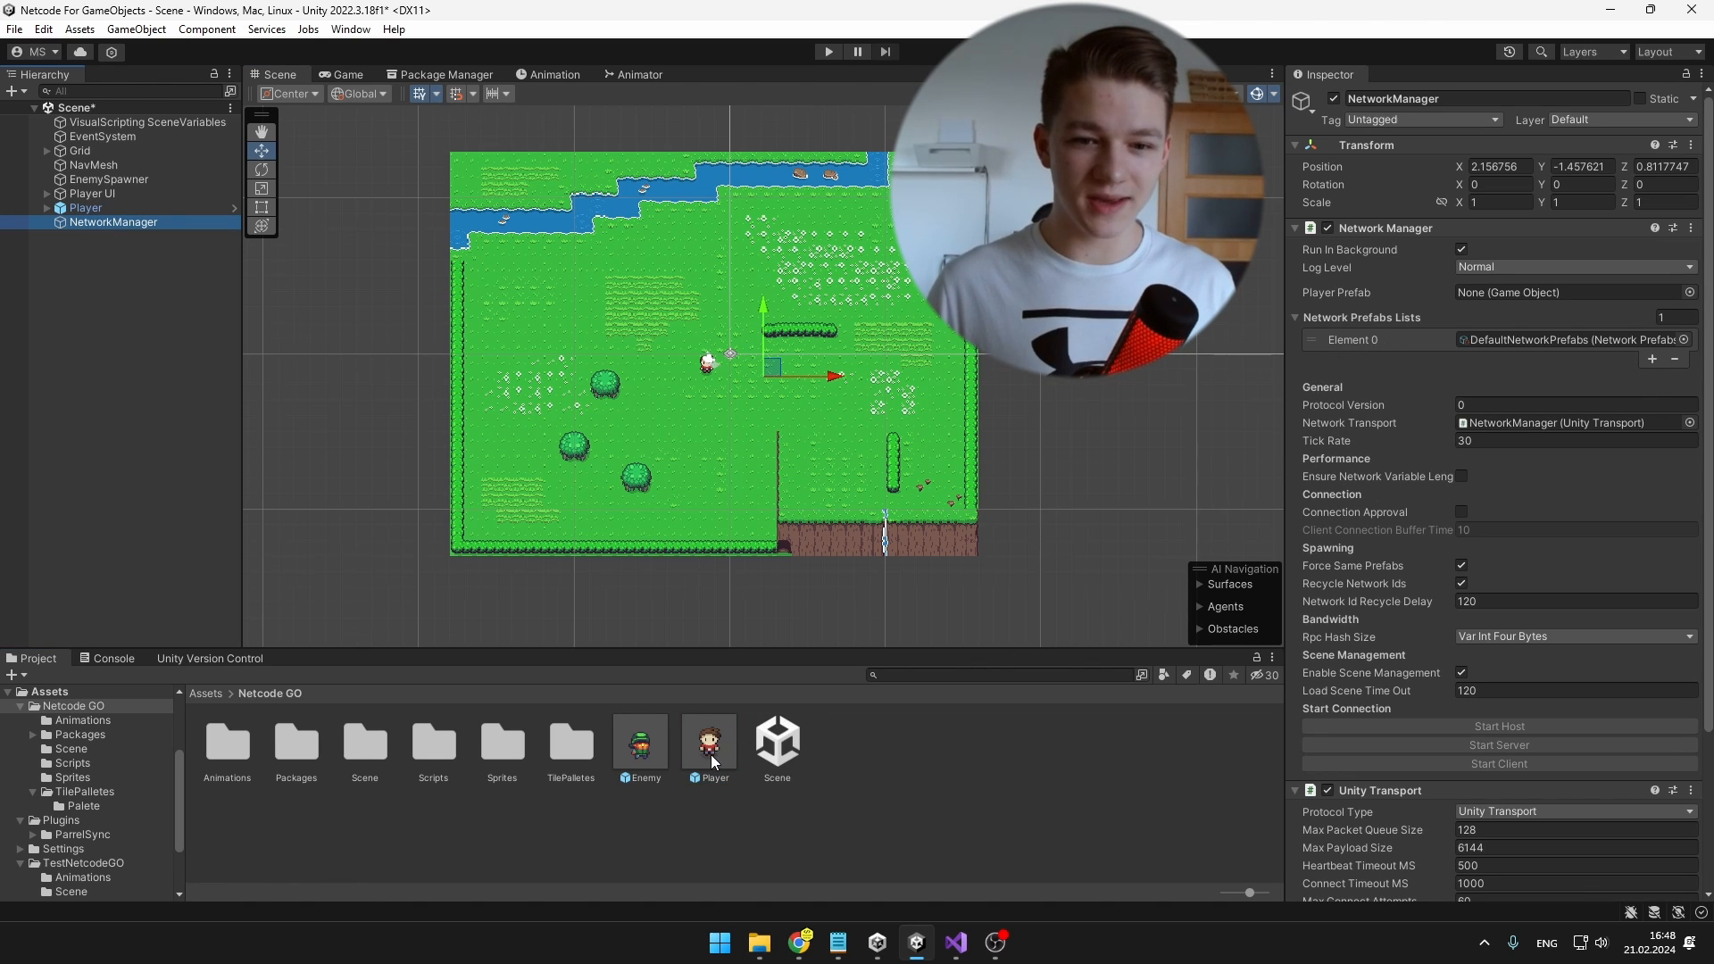
left_click_drag(709, 741, 1574, 291)
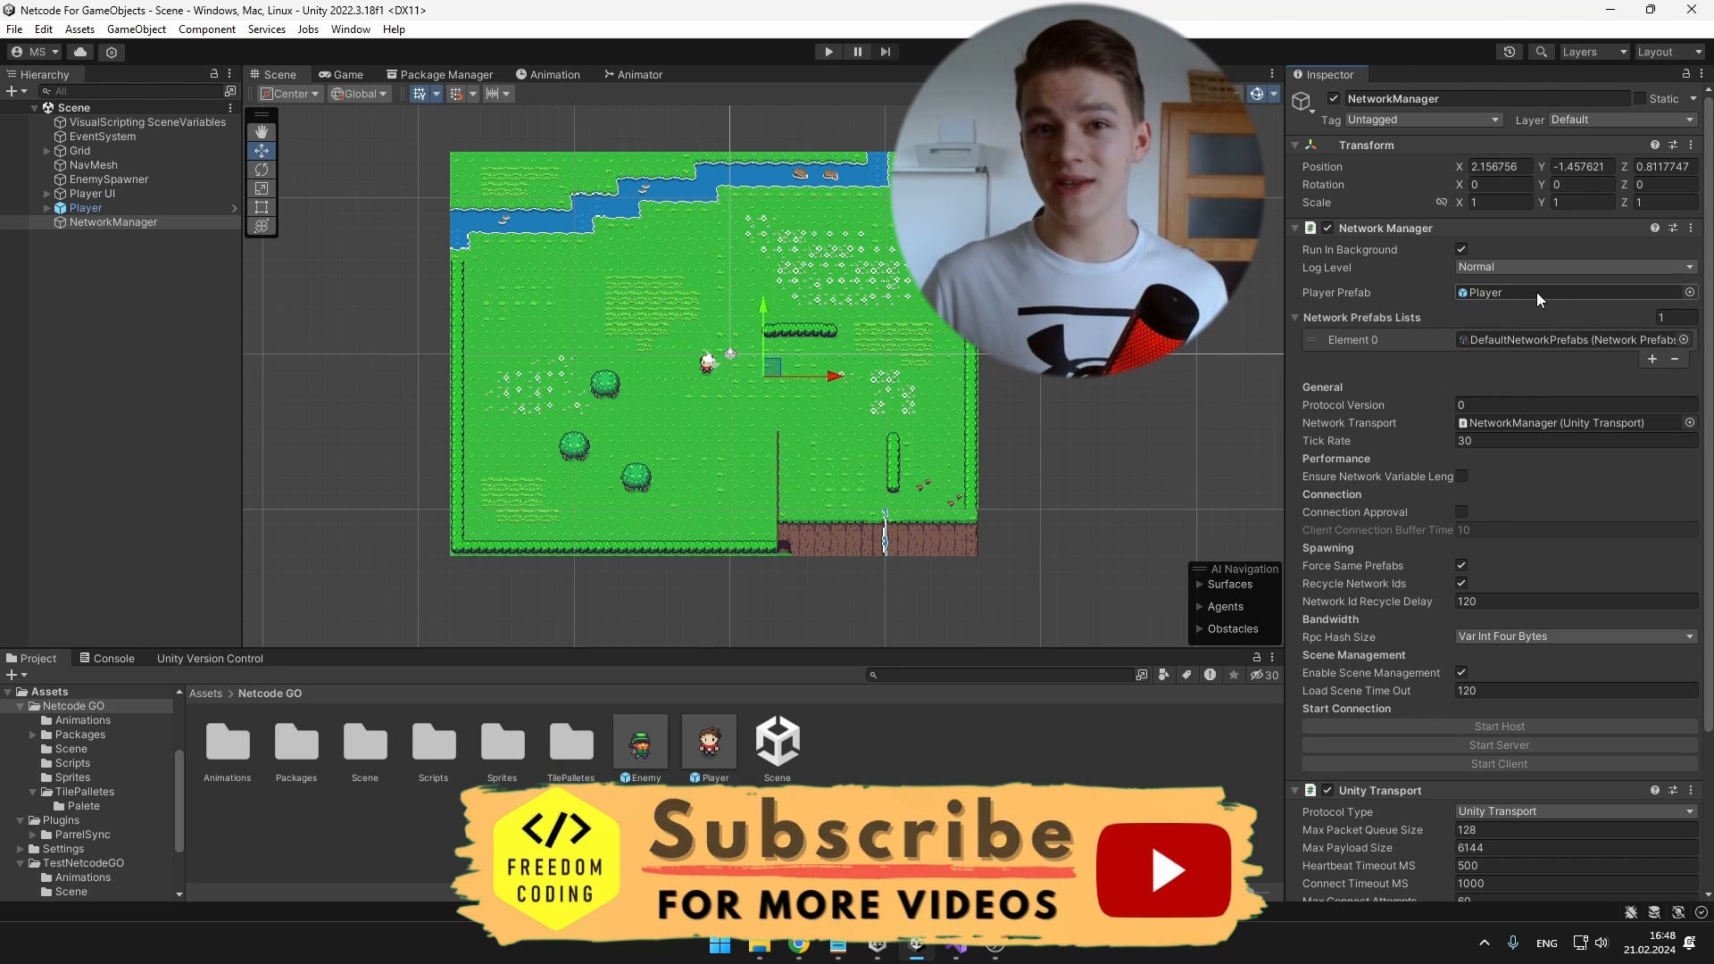
Step: Add a Network Object component to the Player prefab
left_click(84, 207)
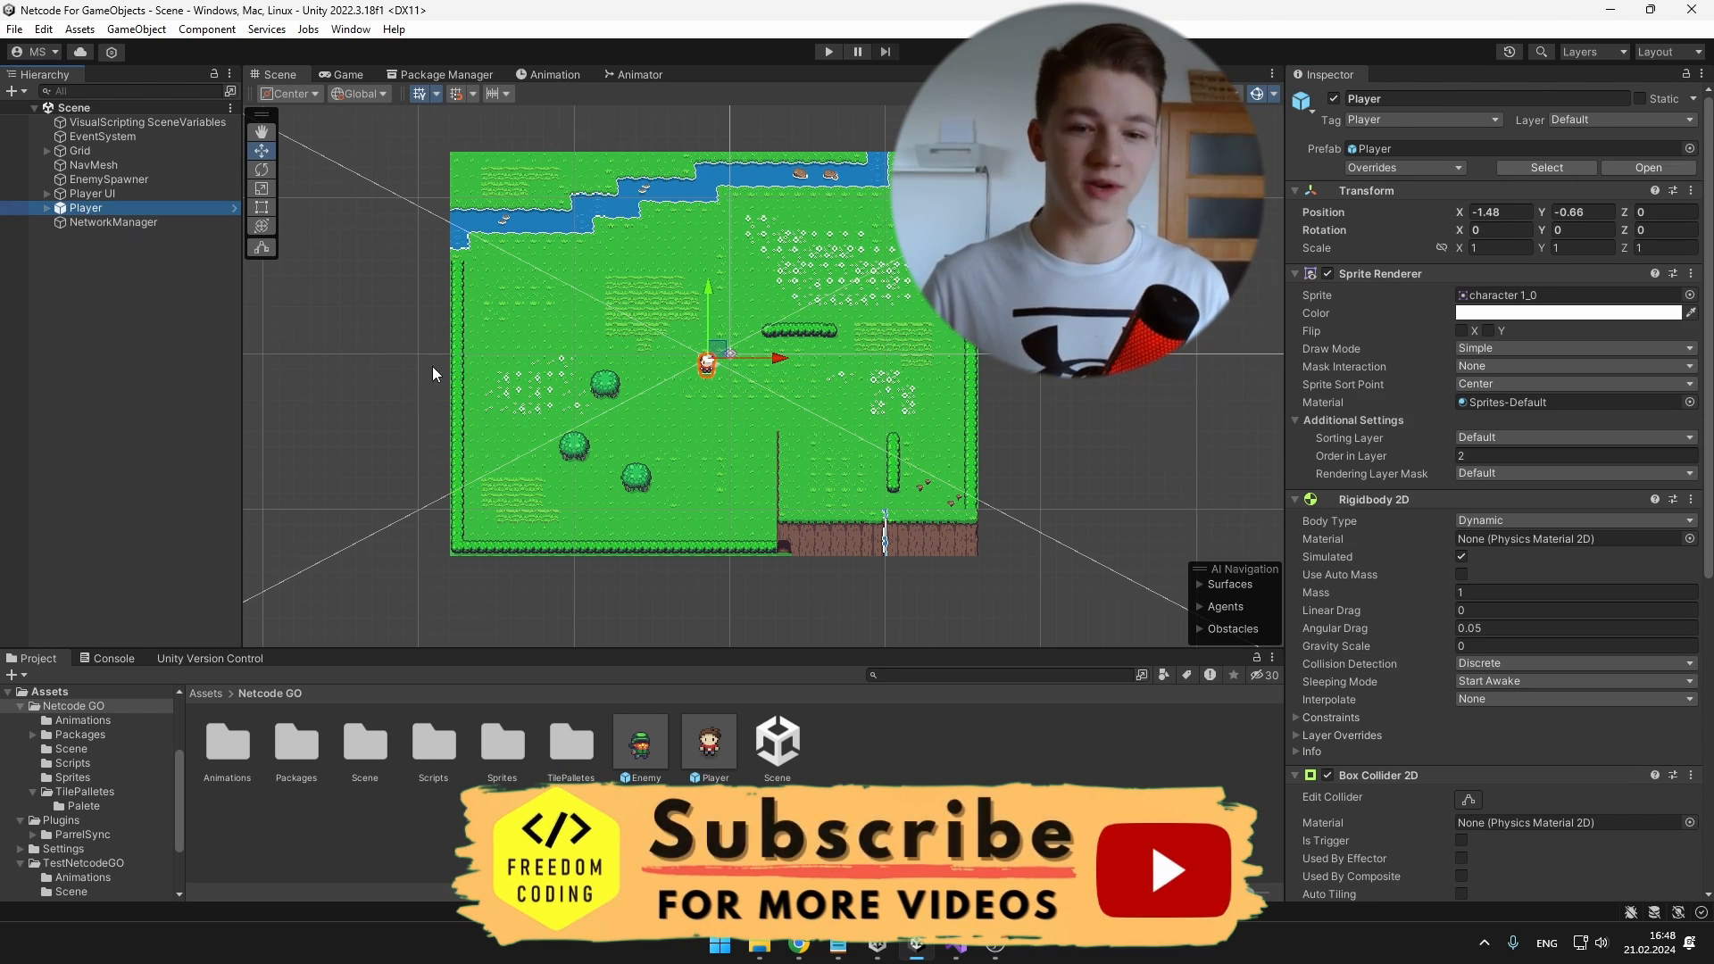
double_click(709, 739)
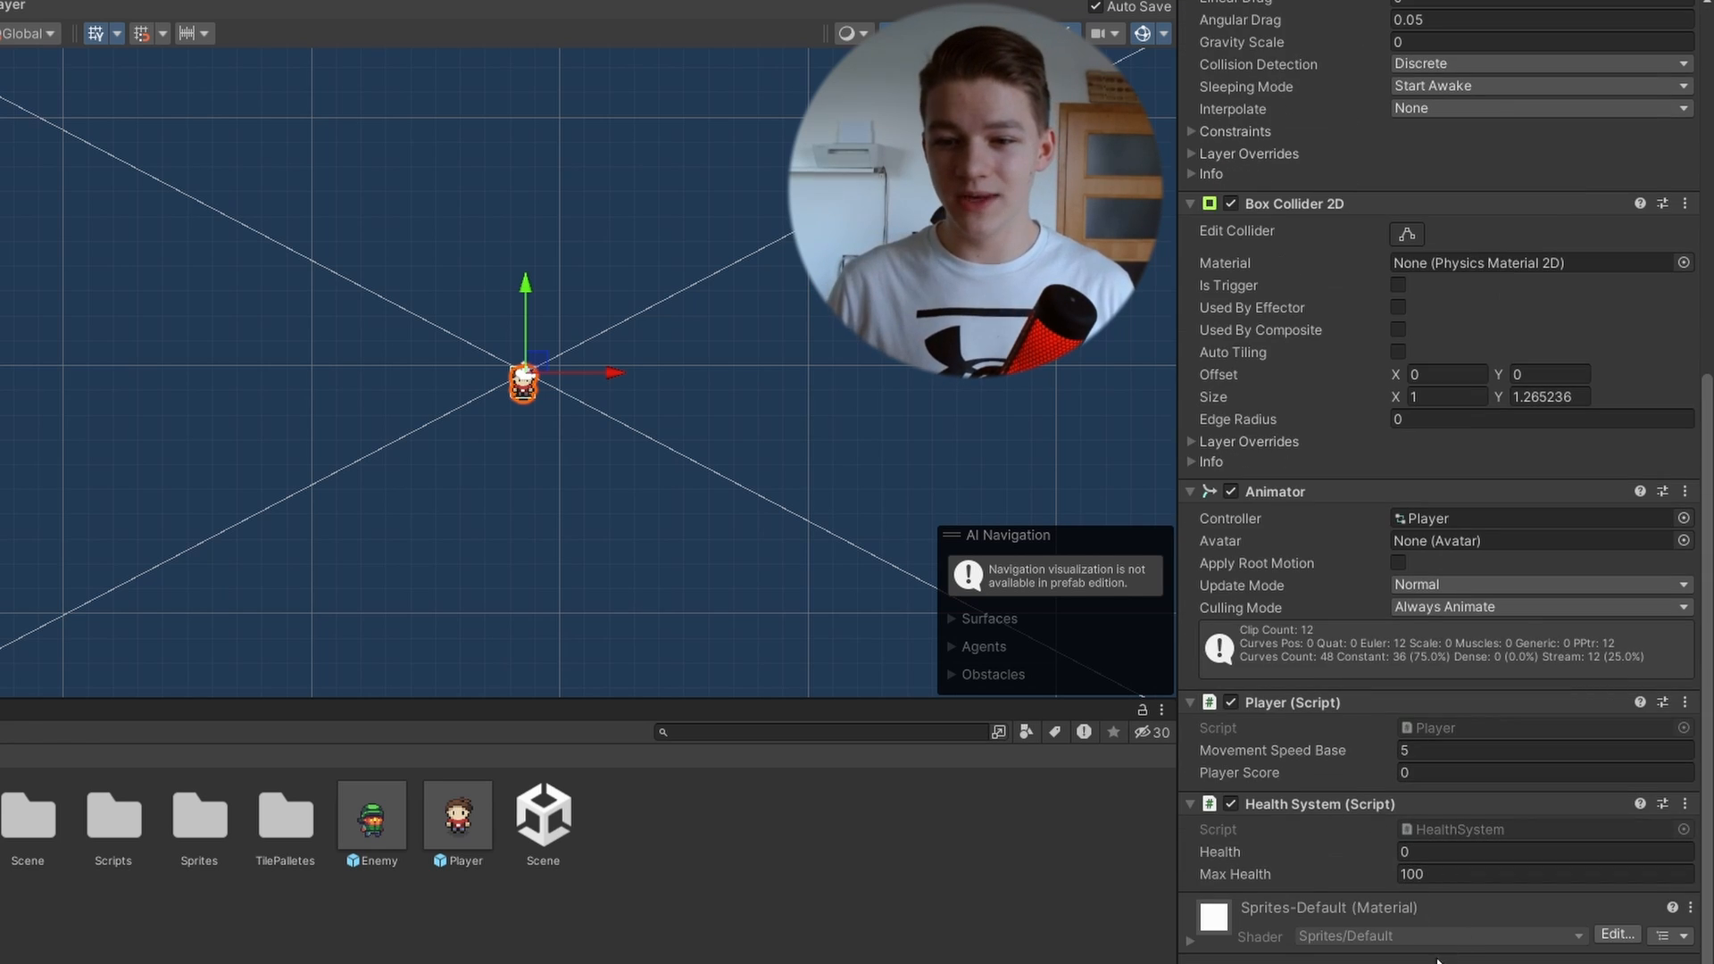
type("NetworkMan")
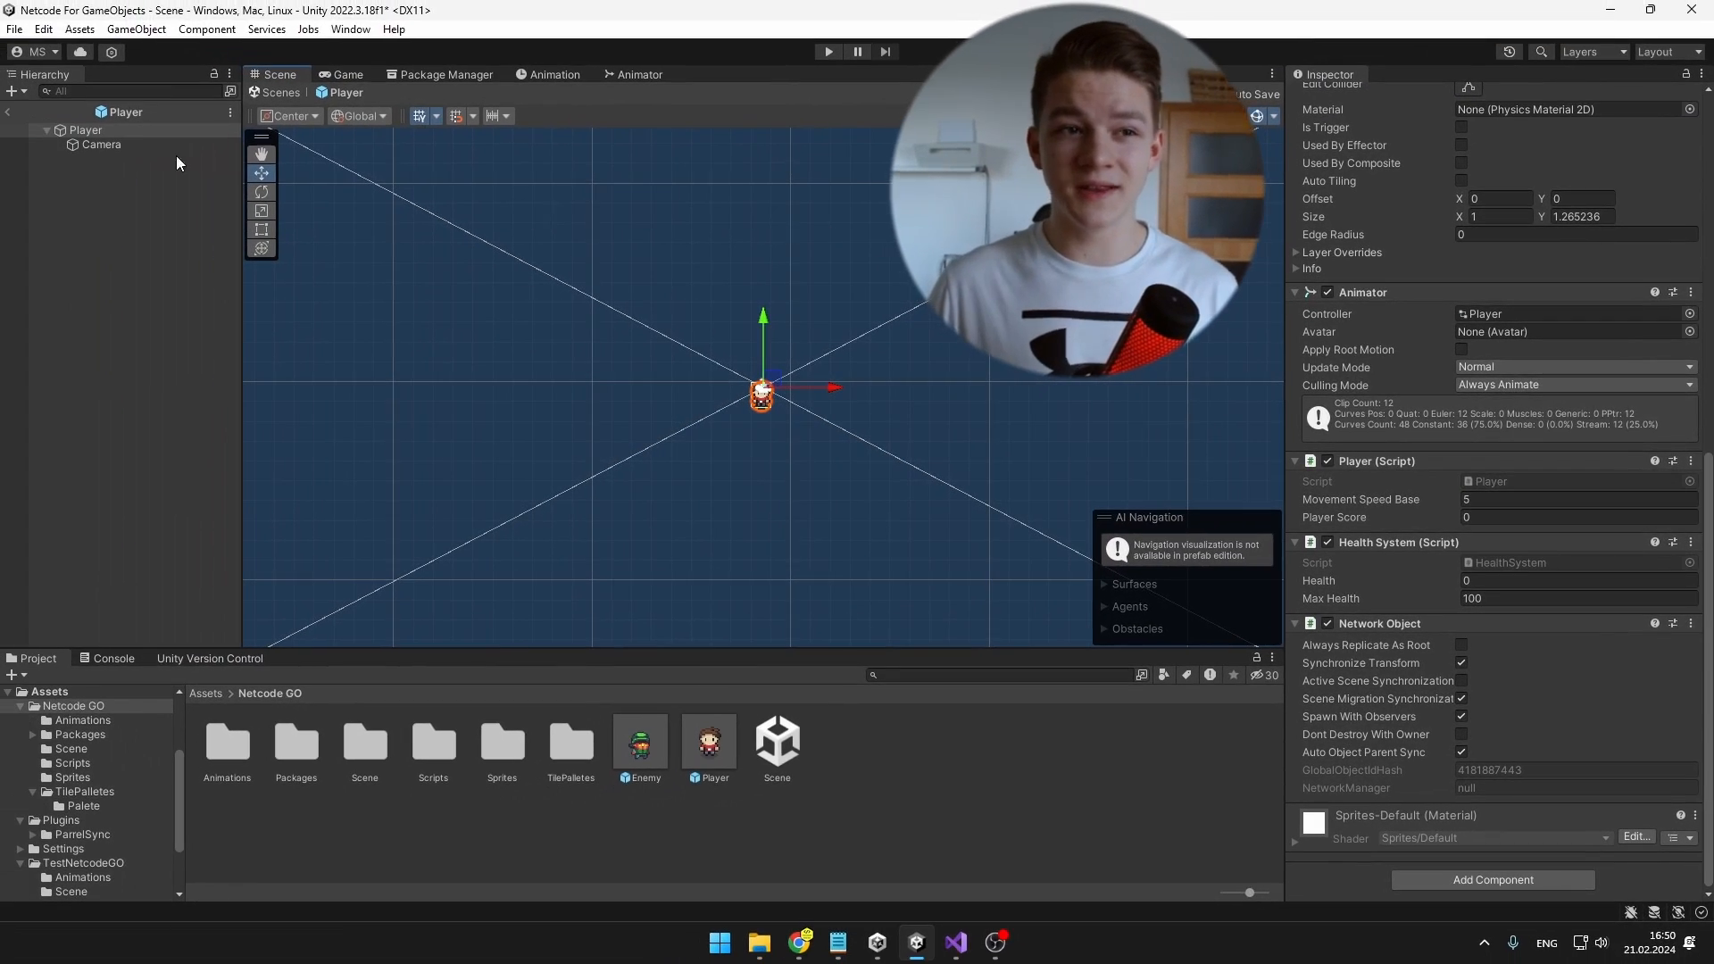
Step: Enter play mode, agreeing to add the scene to the build
left_click(826, 52)
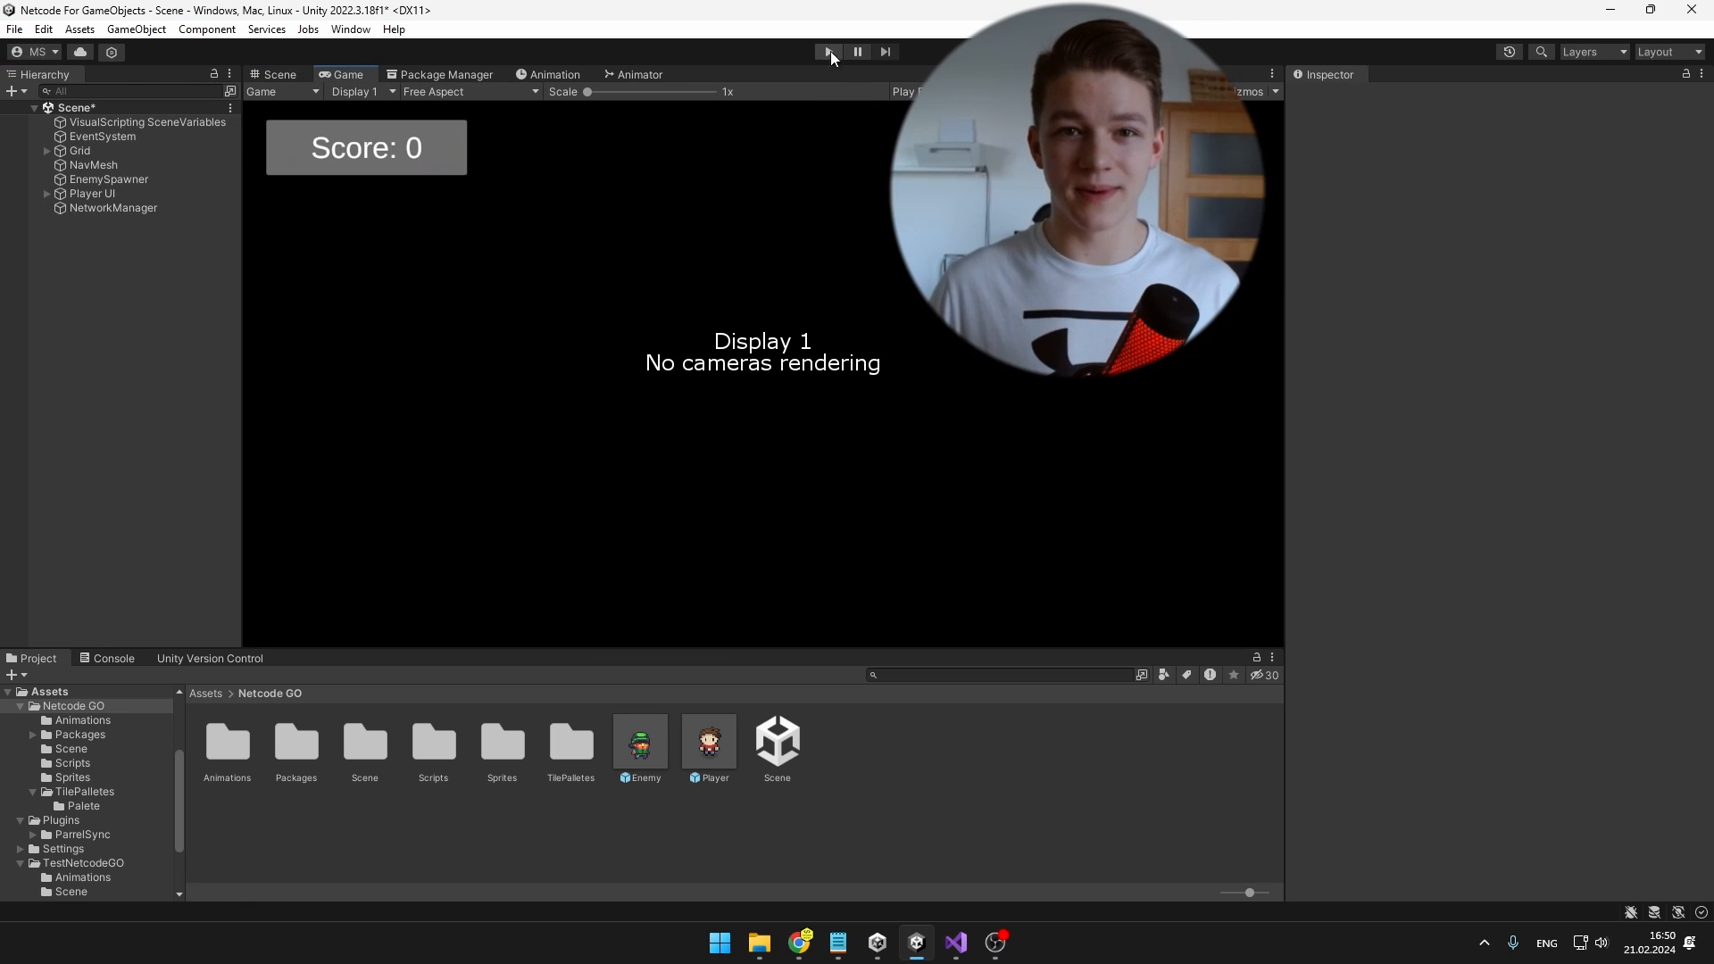
left_click(828, 52)
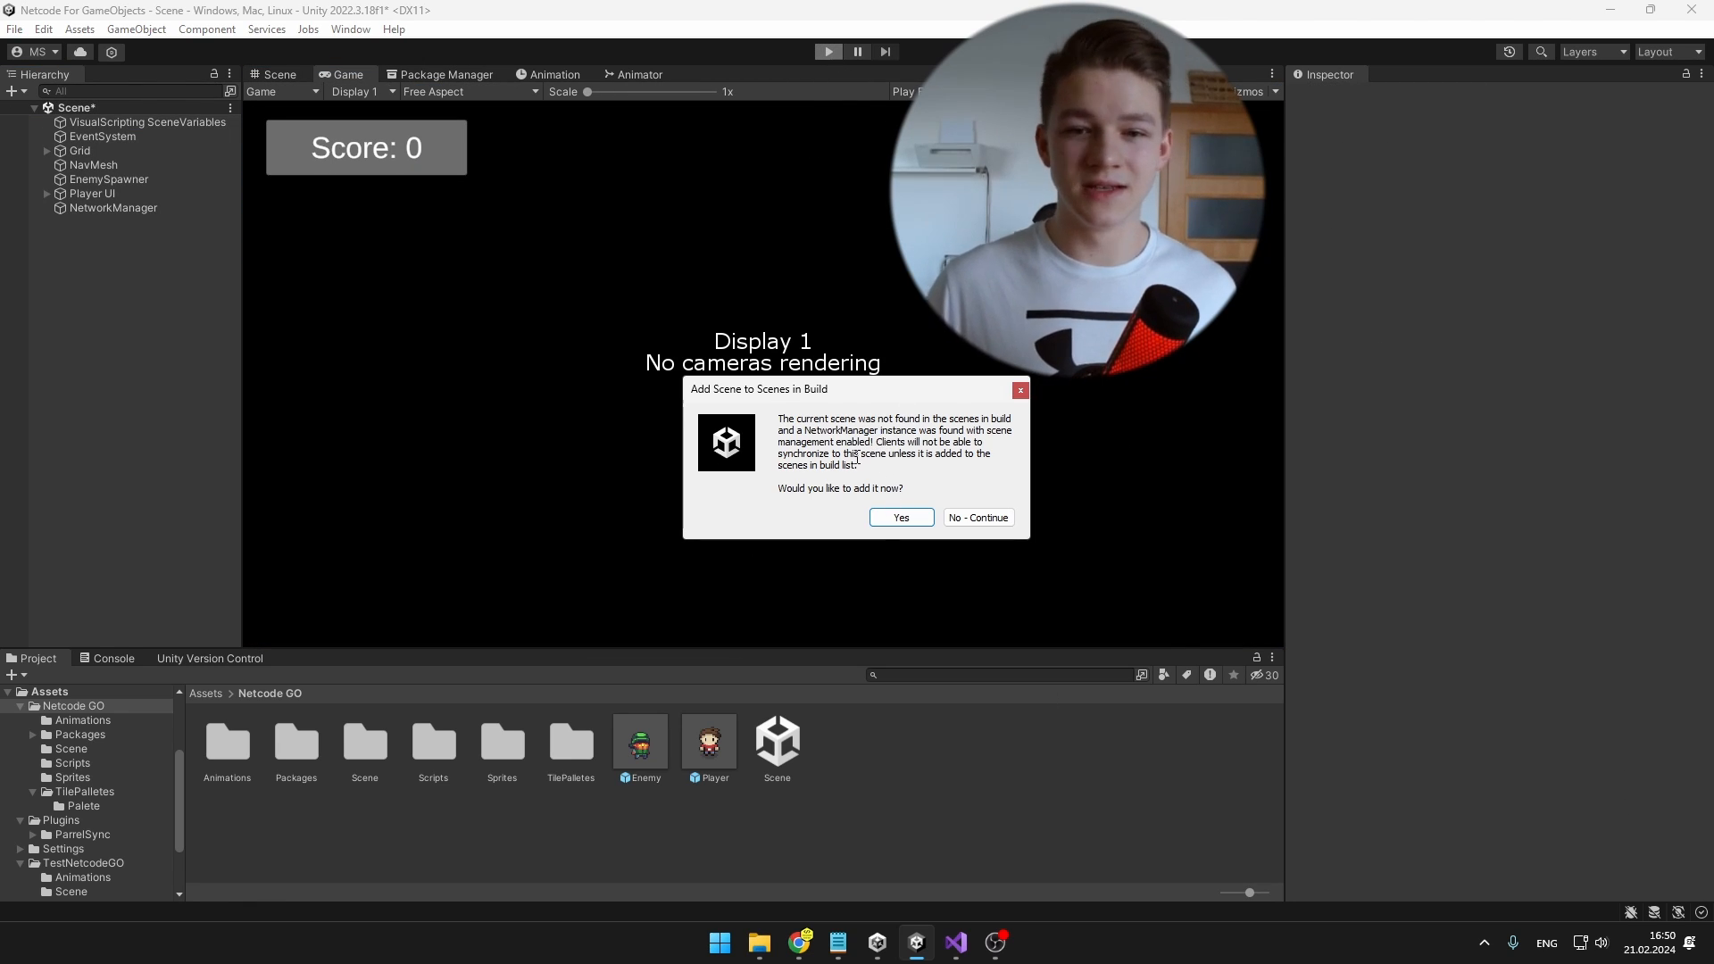
left_click(898, 517)
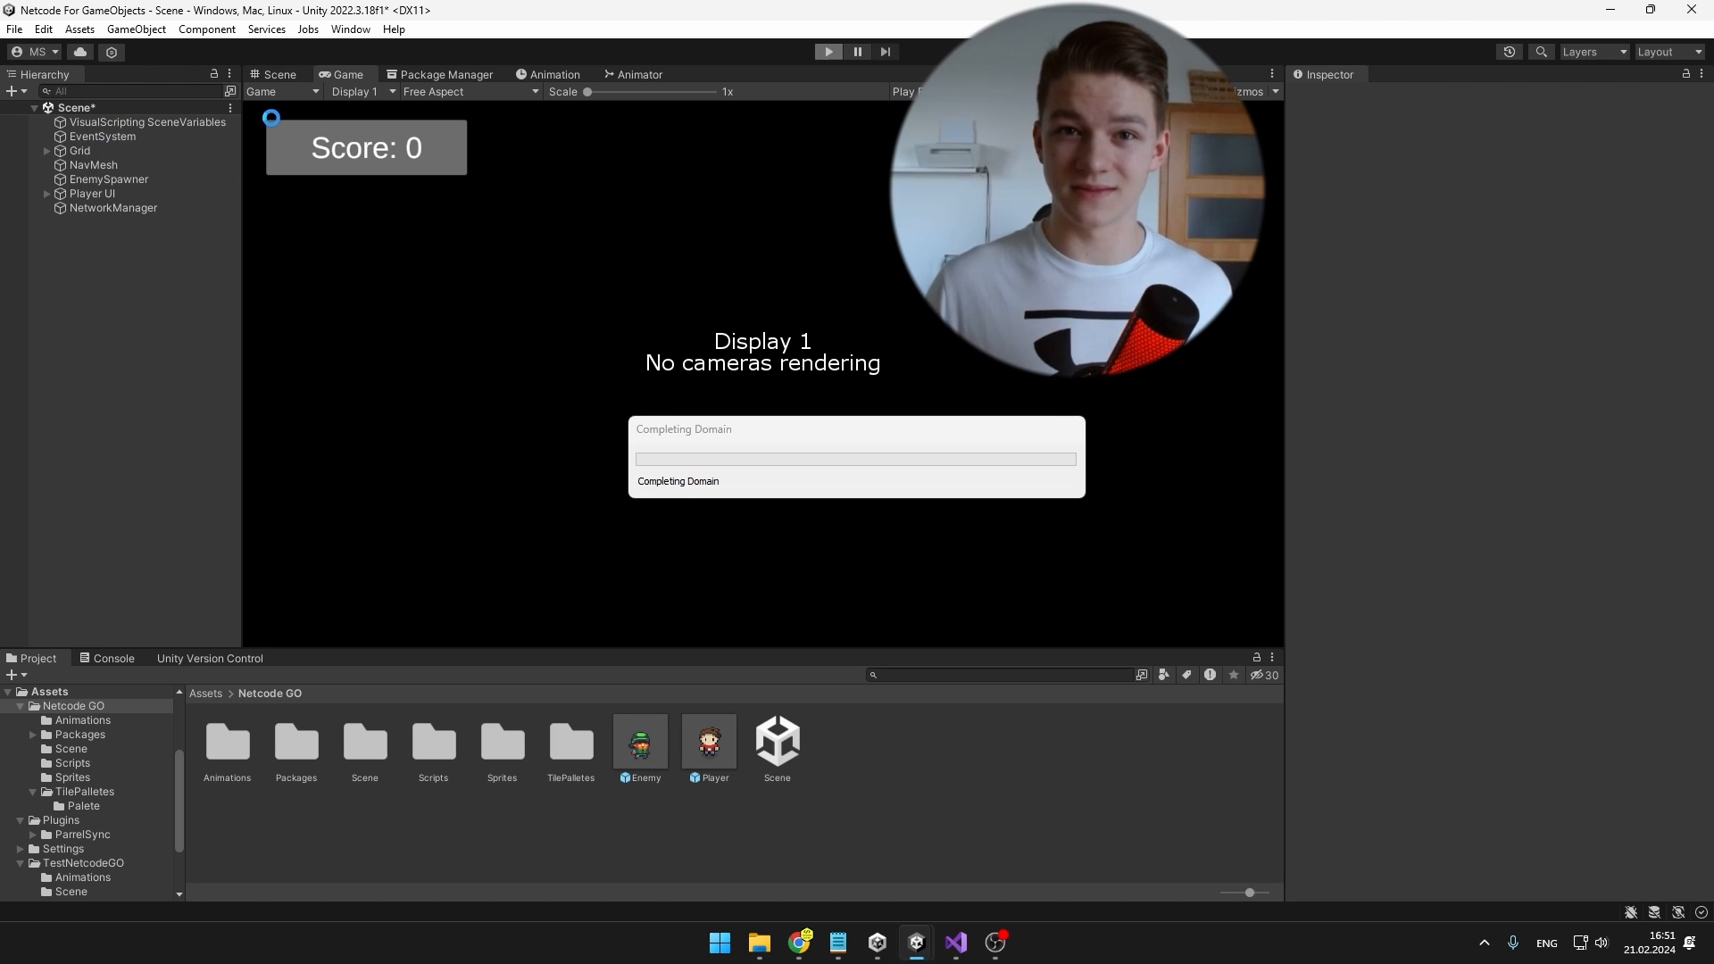
left_click(109, 179)
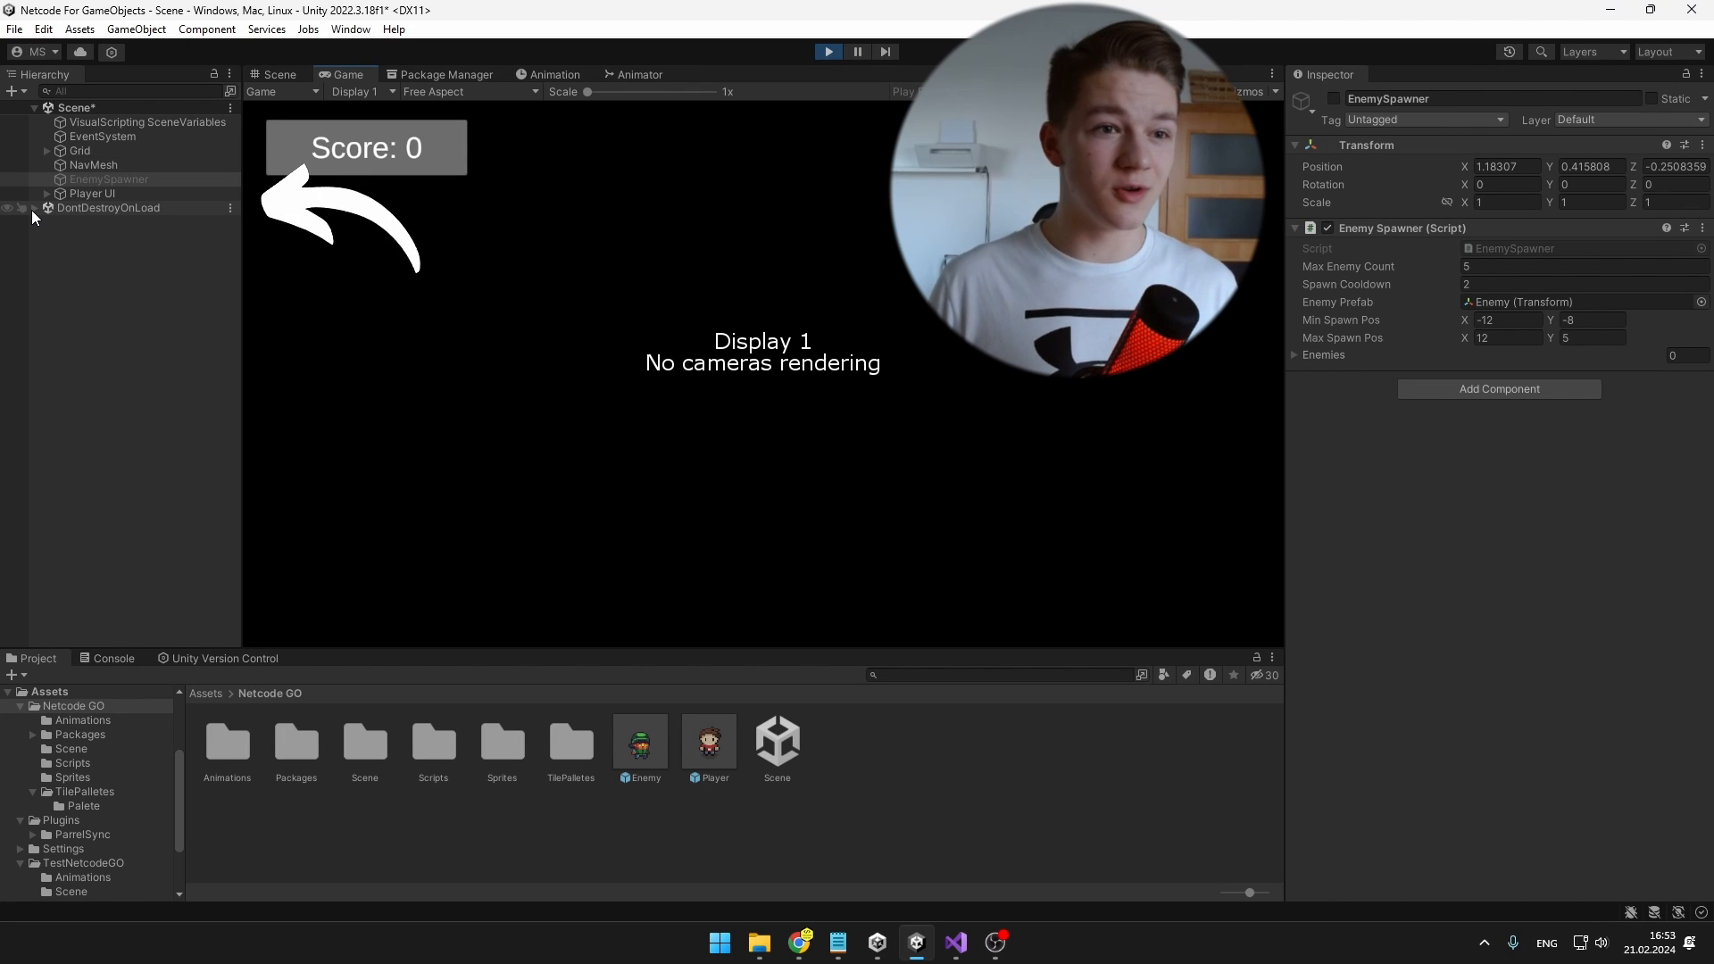
Step: Select NetworkManager under DontDestroyOnLoad and start the game as host
left_click(34, 207)
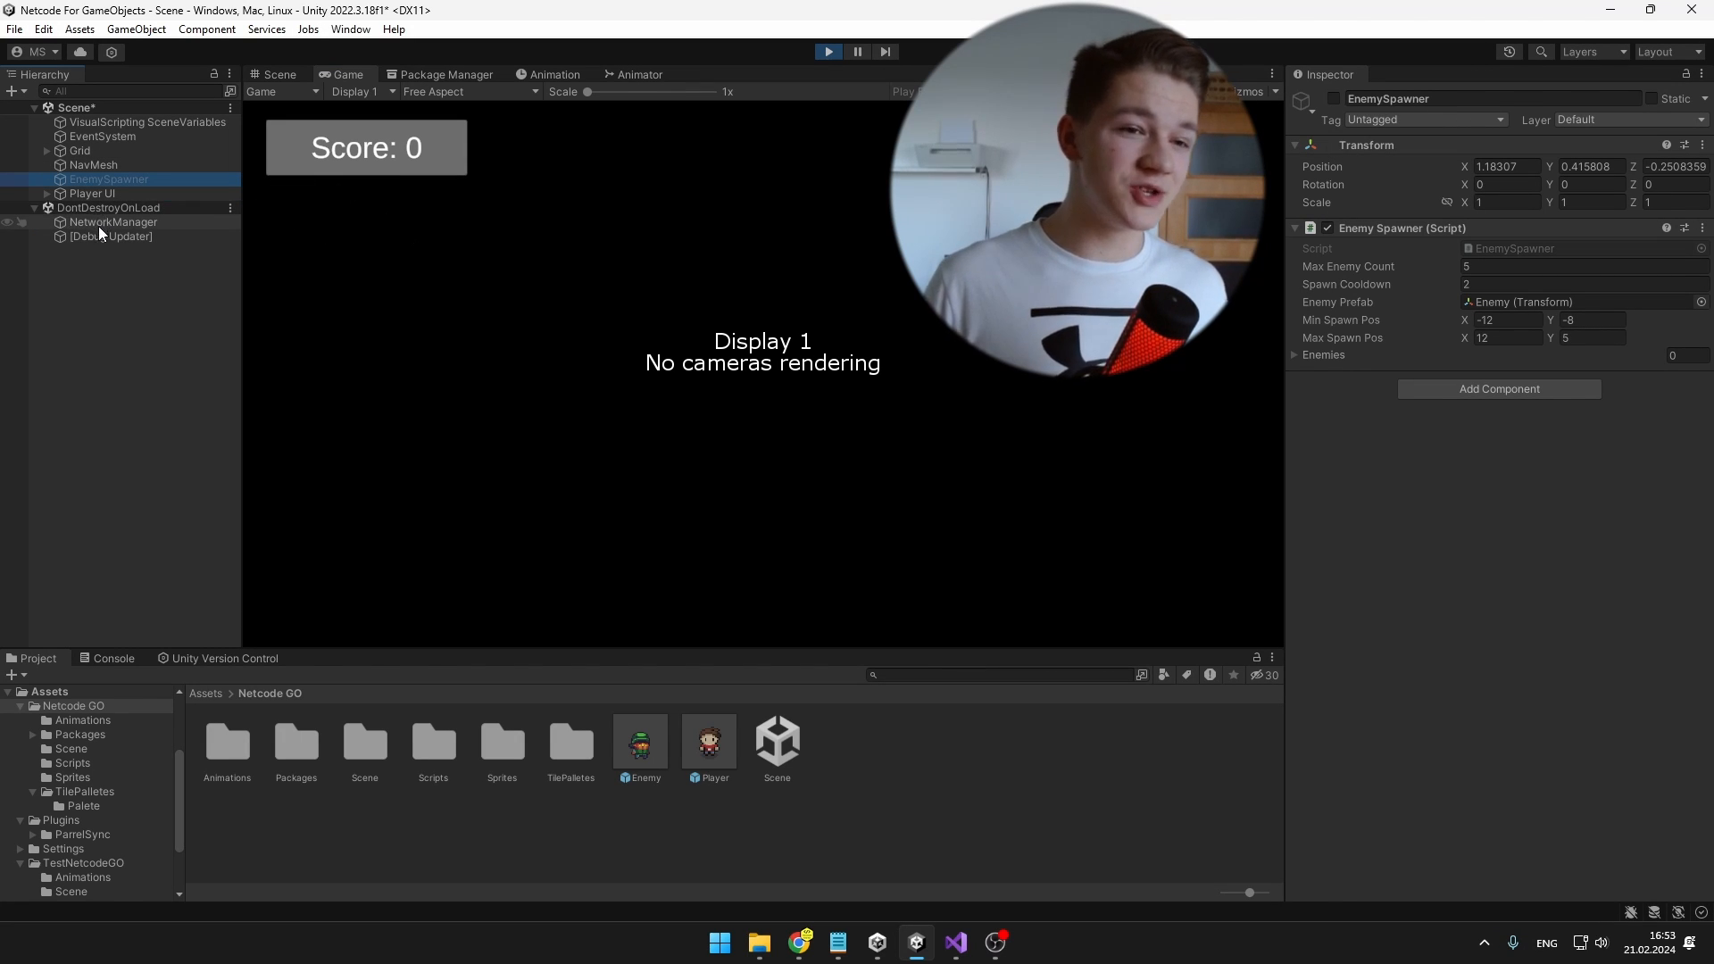
left_click(112, 221)
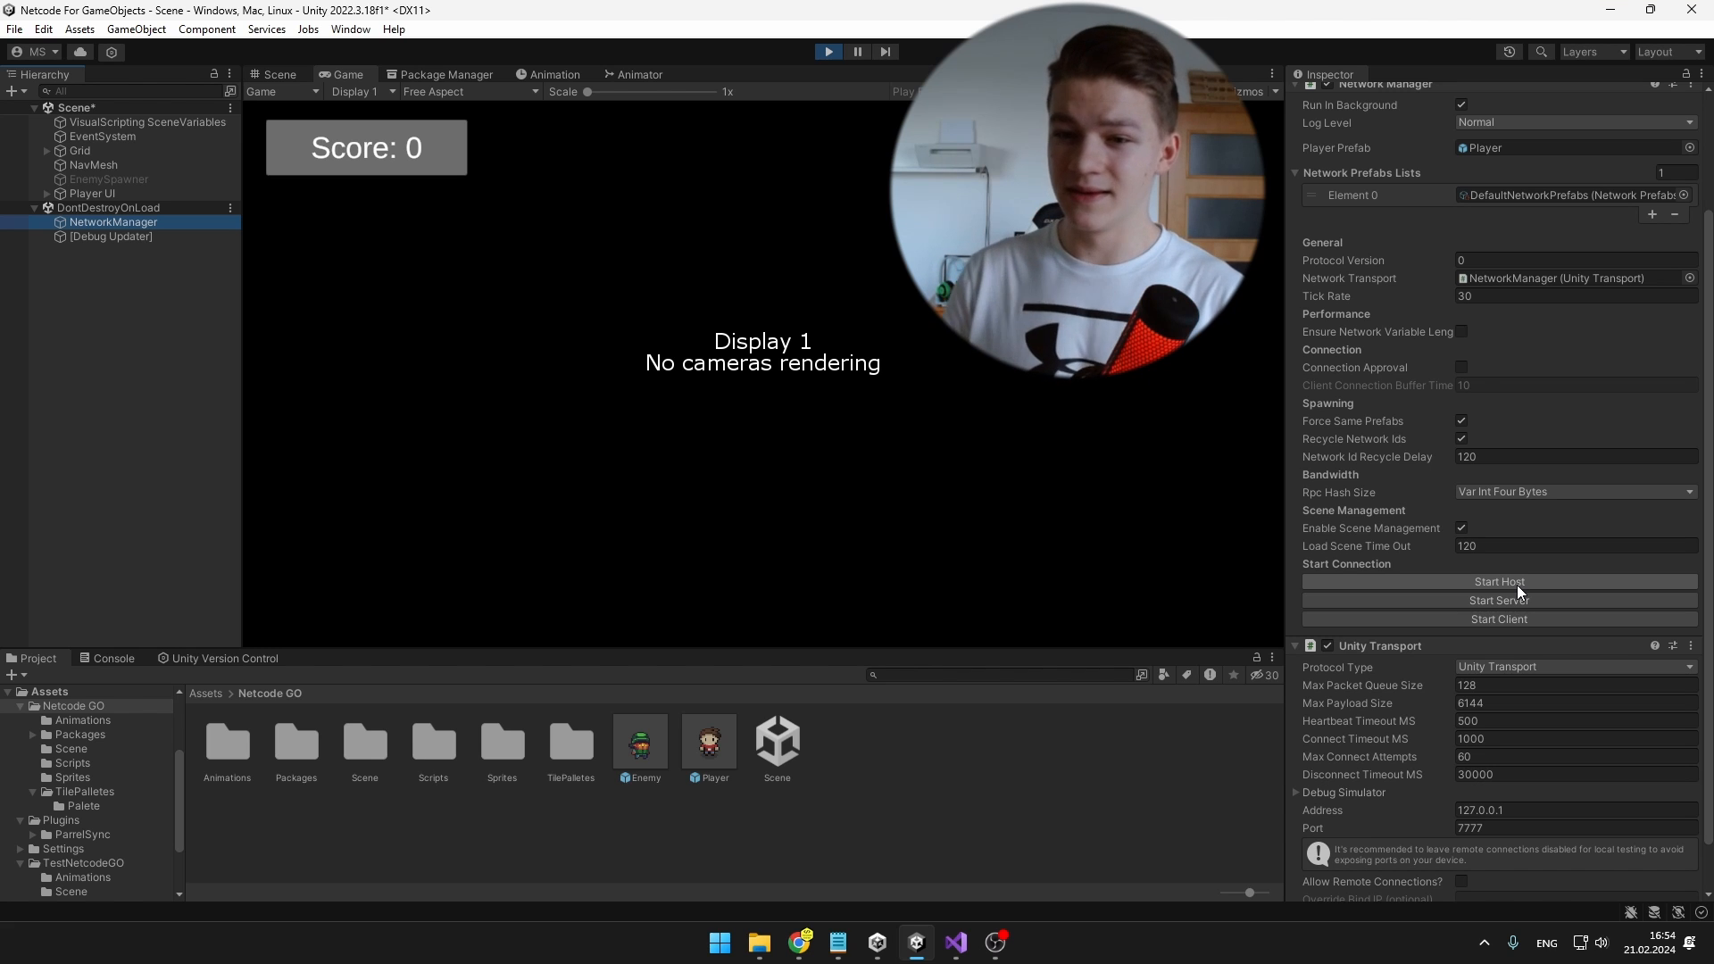
left_click(1498, 580)
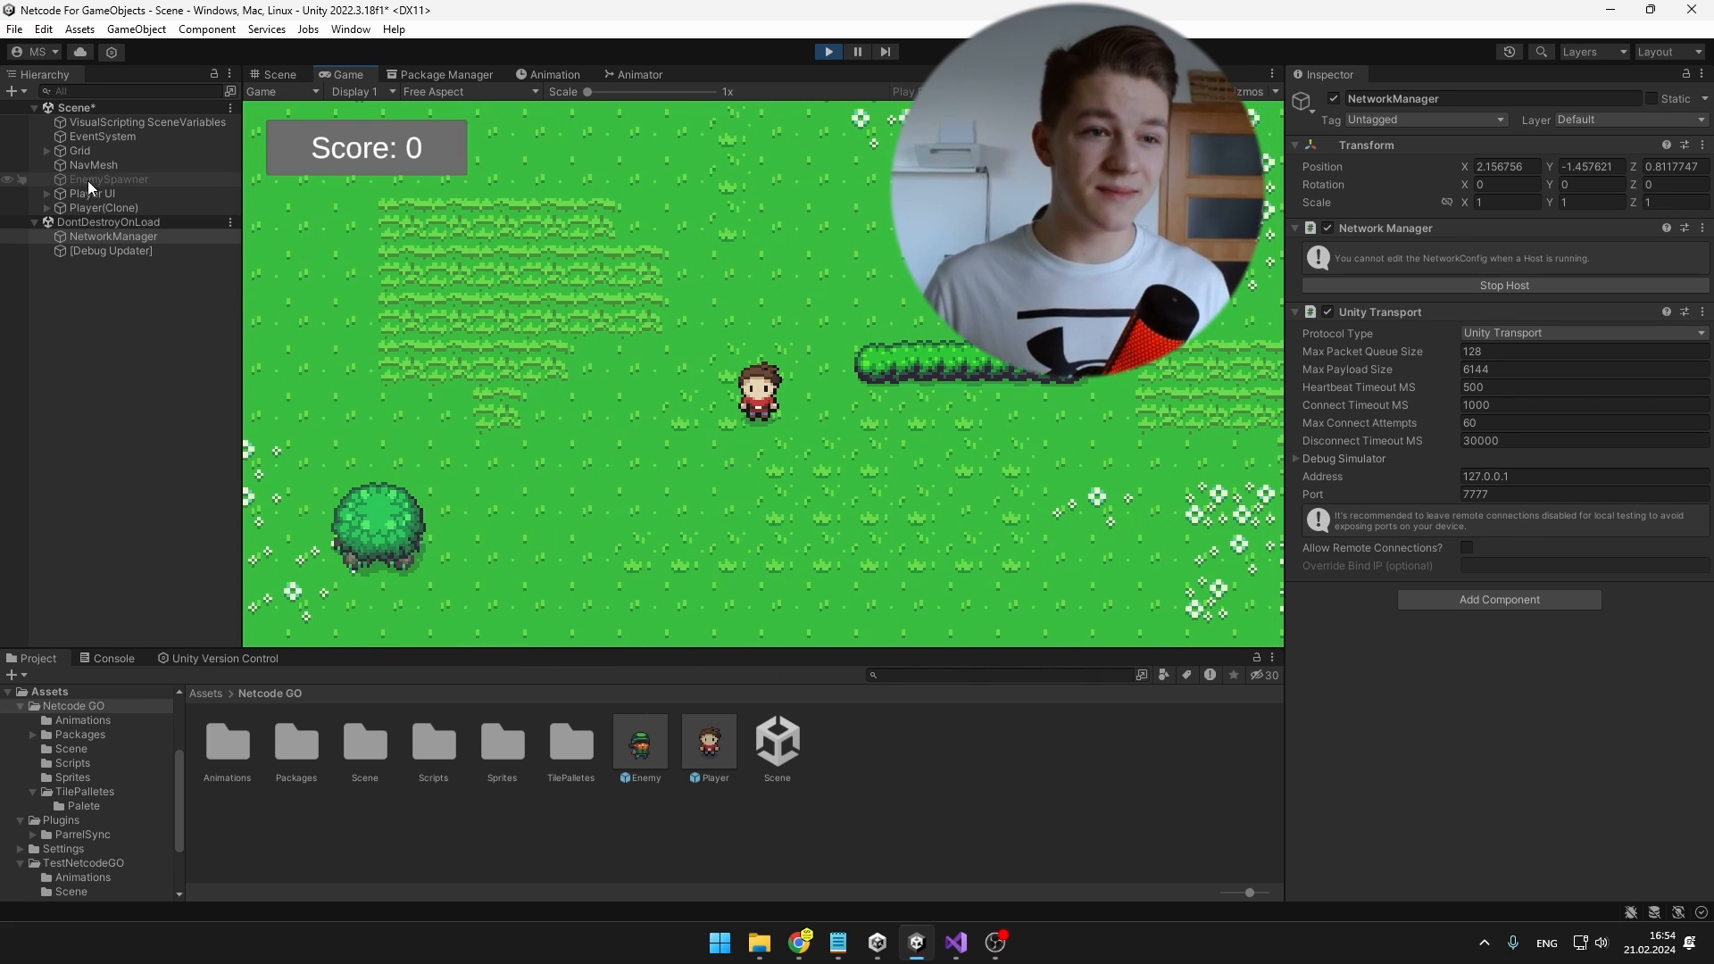
left_click(107, 179)
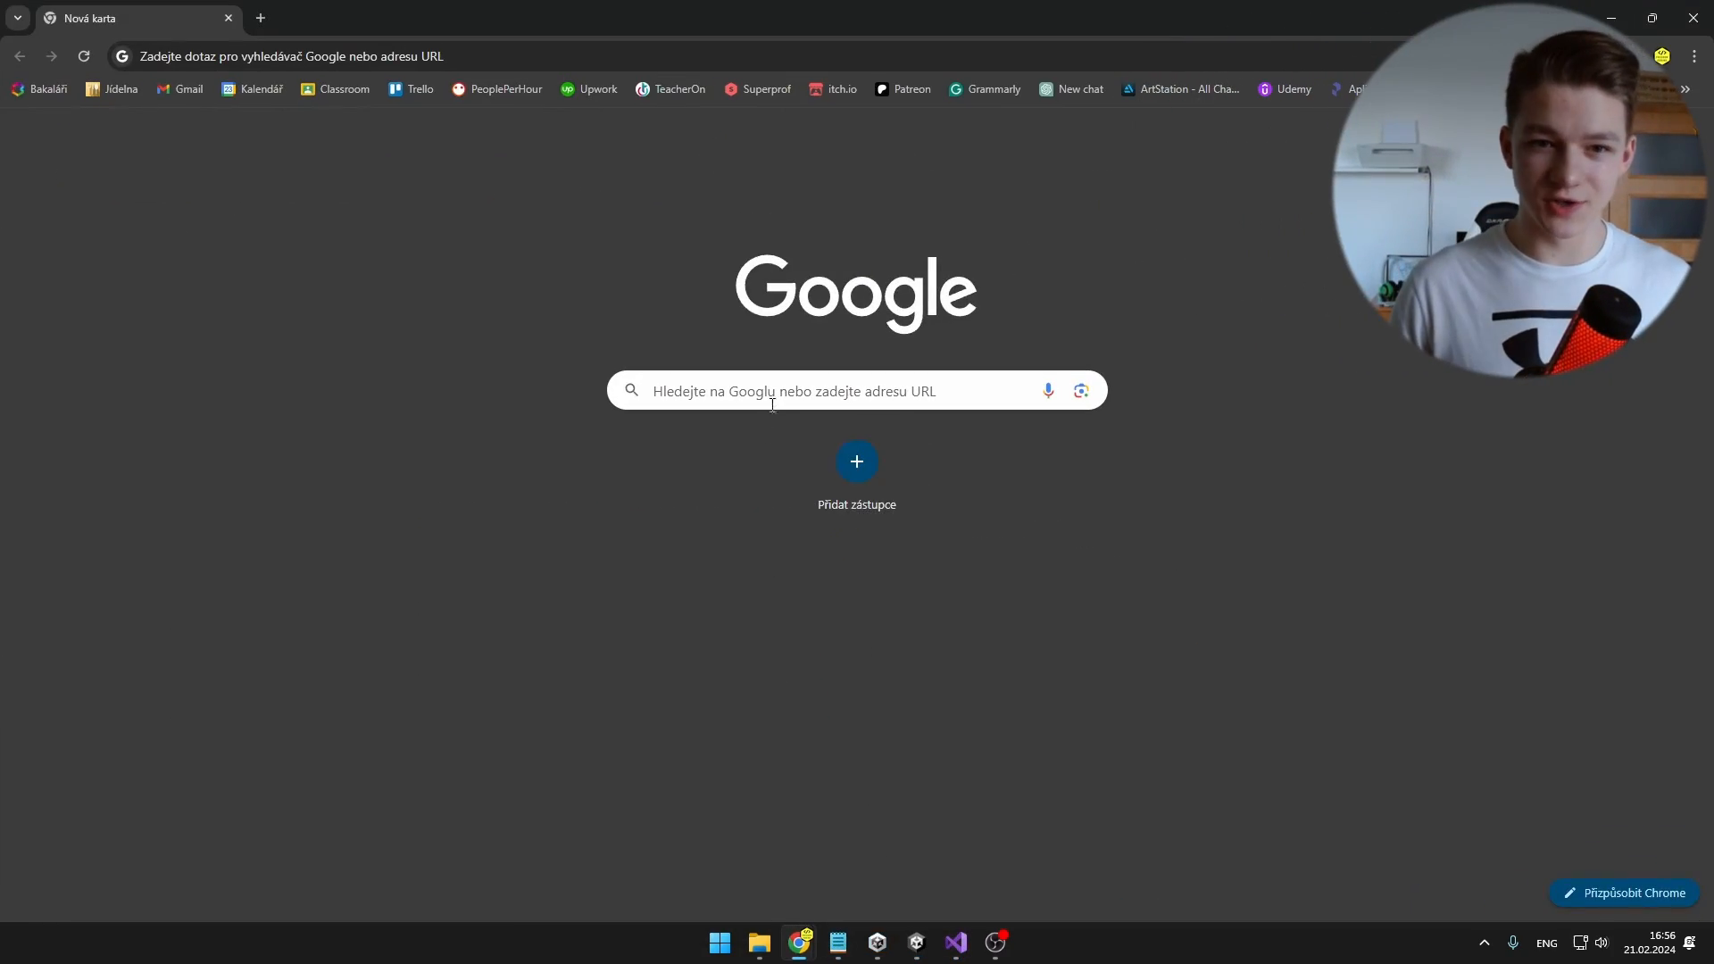
Step: Search Google for 'unity parallel sync' and open the VeriorPies/ParrelSync GitHub result
type("unity parallel sync")
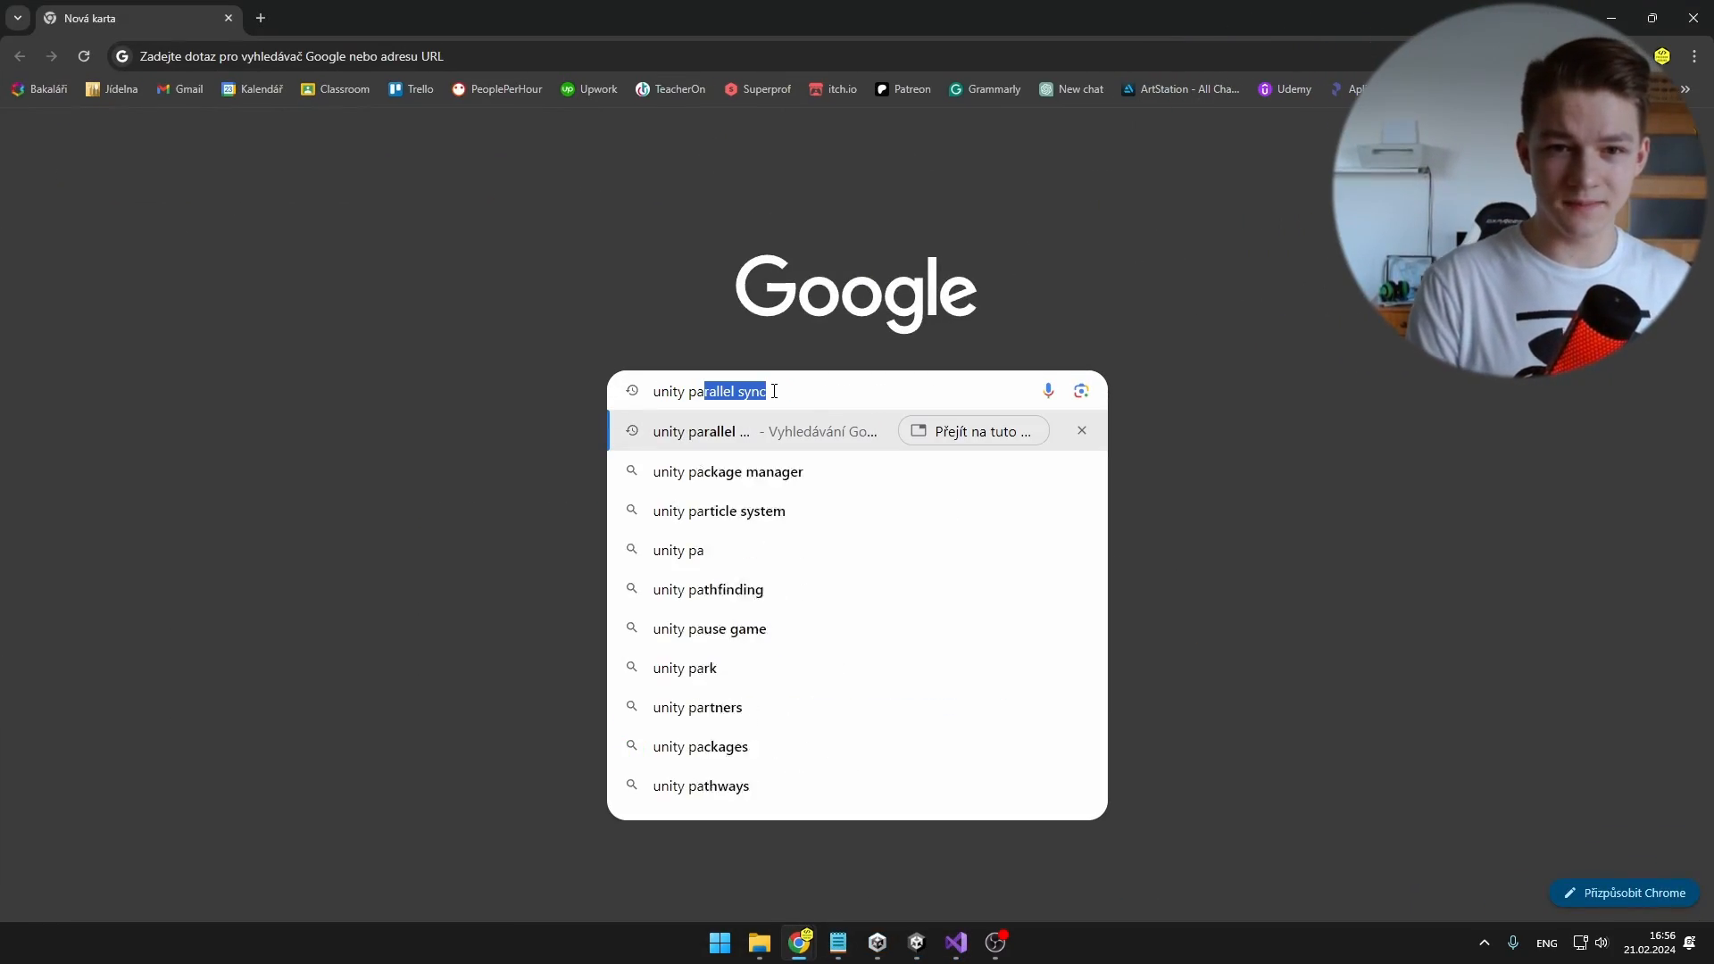
key("Enter")
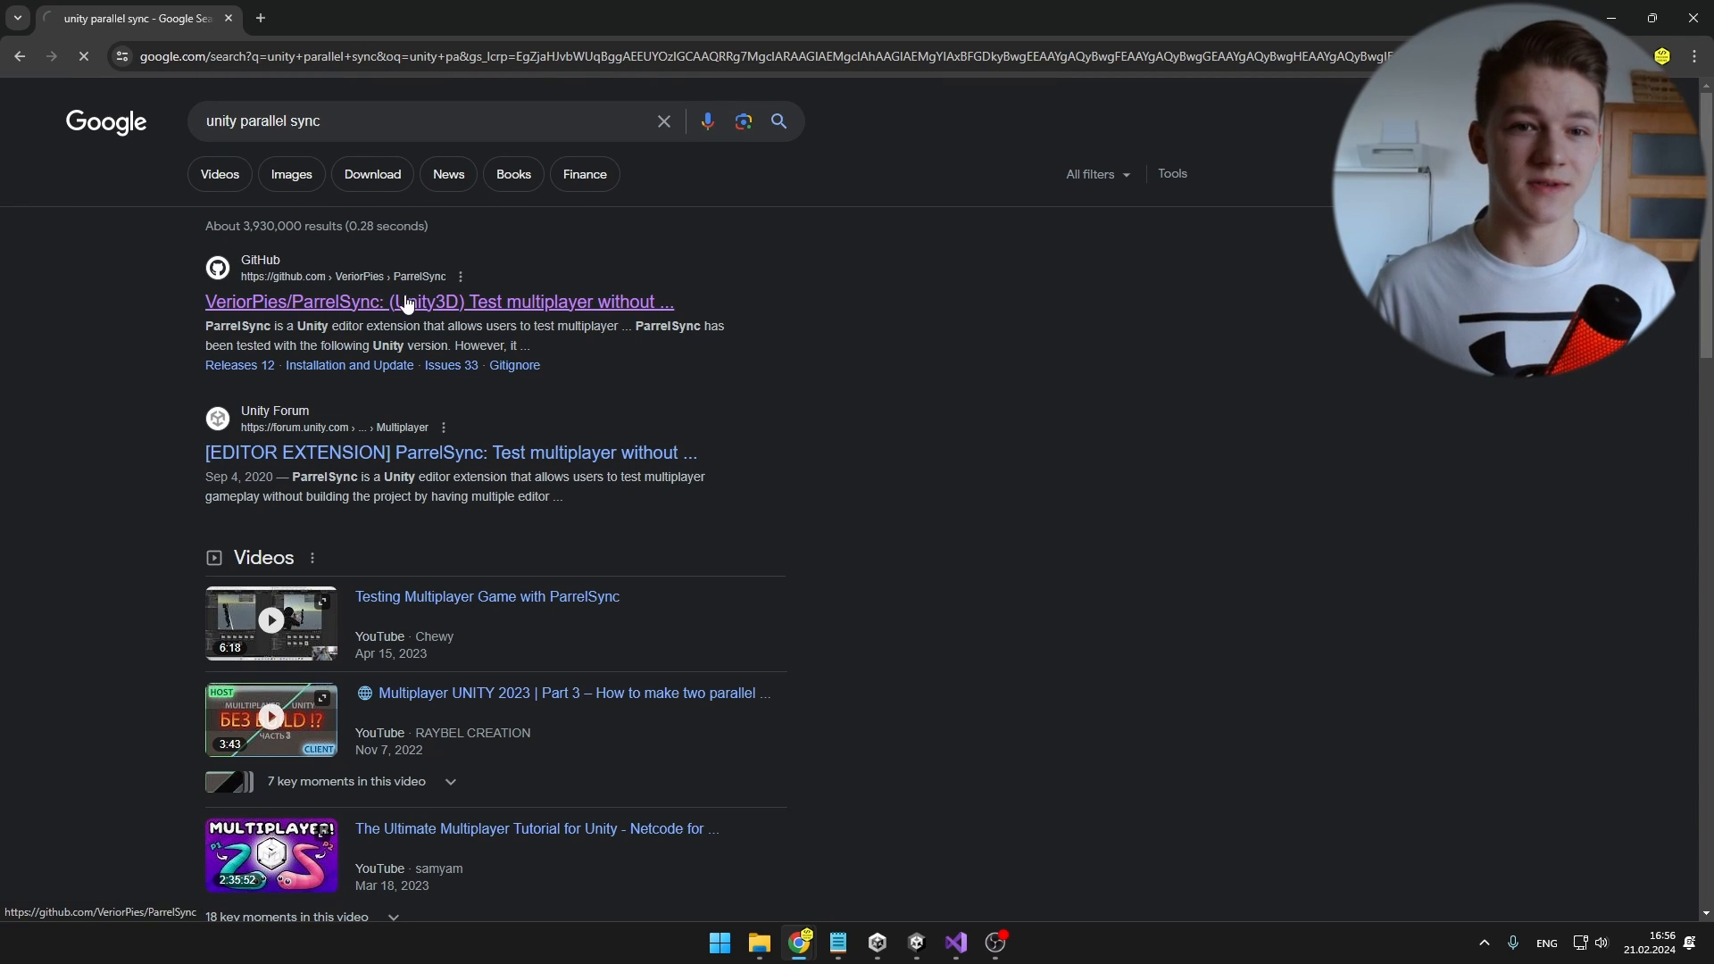
left_click(439, 302)
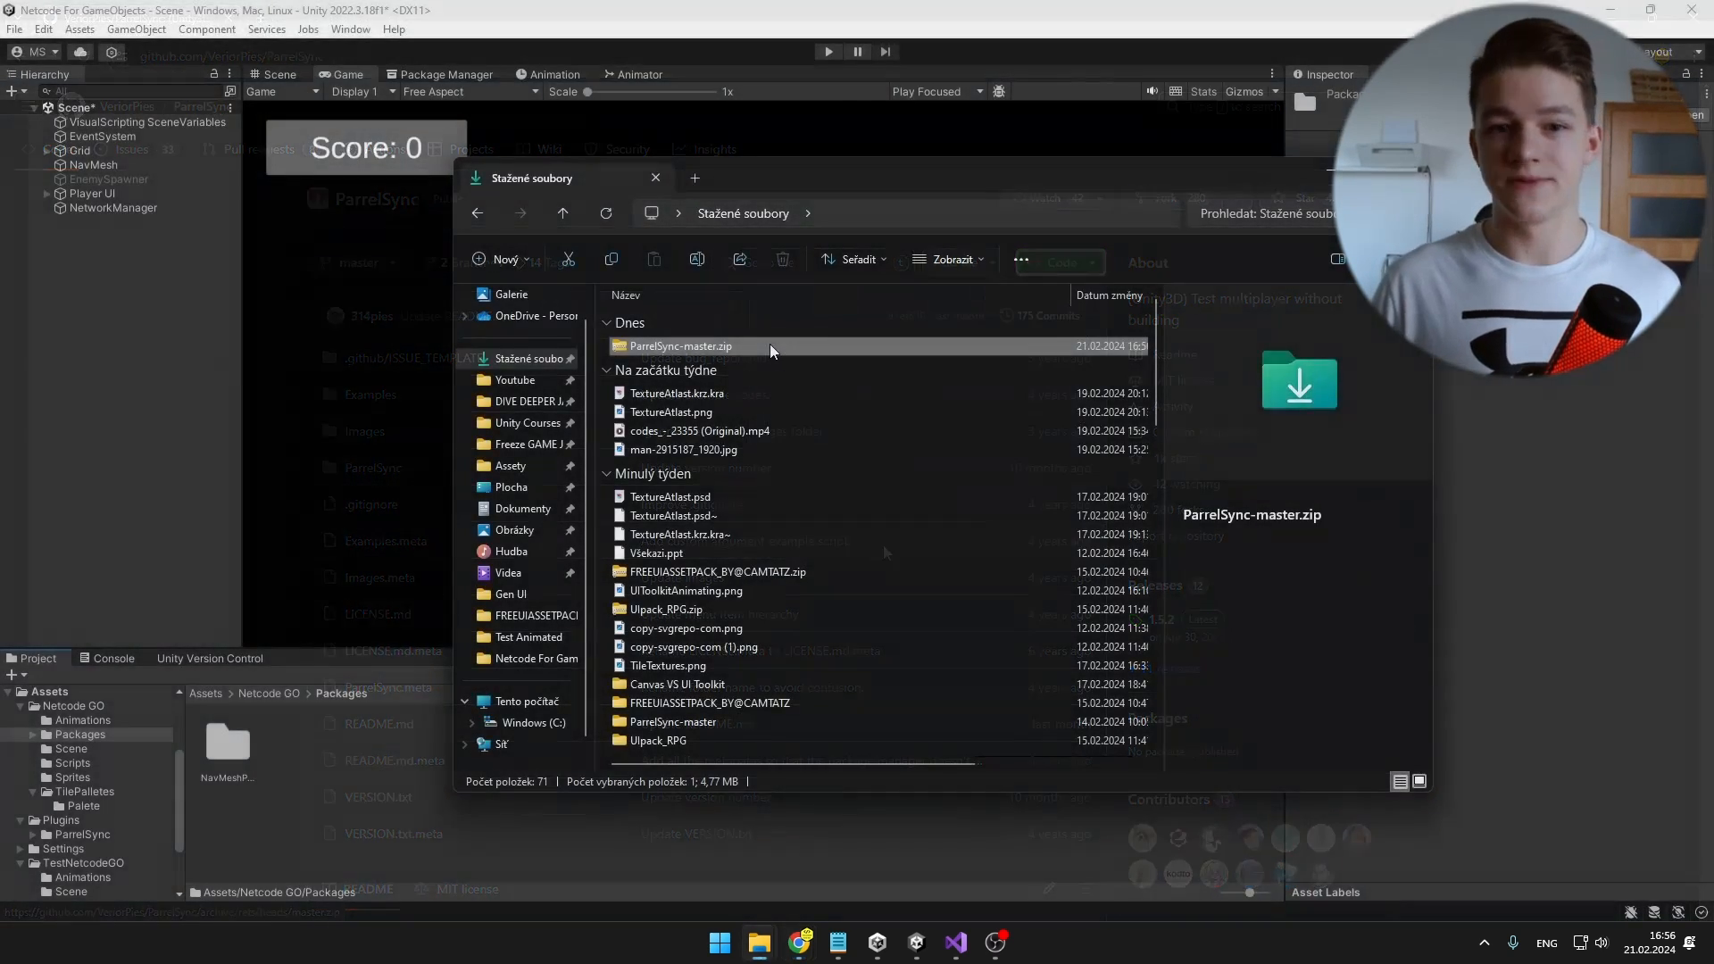
Step: Open ParrelSync-master.zip and bring the ParrelSync package folder into the project
double_click(680, 345)
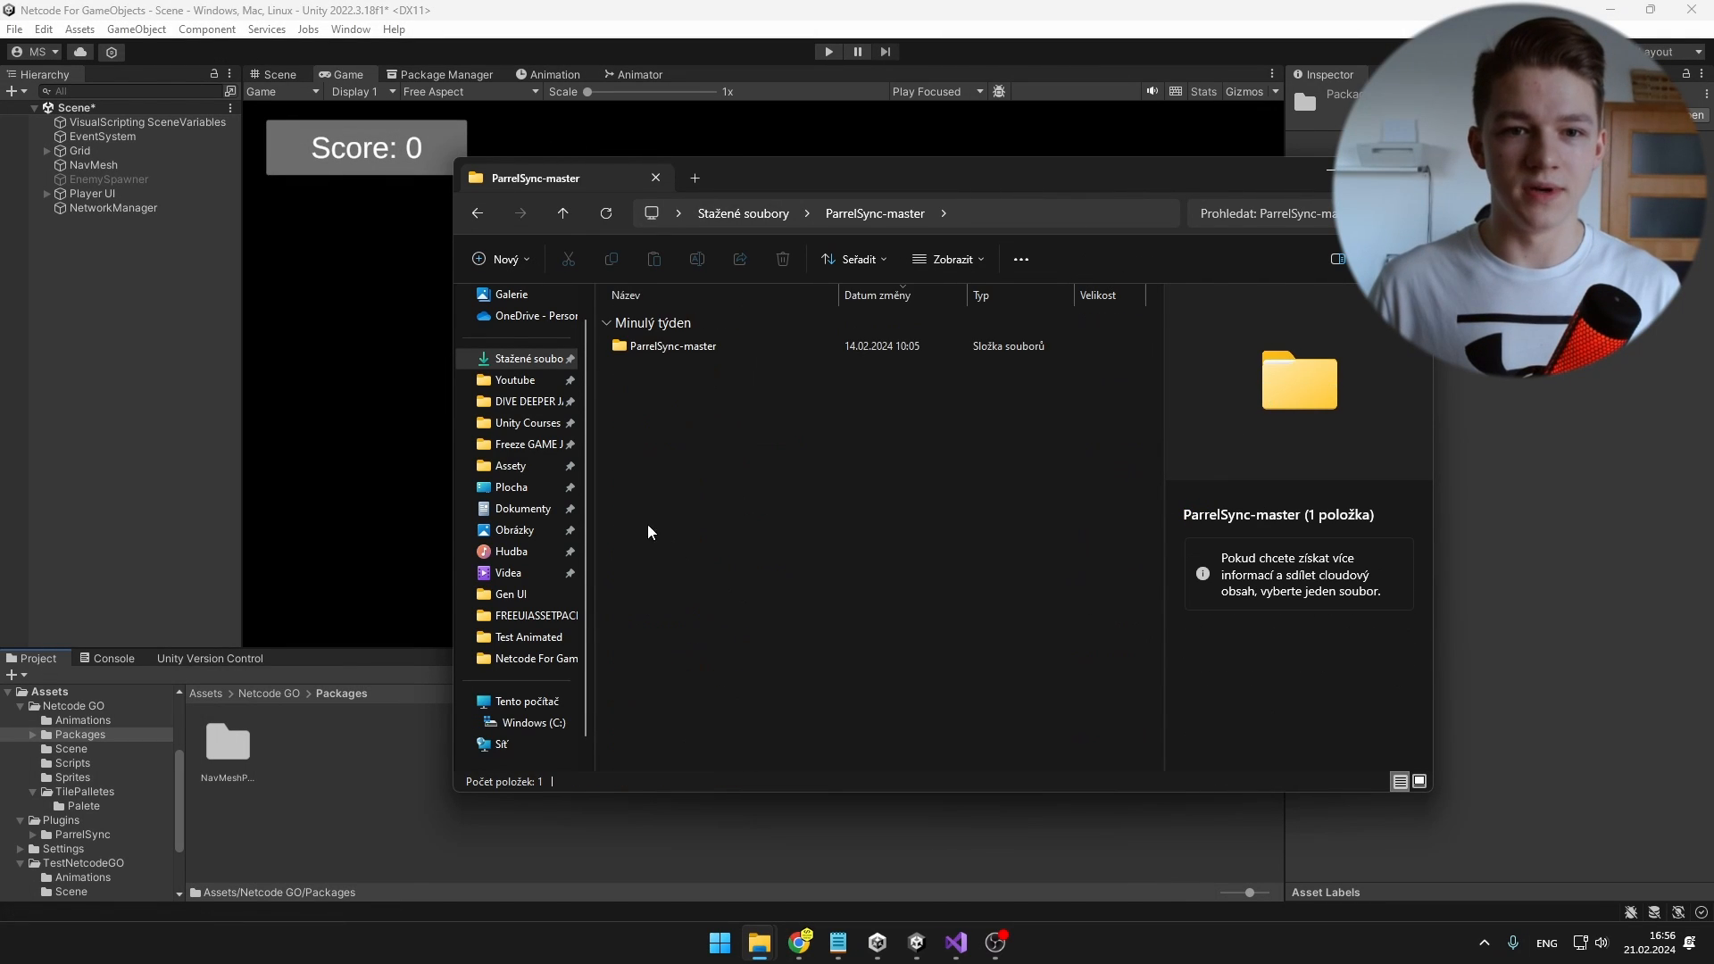
double_click(673, 345)
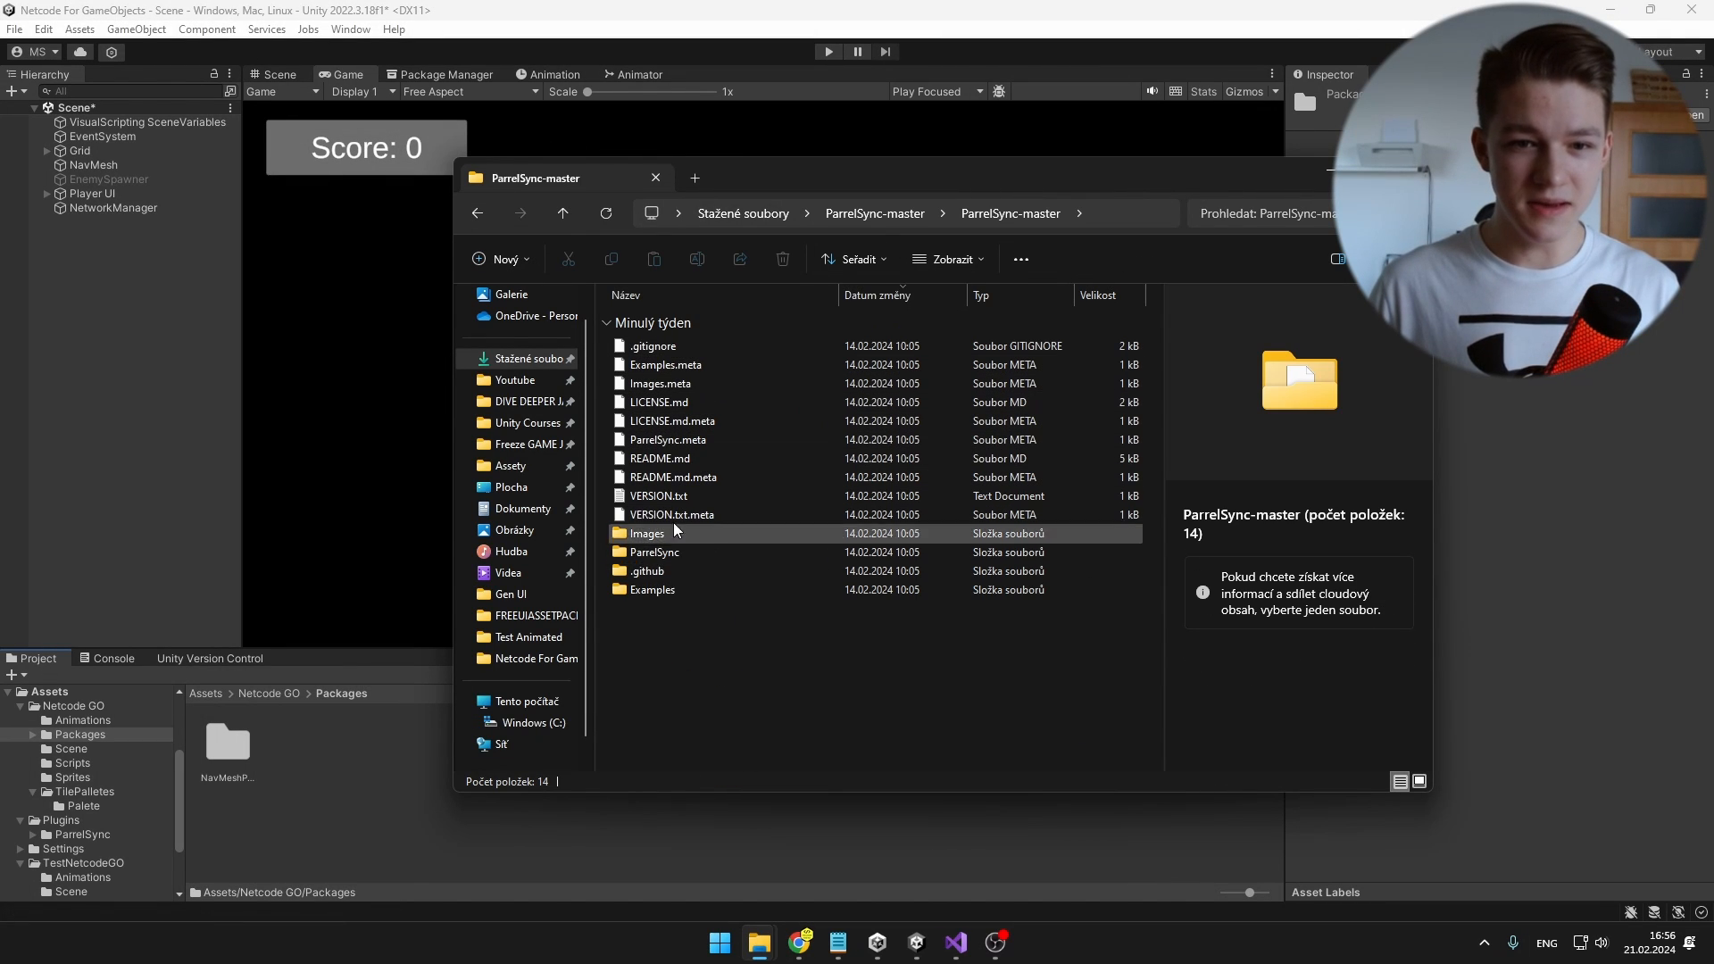
double_click(655, 552)
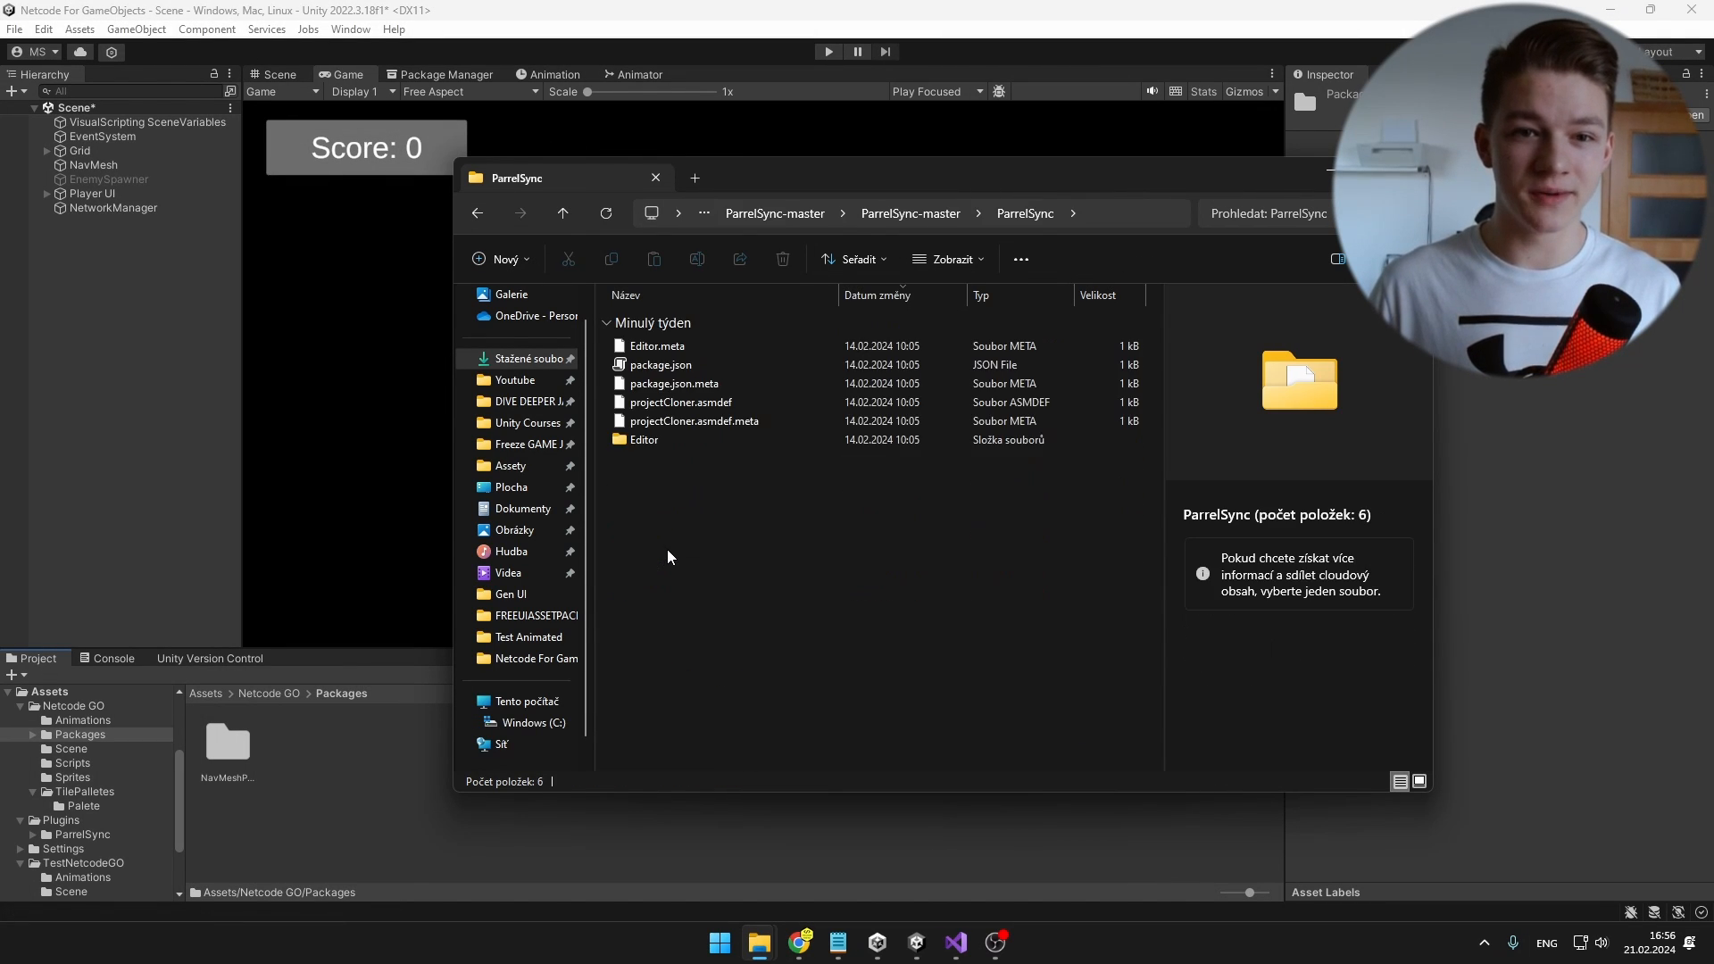
left_click(645, 439)
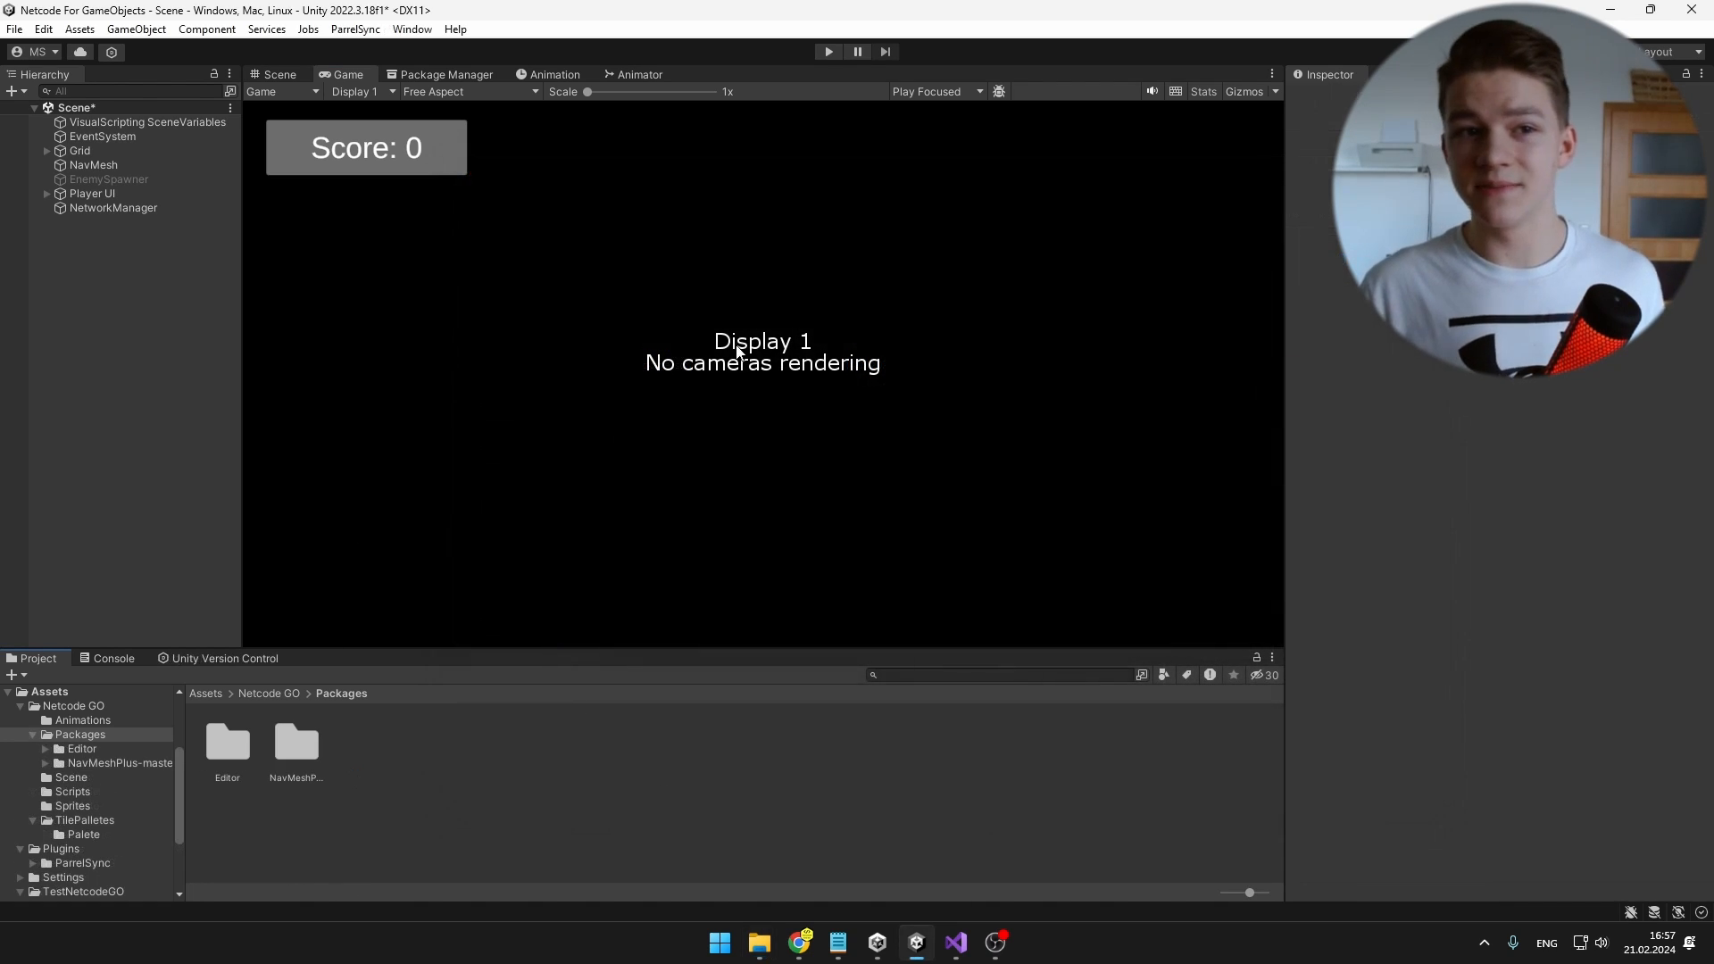
Step: Create a new project clone in Clones Manager and open it in a new editor
left_click(353, 29)
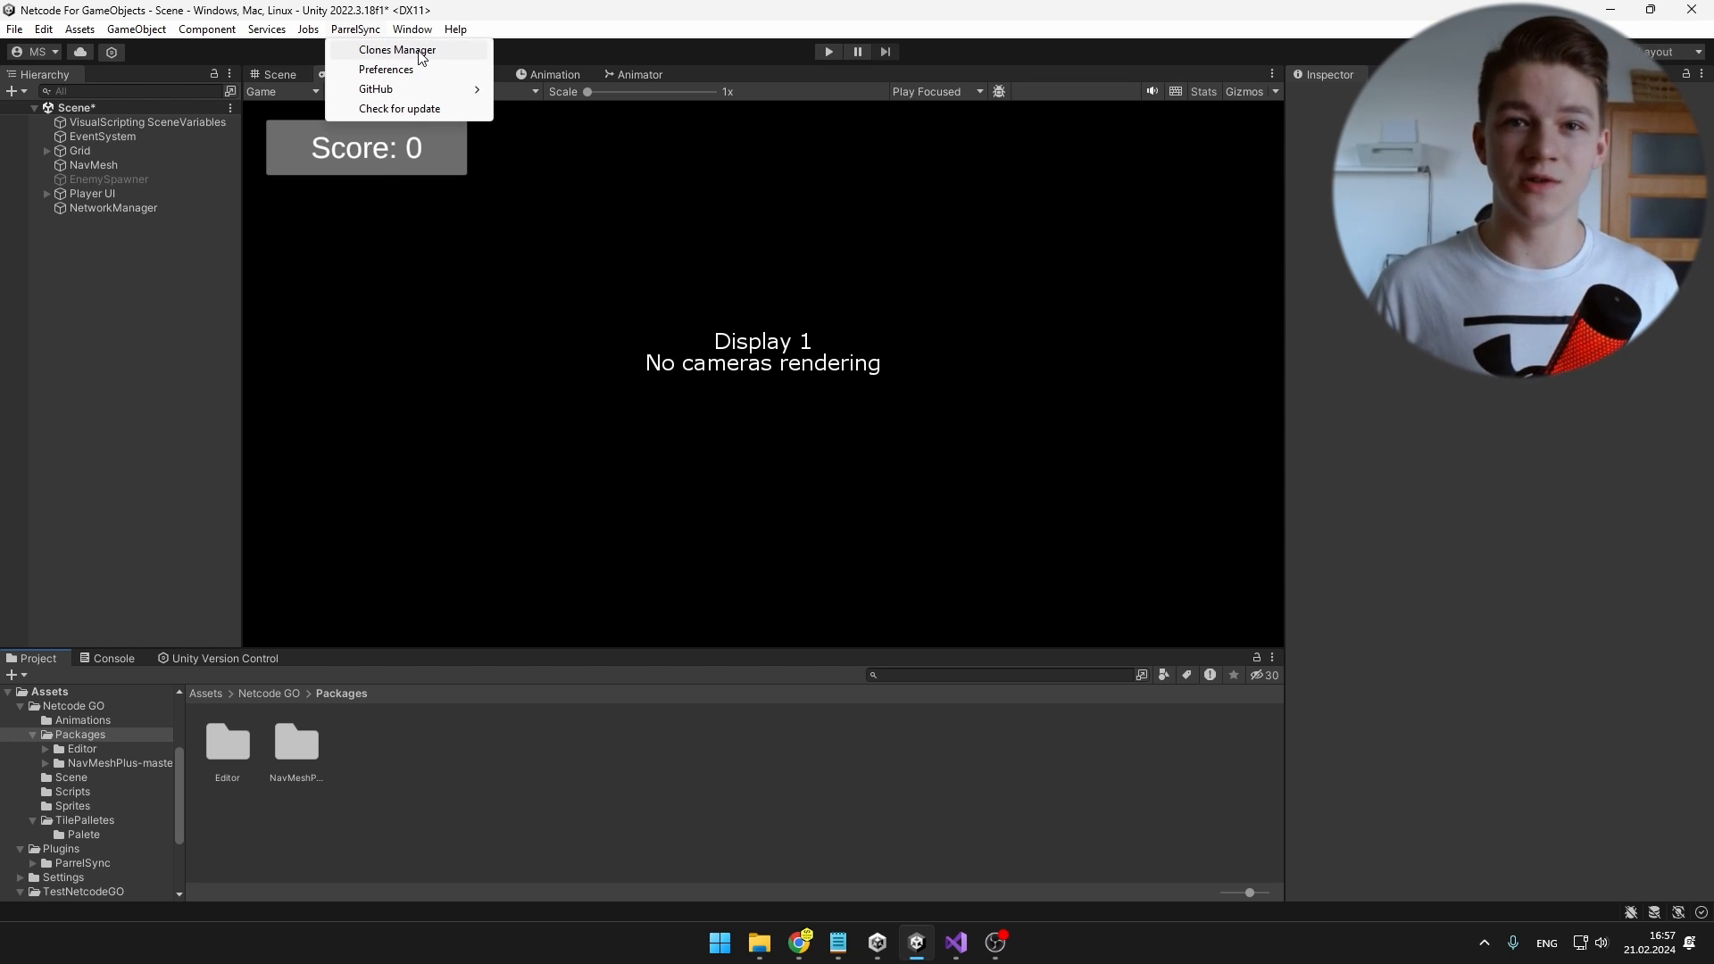
left_click(396, 50)
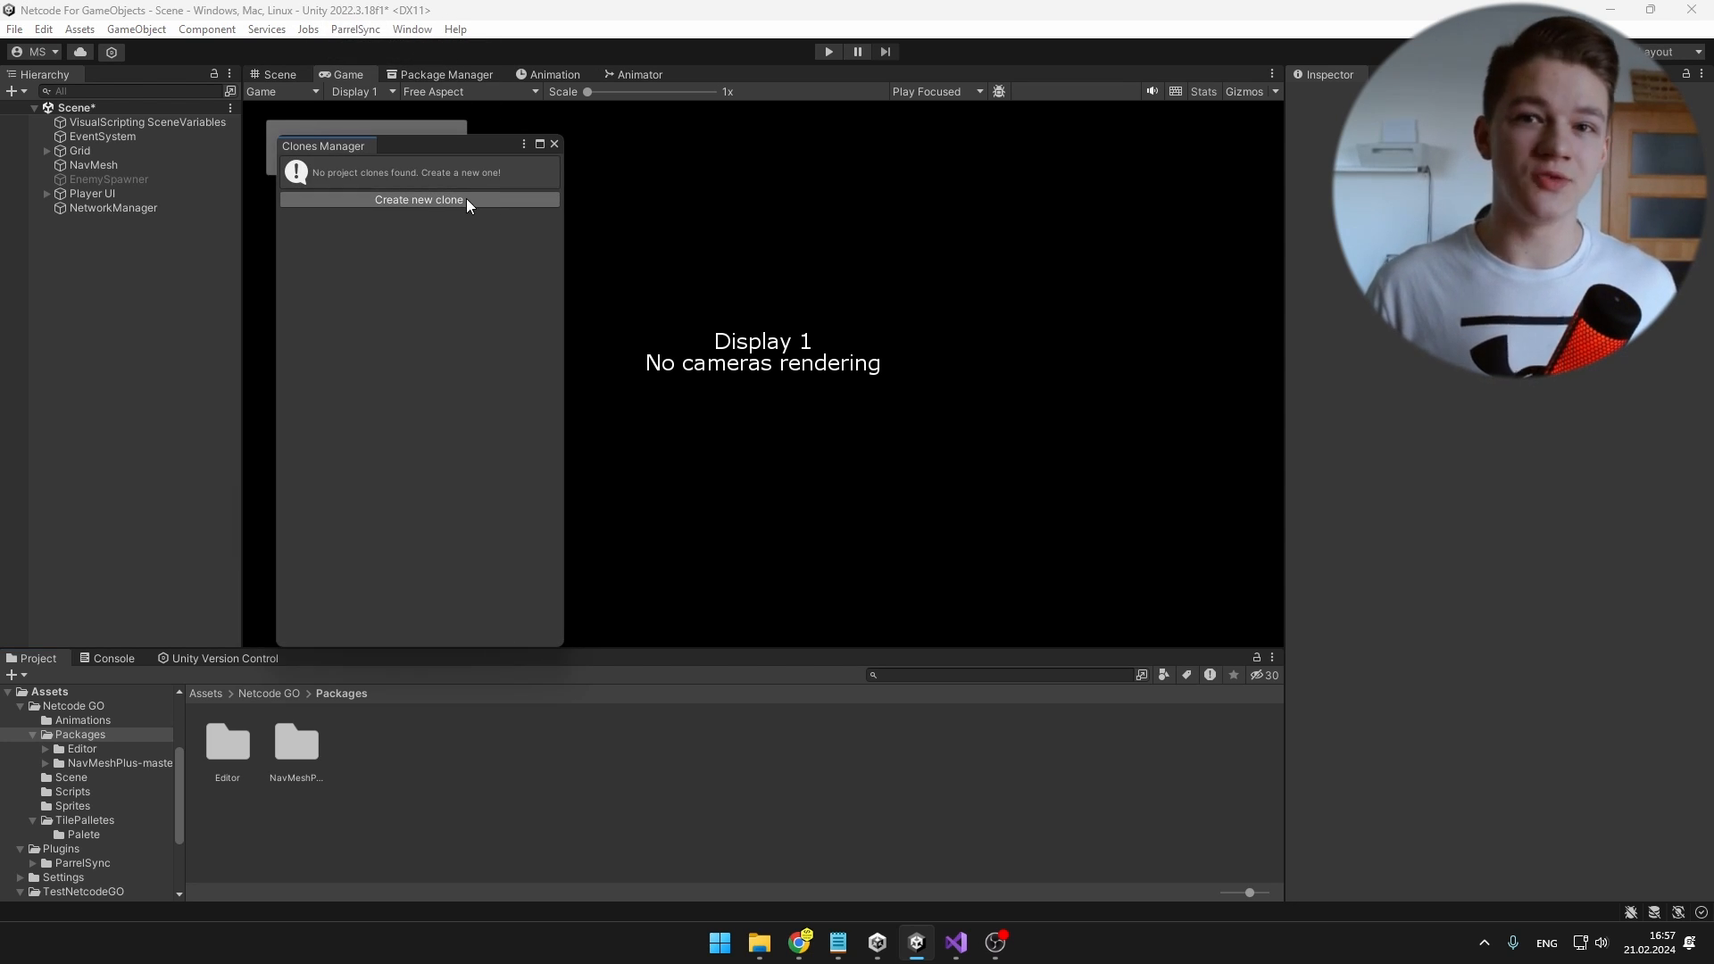
left_click(418, 198)
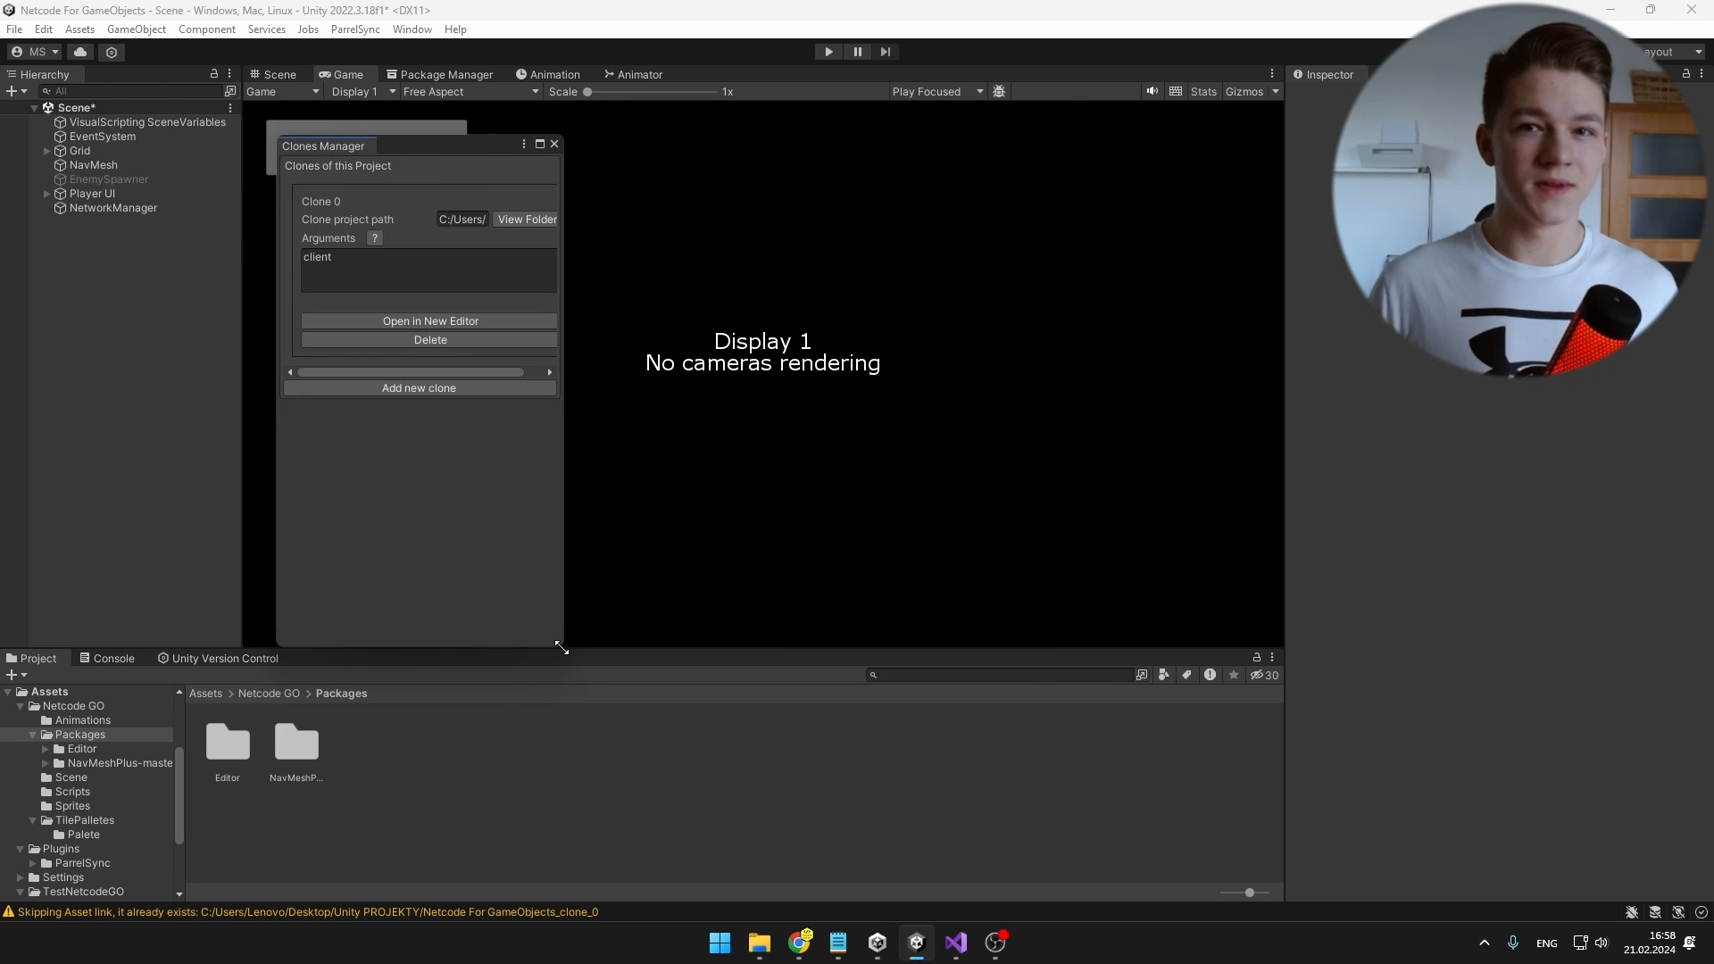
left_click_drag(560, 645, 899, 645)
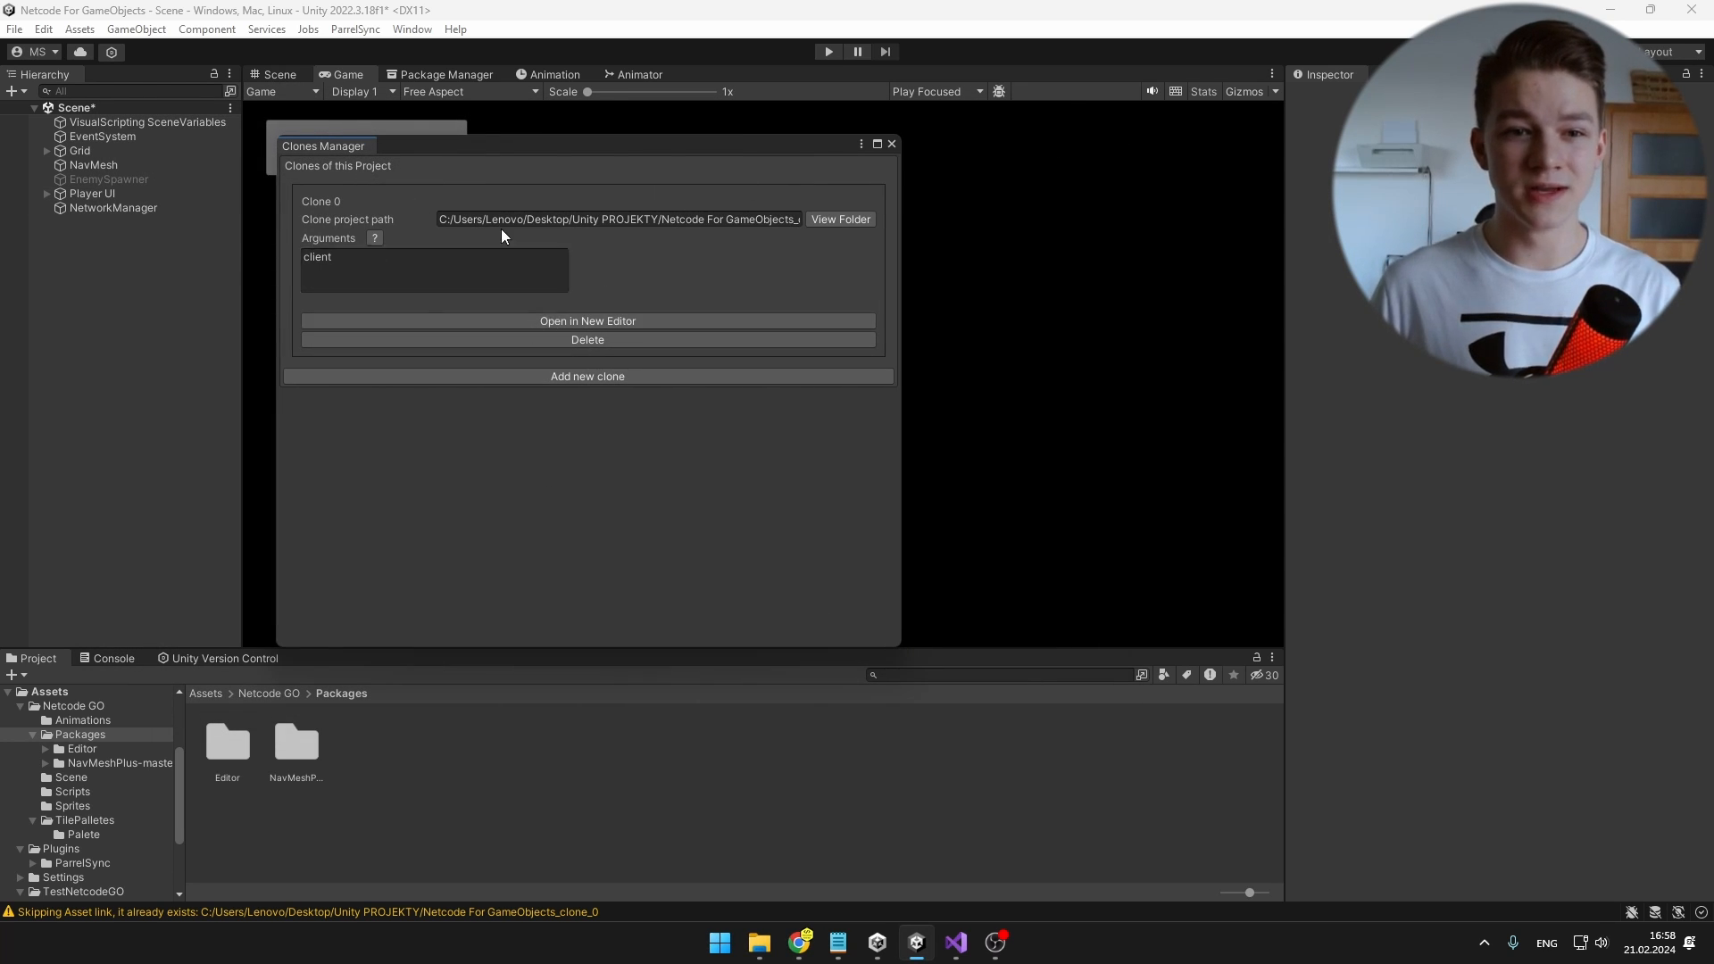
left_click(587, 319)
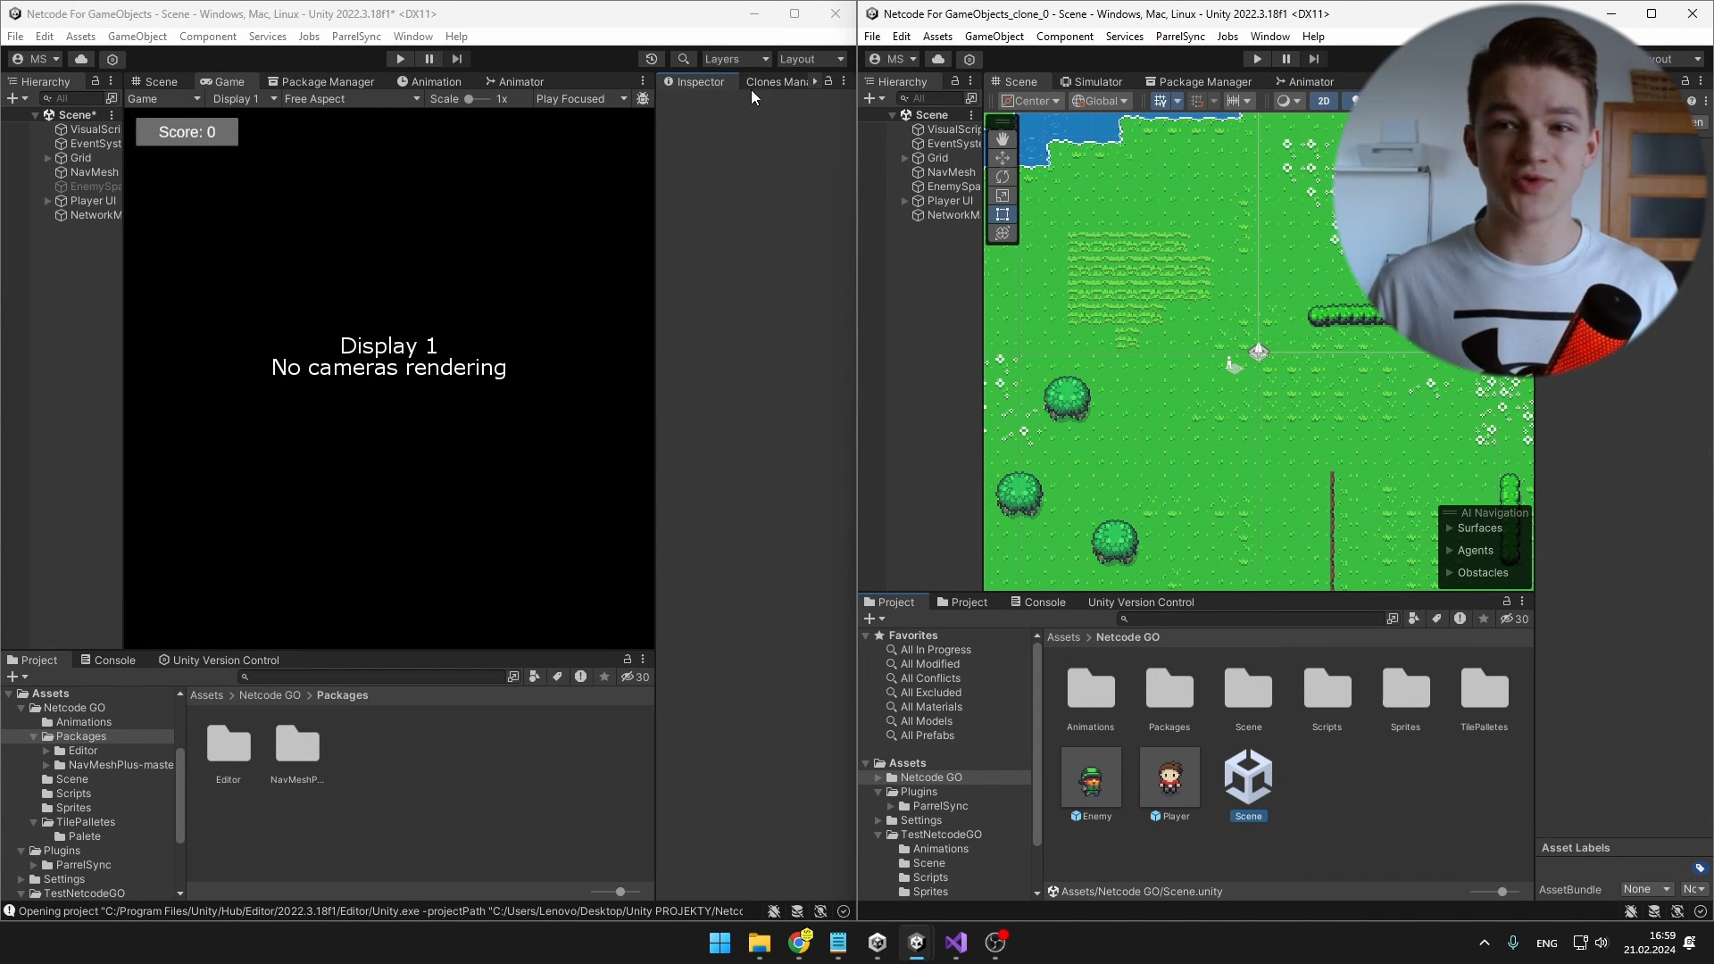
Step: Enter play mode in the original editor and start it as host from NetworkManager
left_click(398, 57)
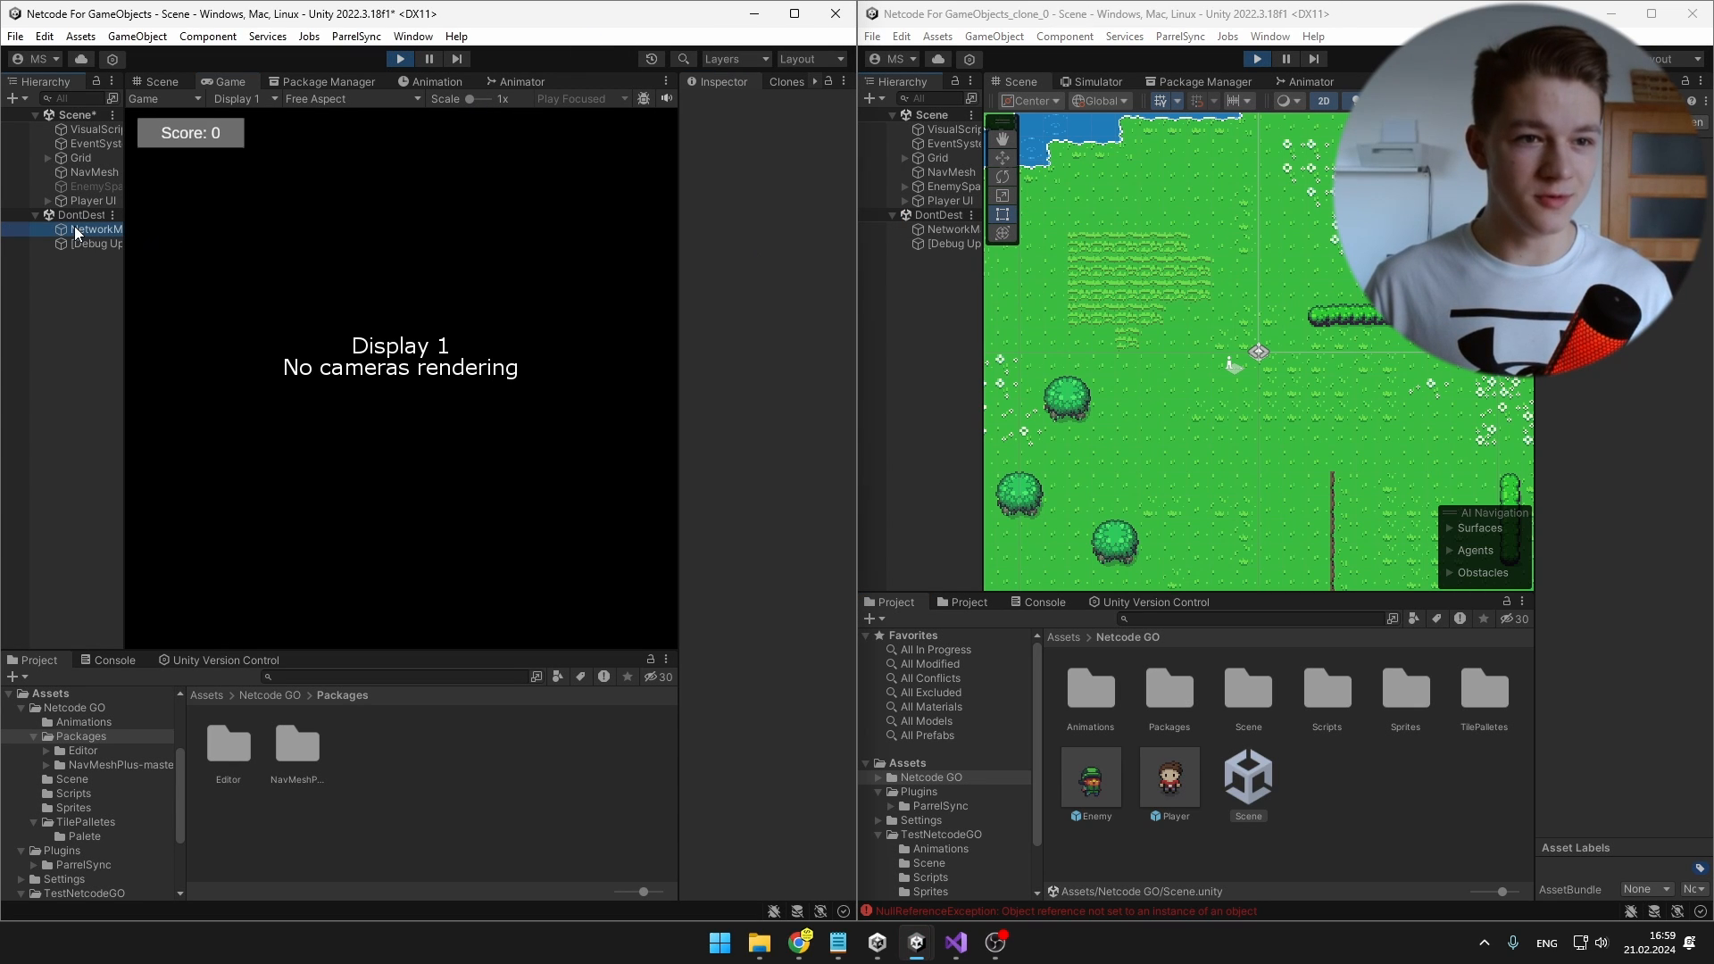
left_click(96, 230)
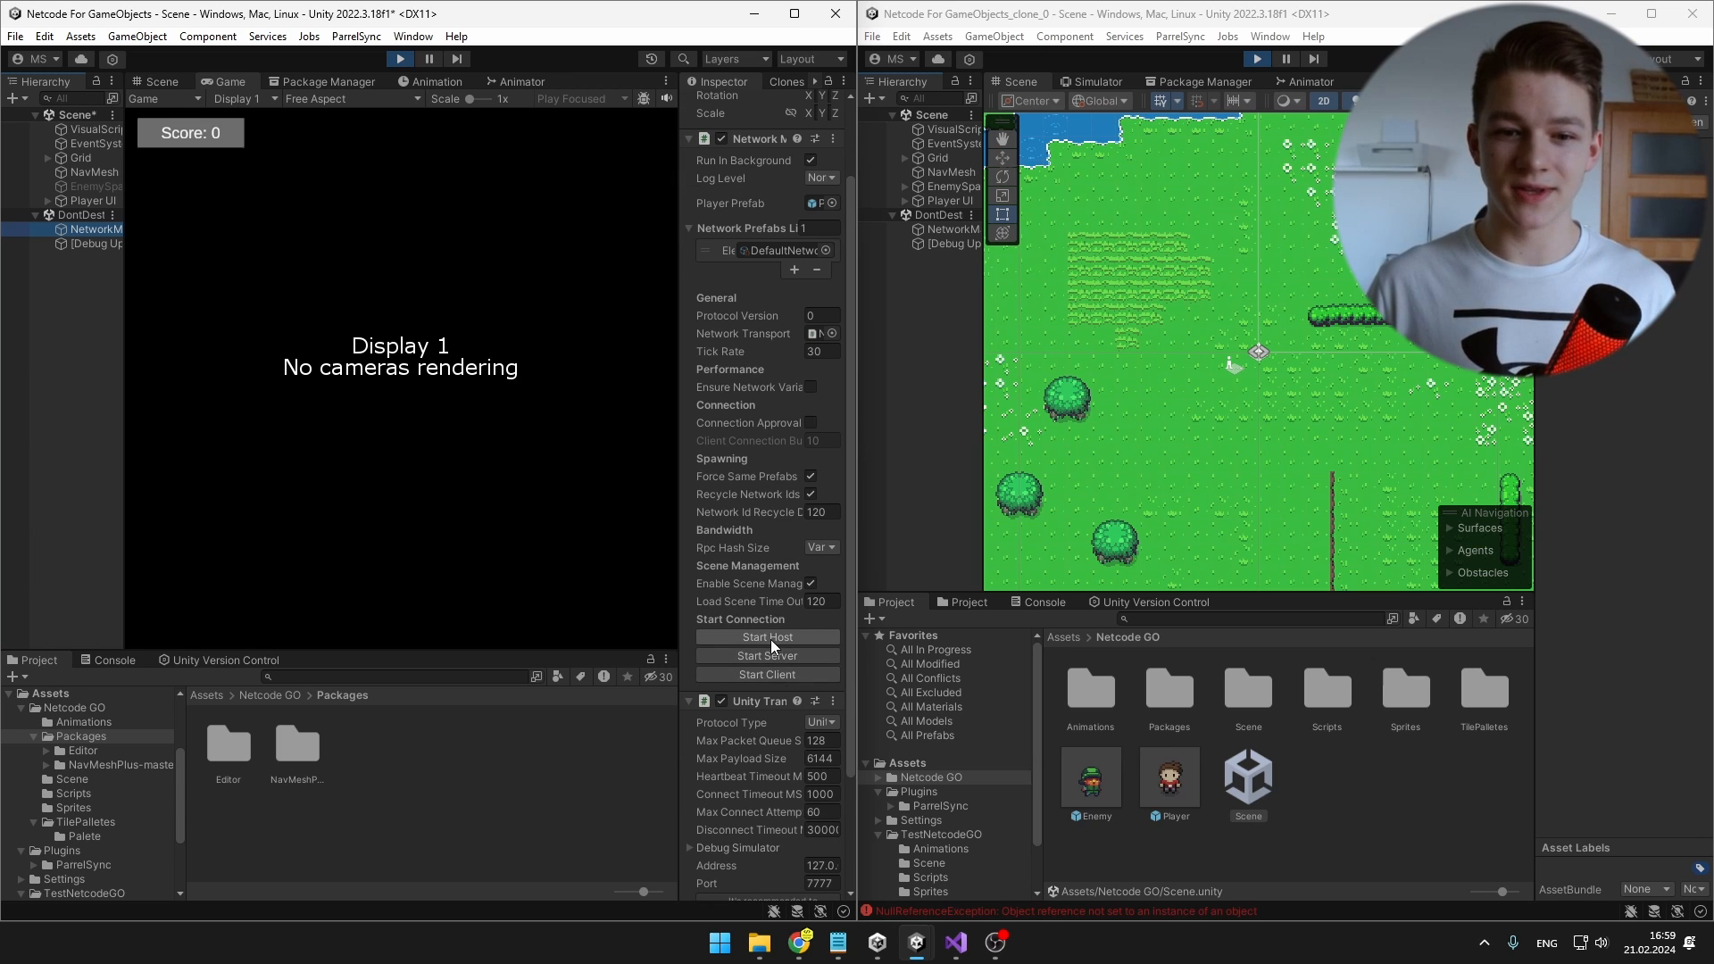
left_click(768, 636)
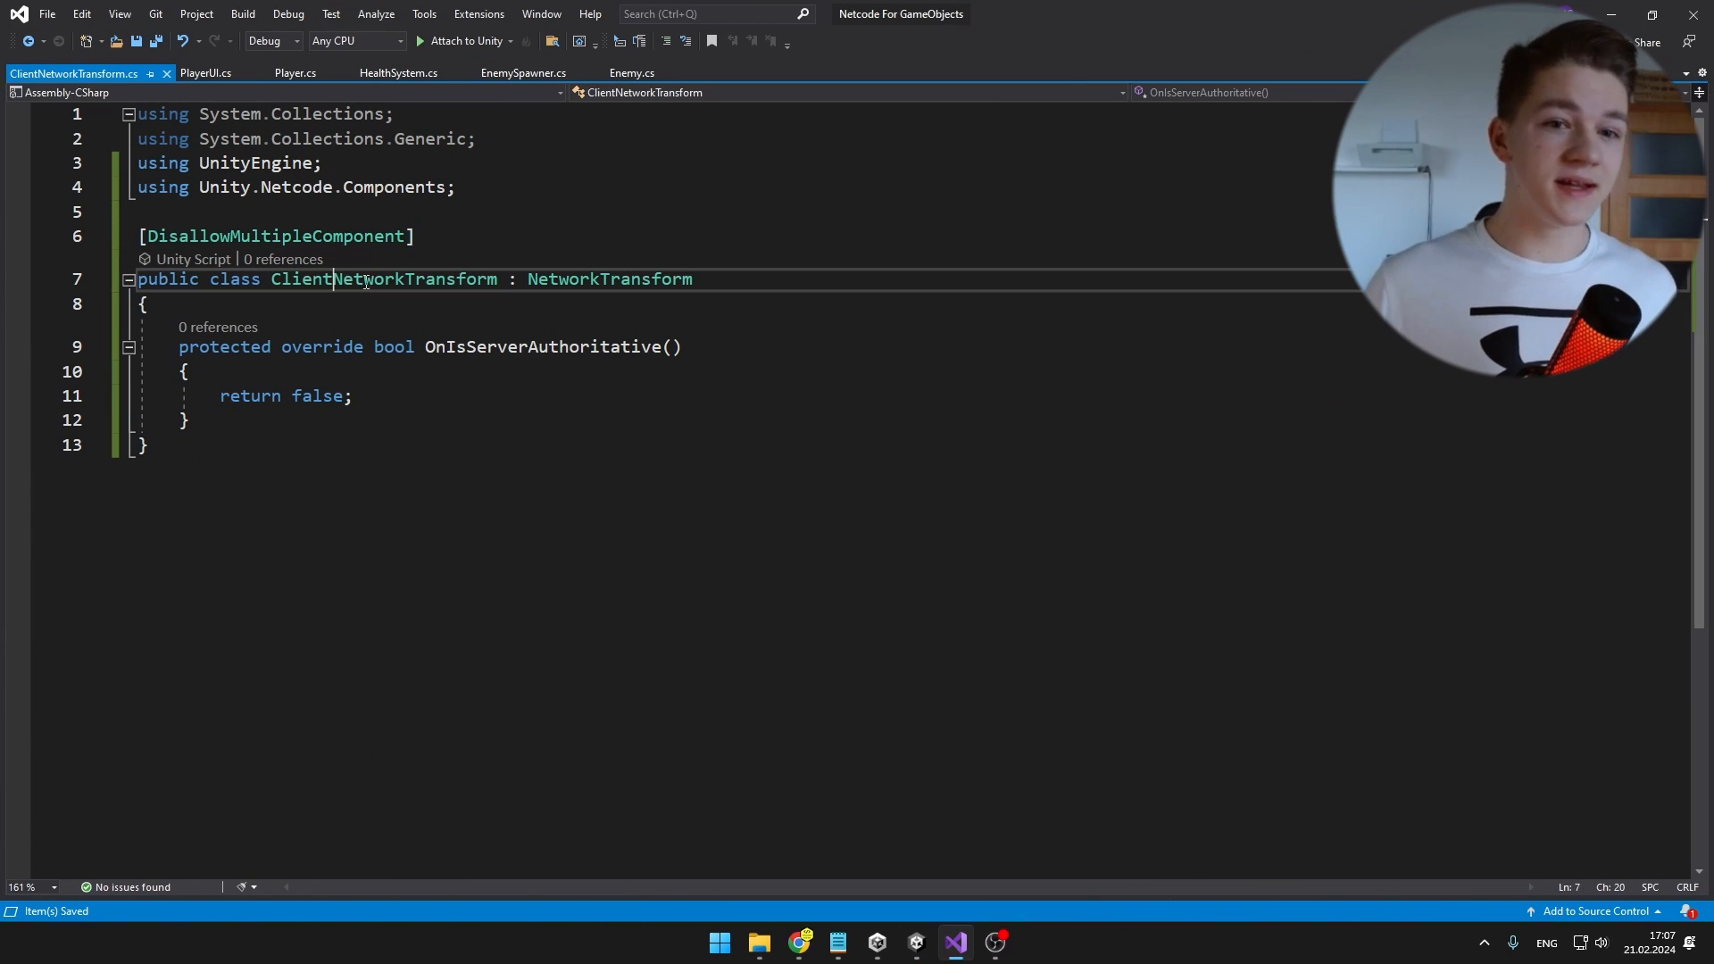
mouse_move(382, 278)
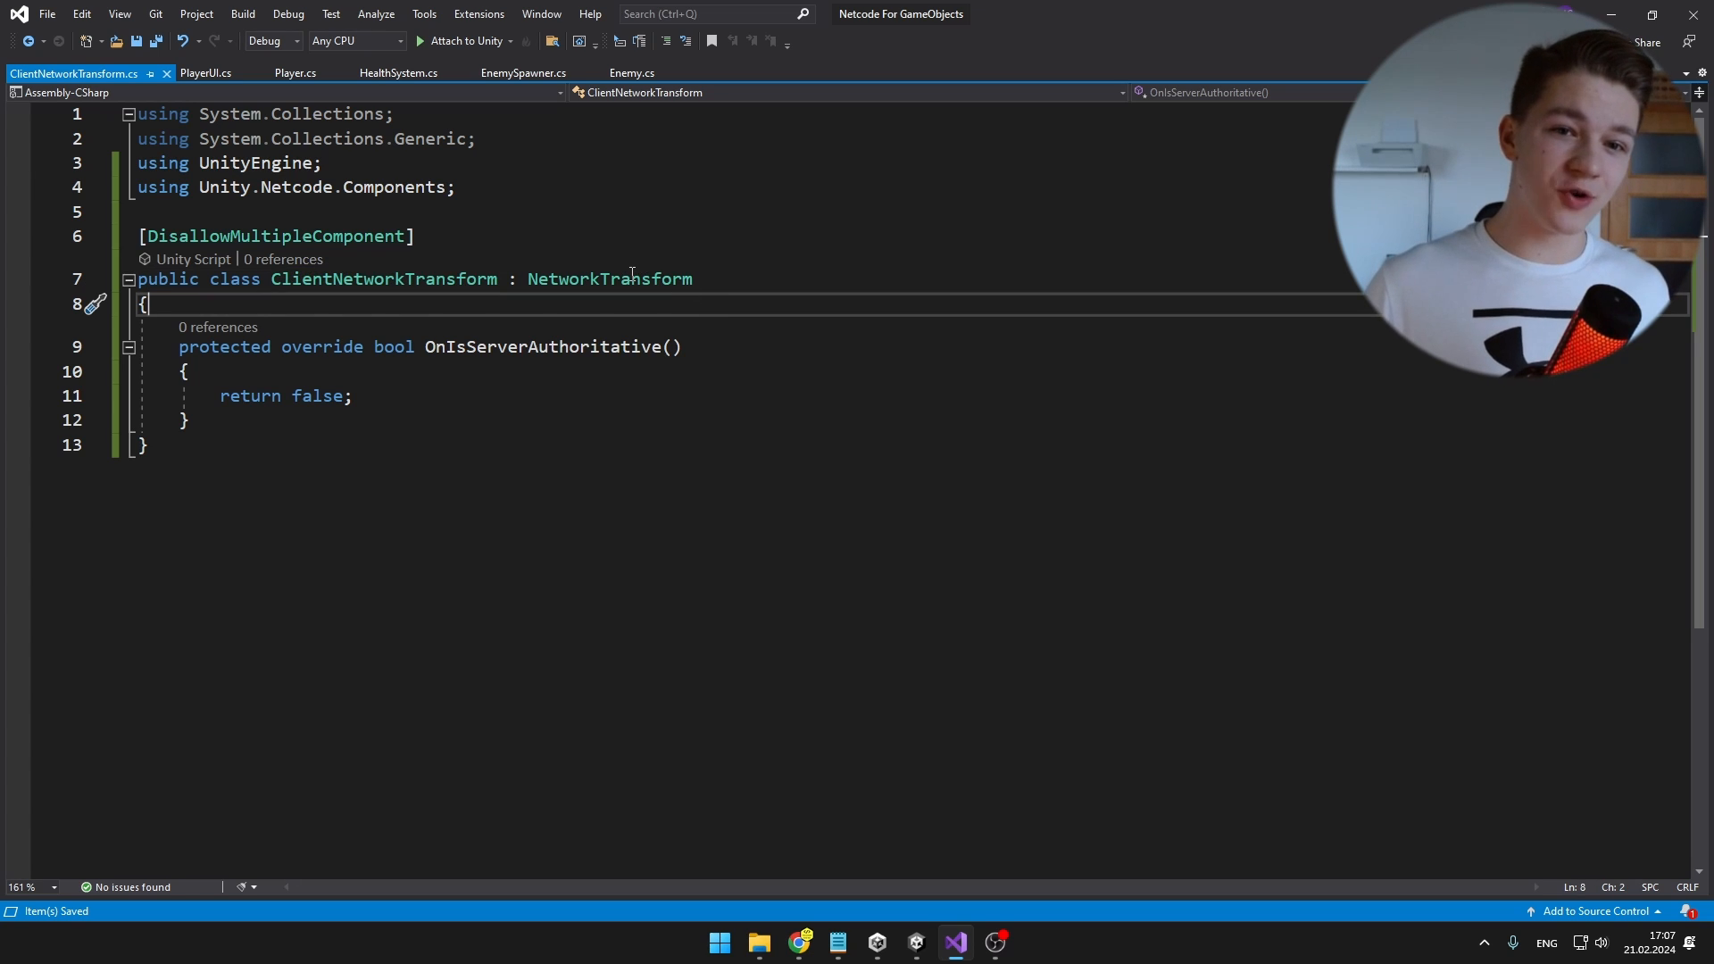
Step: Base ClientNetworkTransform on NetworkTransform and return false from OnIsServerAuthoritative
double_click(610, 278)
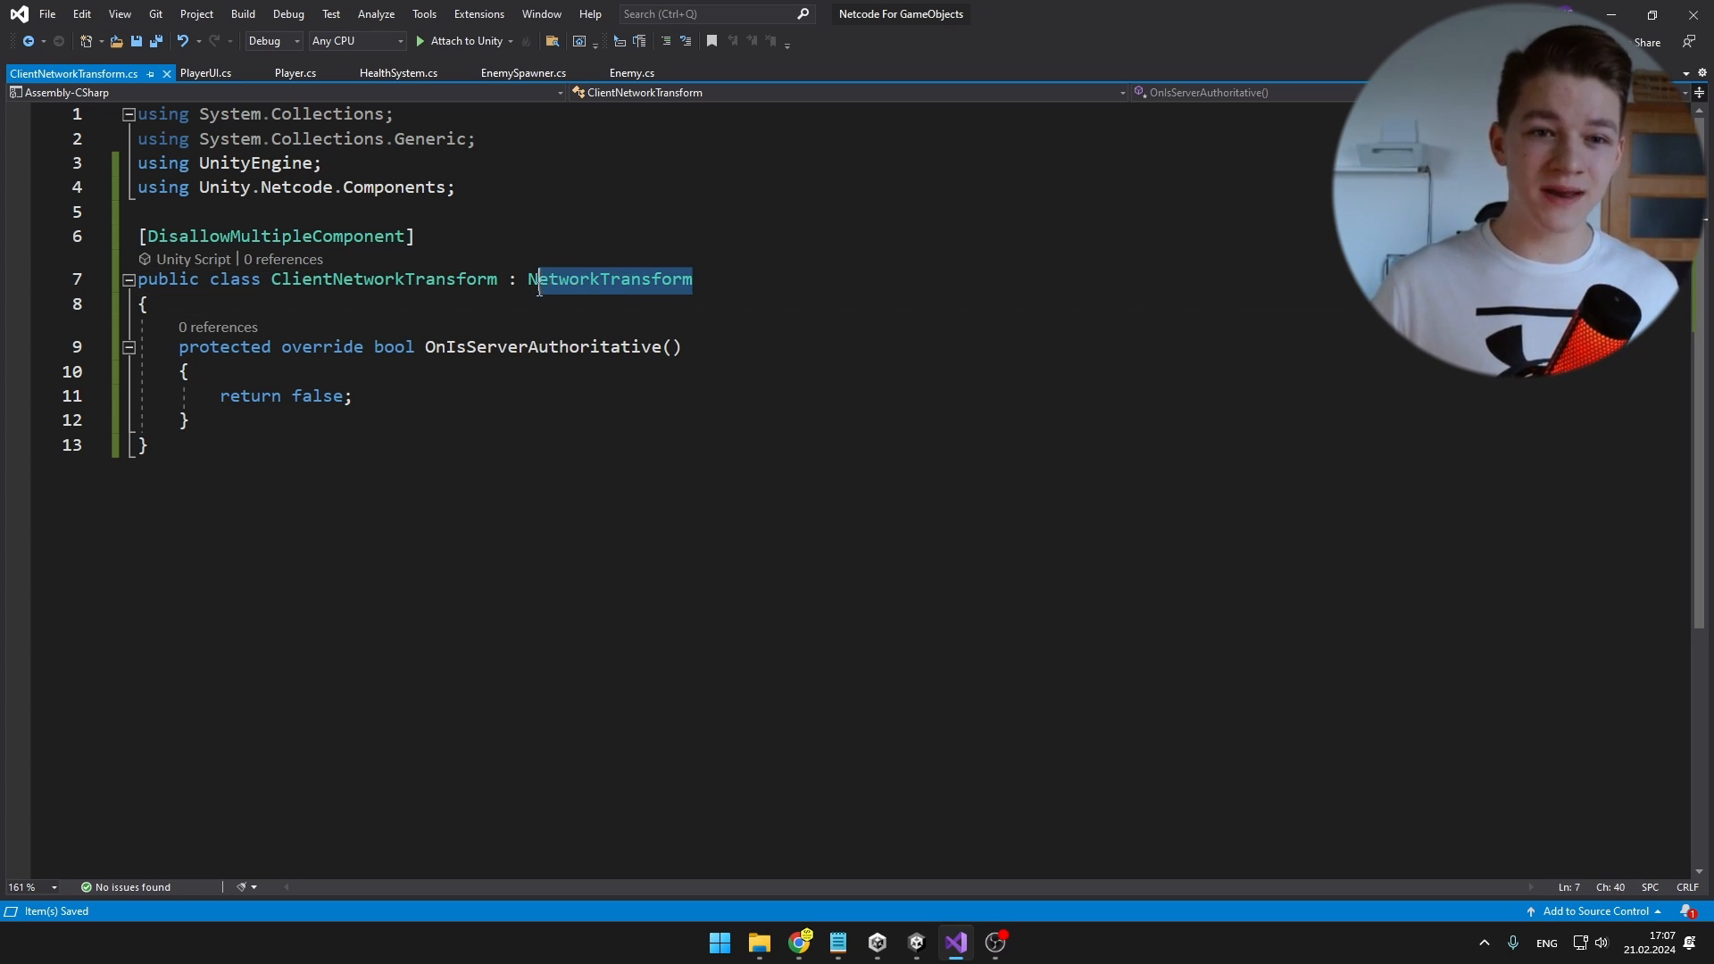
double_click(608, 278)
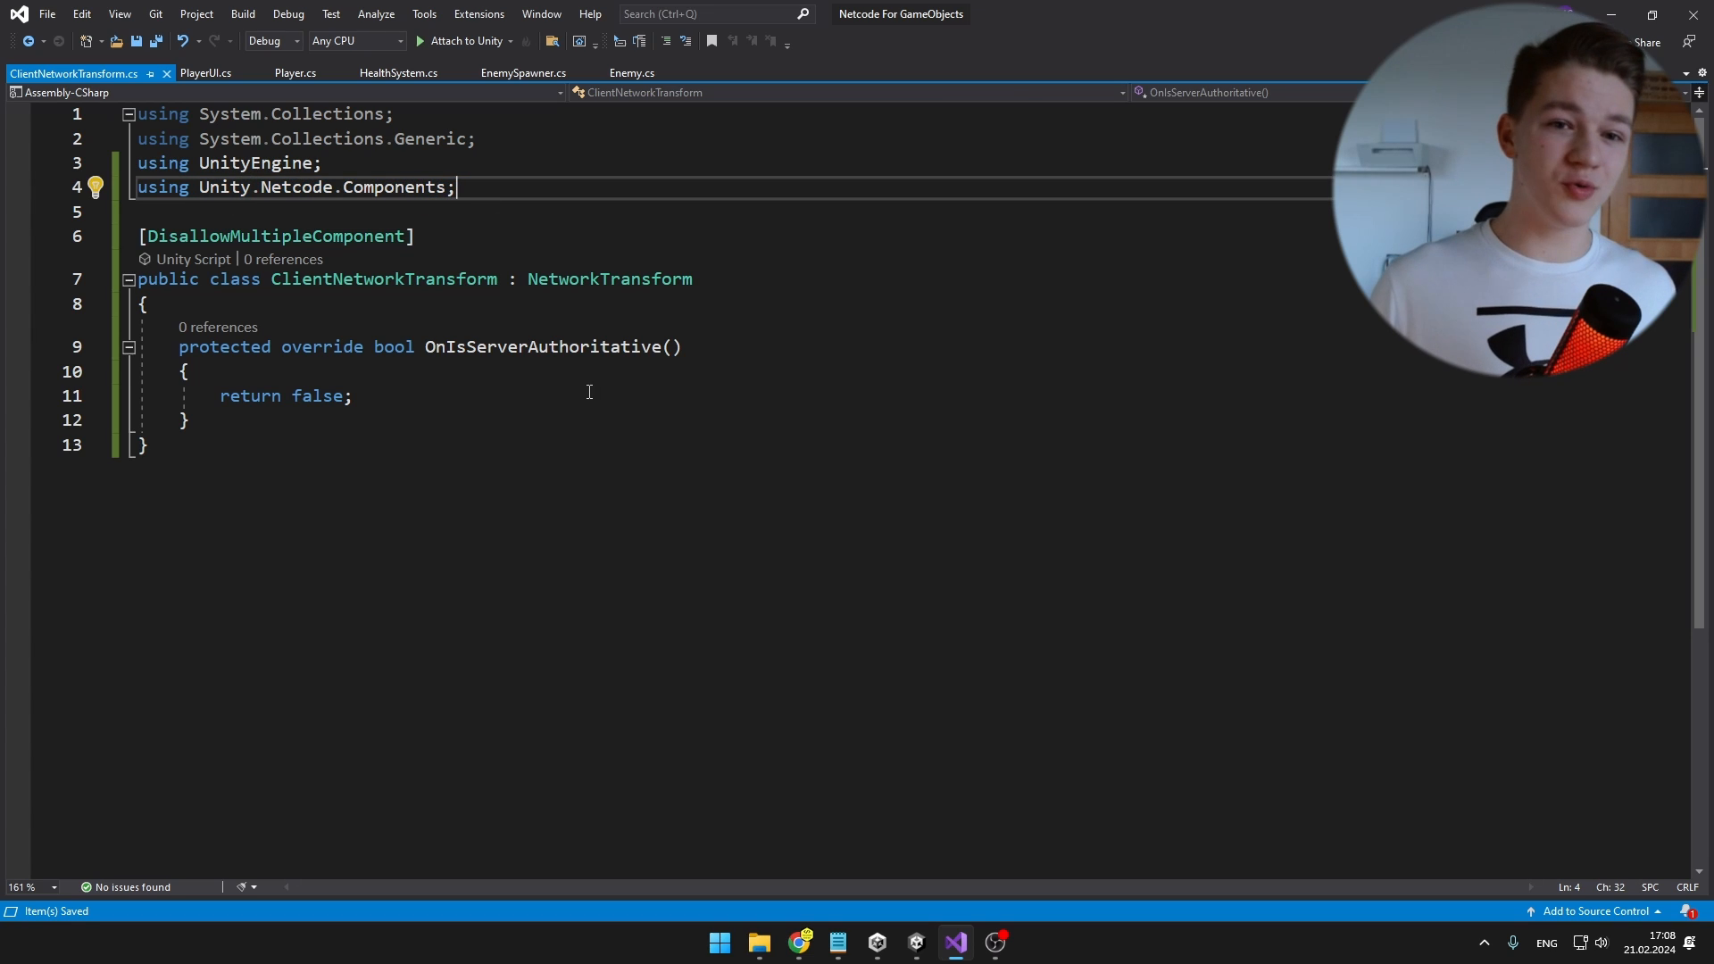
double_click(610, 279)
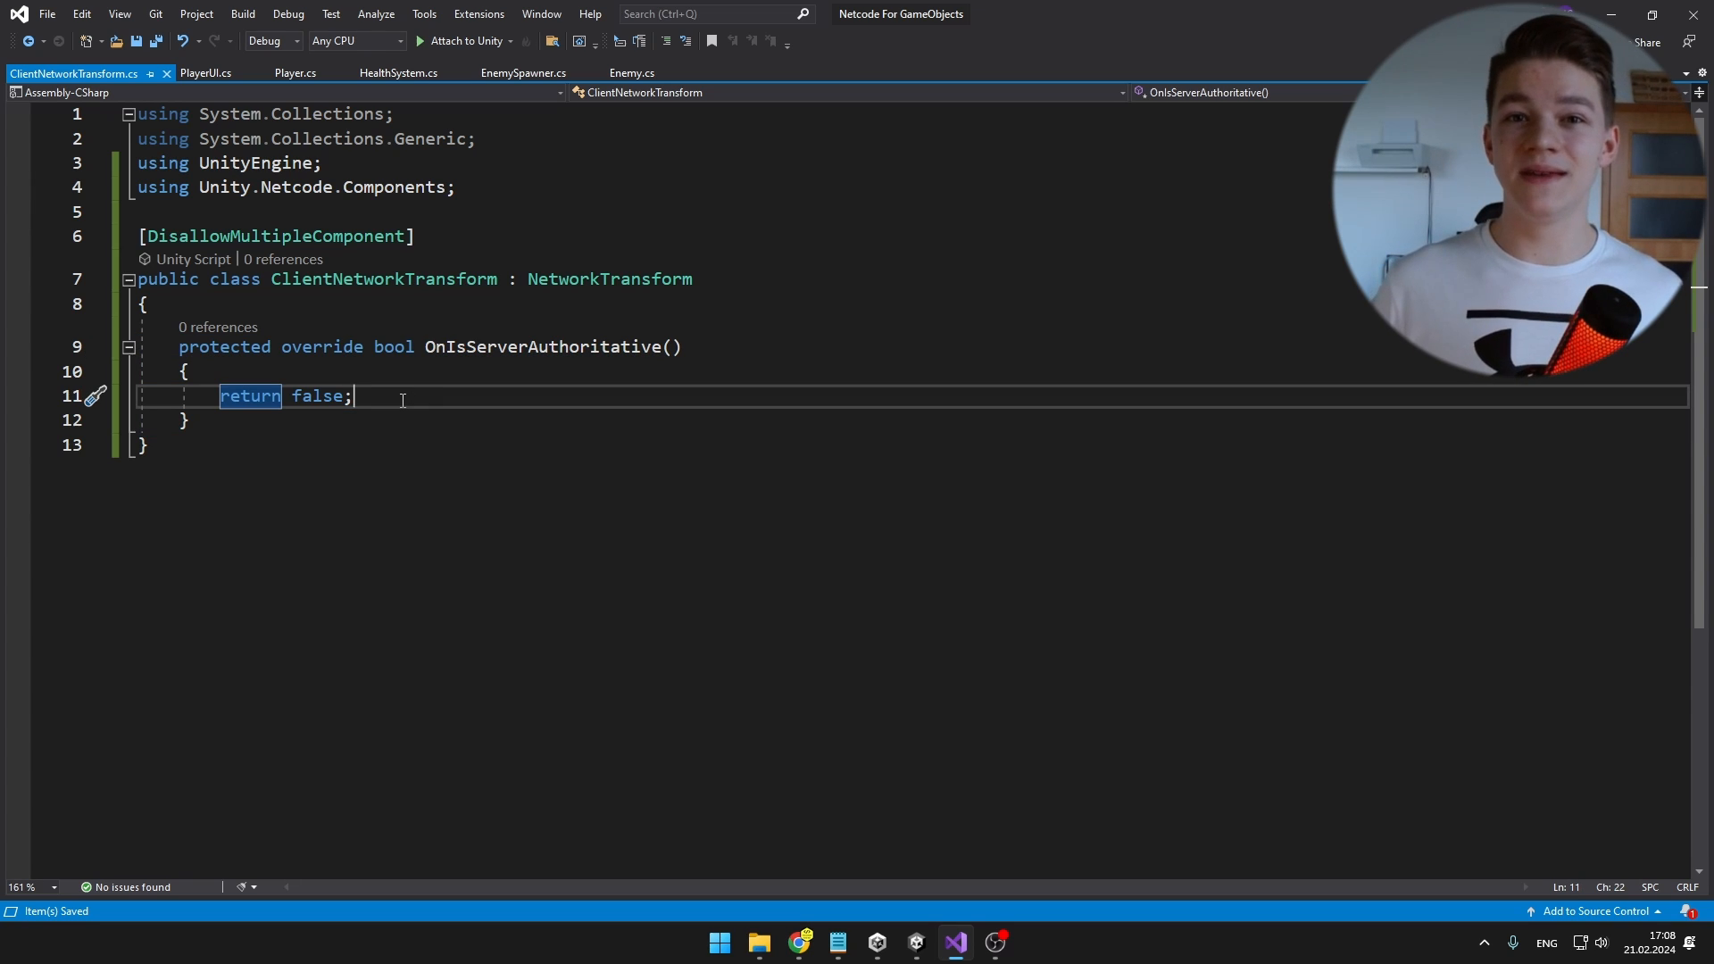
left_click(875, 941)
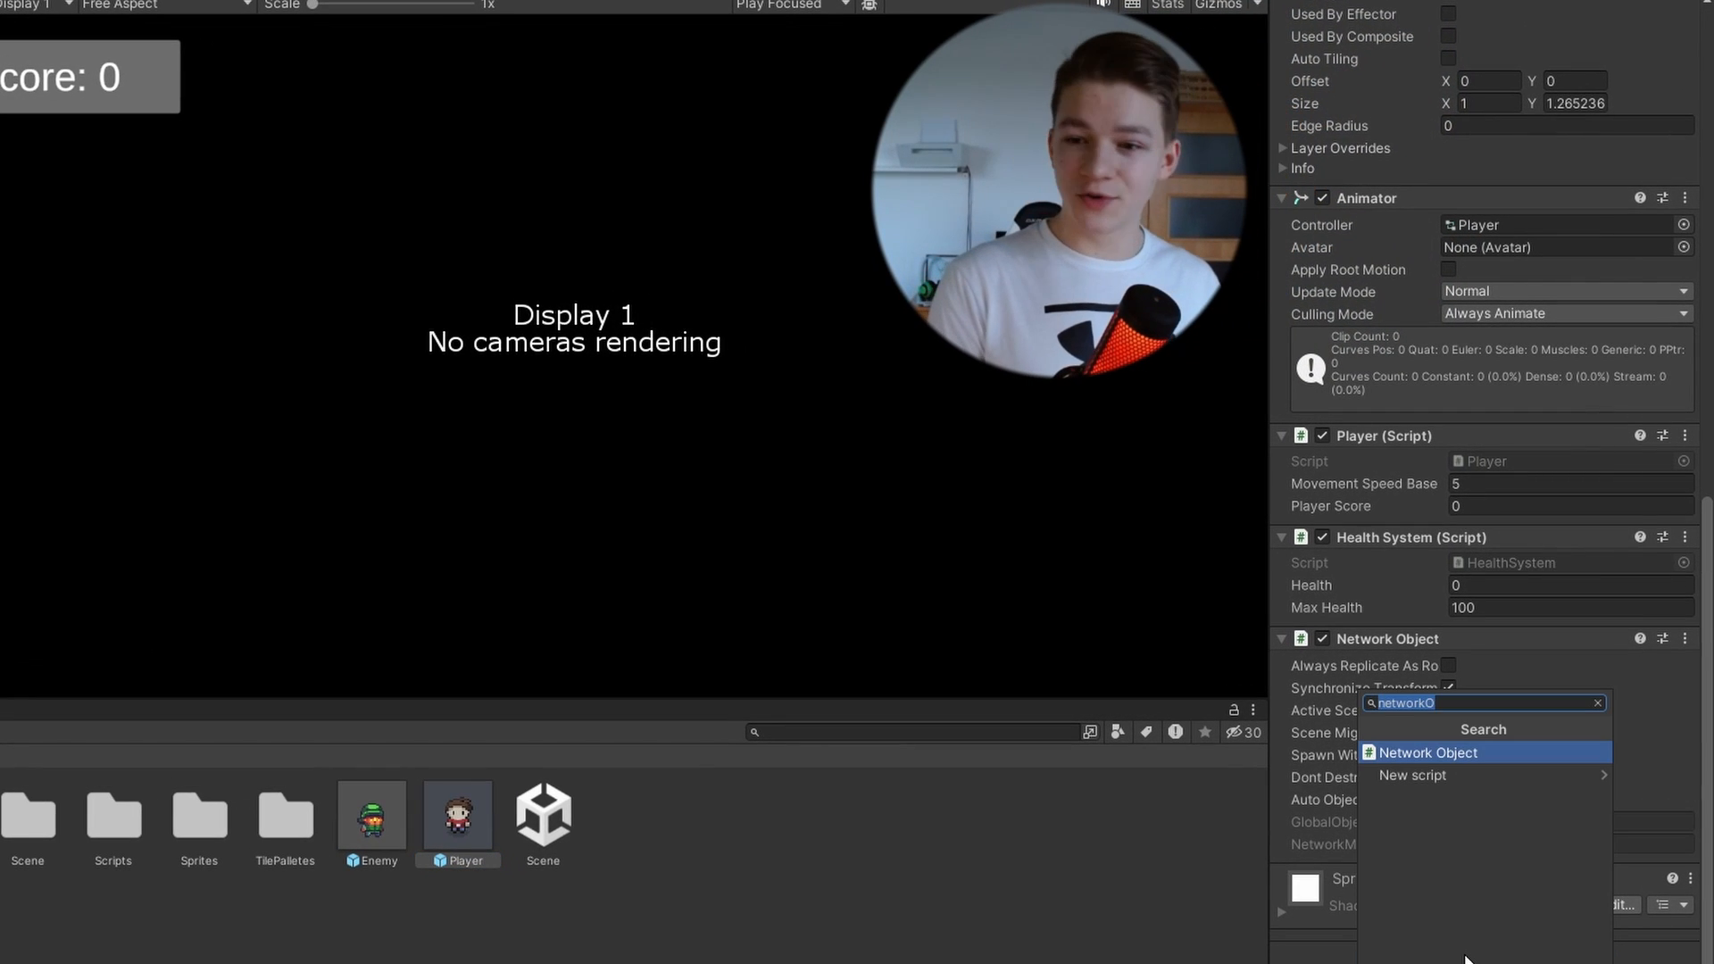
Step: Add Network Object and Client Network Transform, syncing position x/y only, not rotation or scale
left_click(1426, 752)
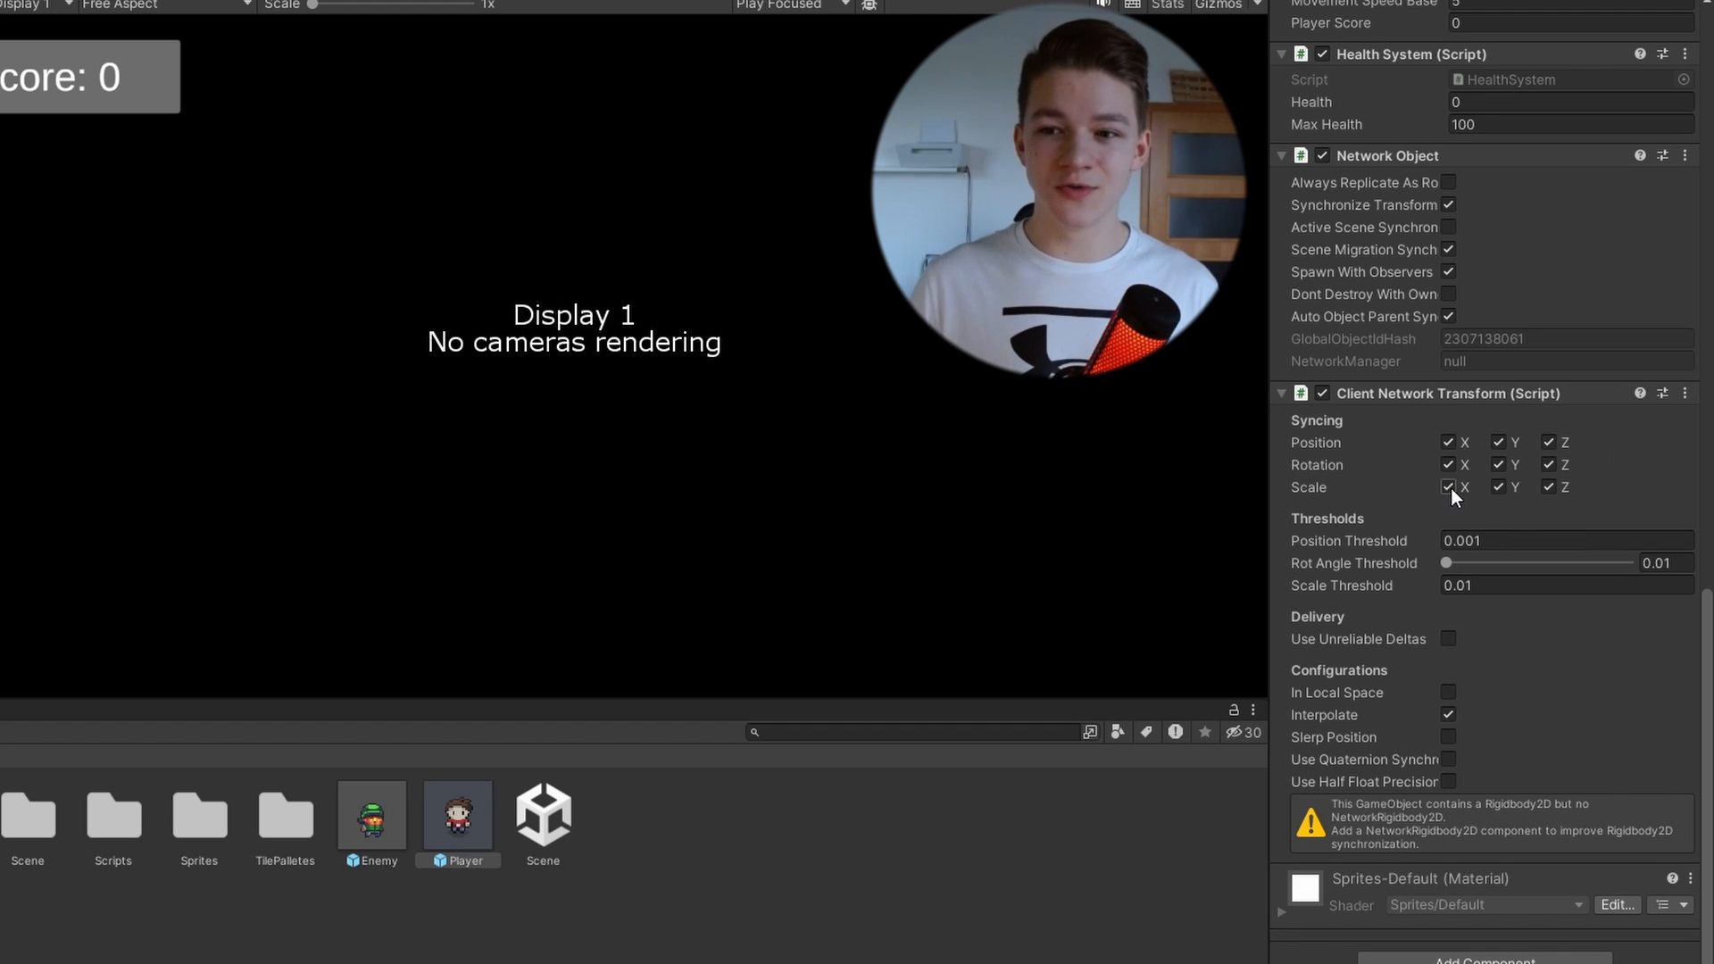
left_click(1447, 487)
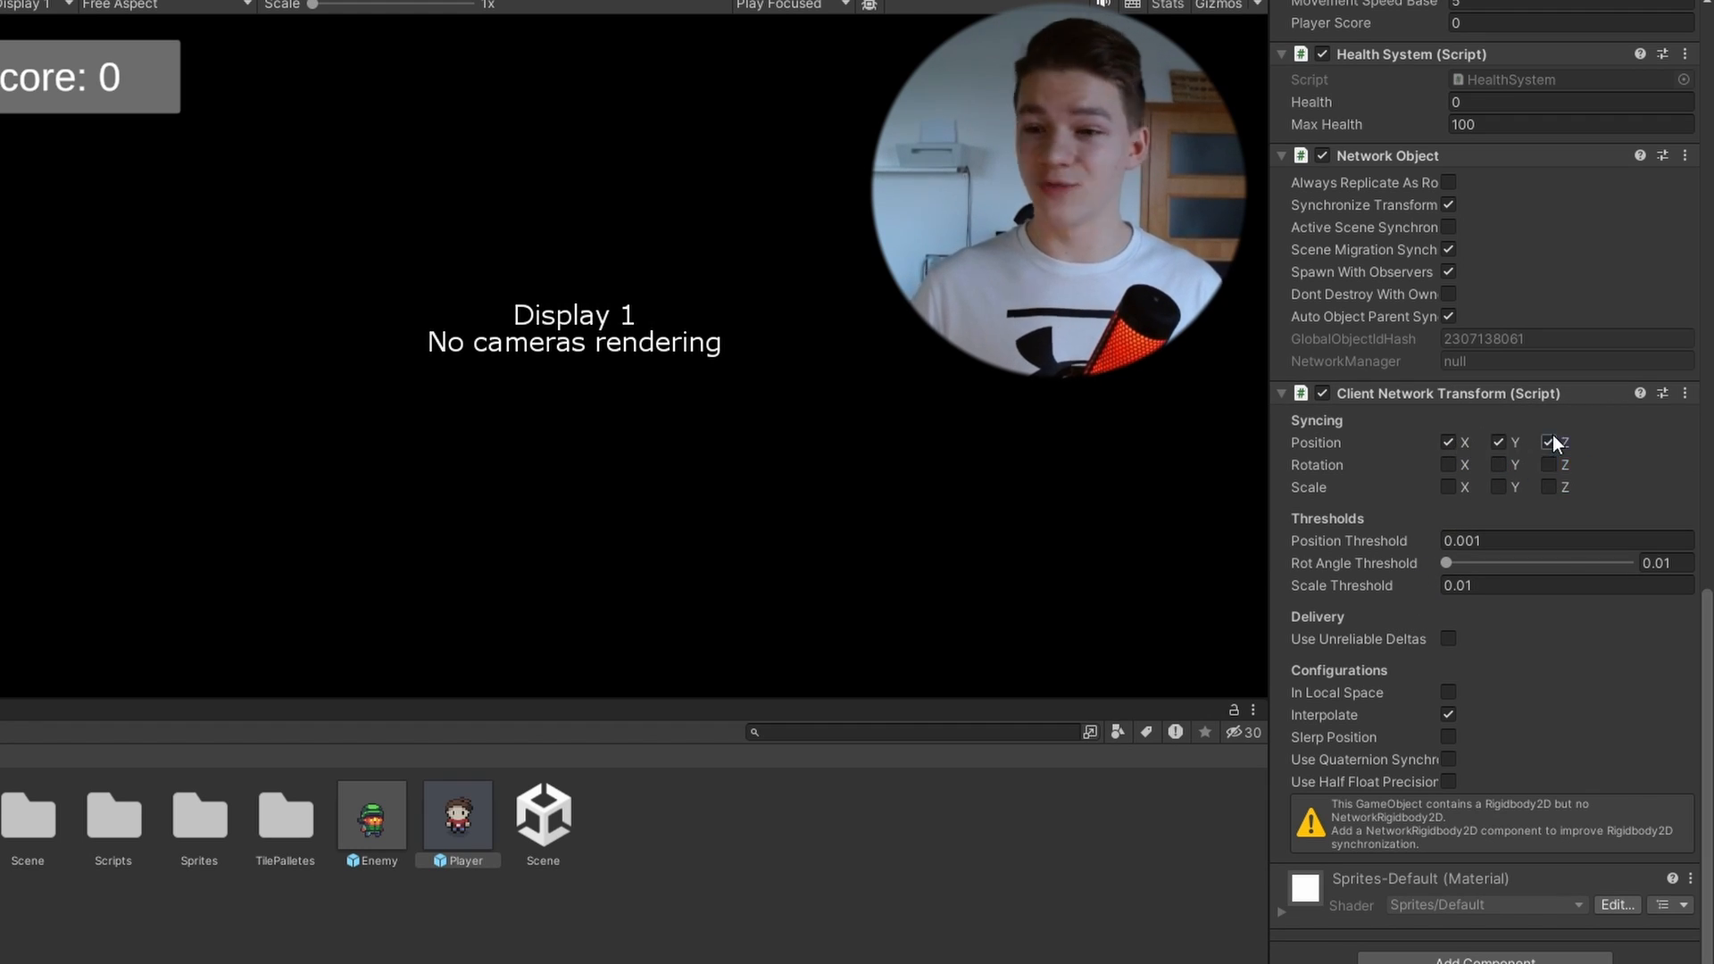
left_click(1549, 443)
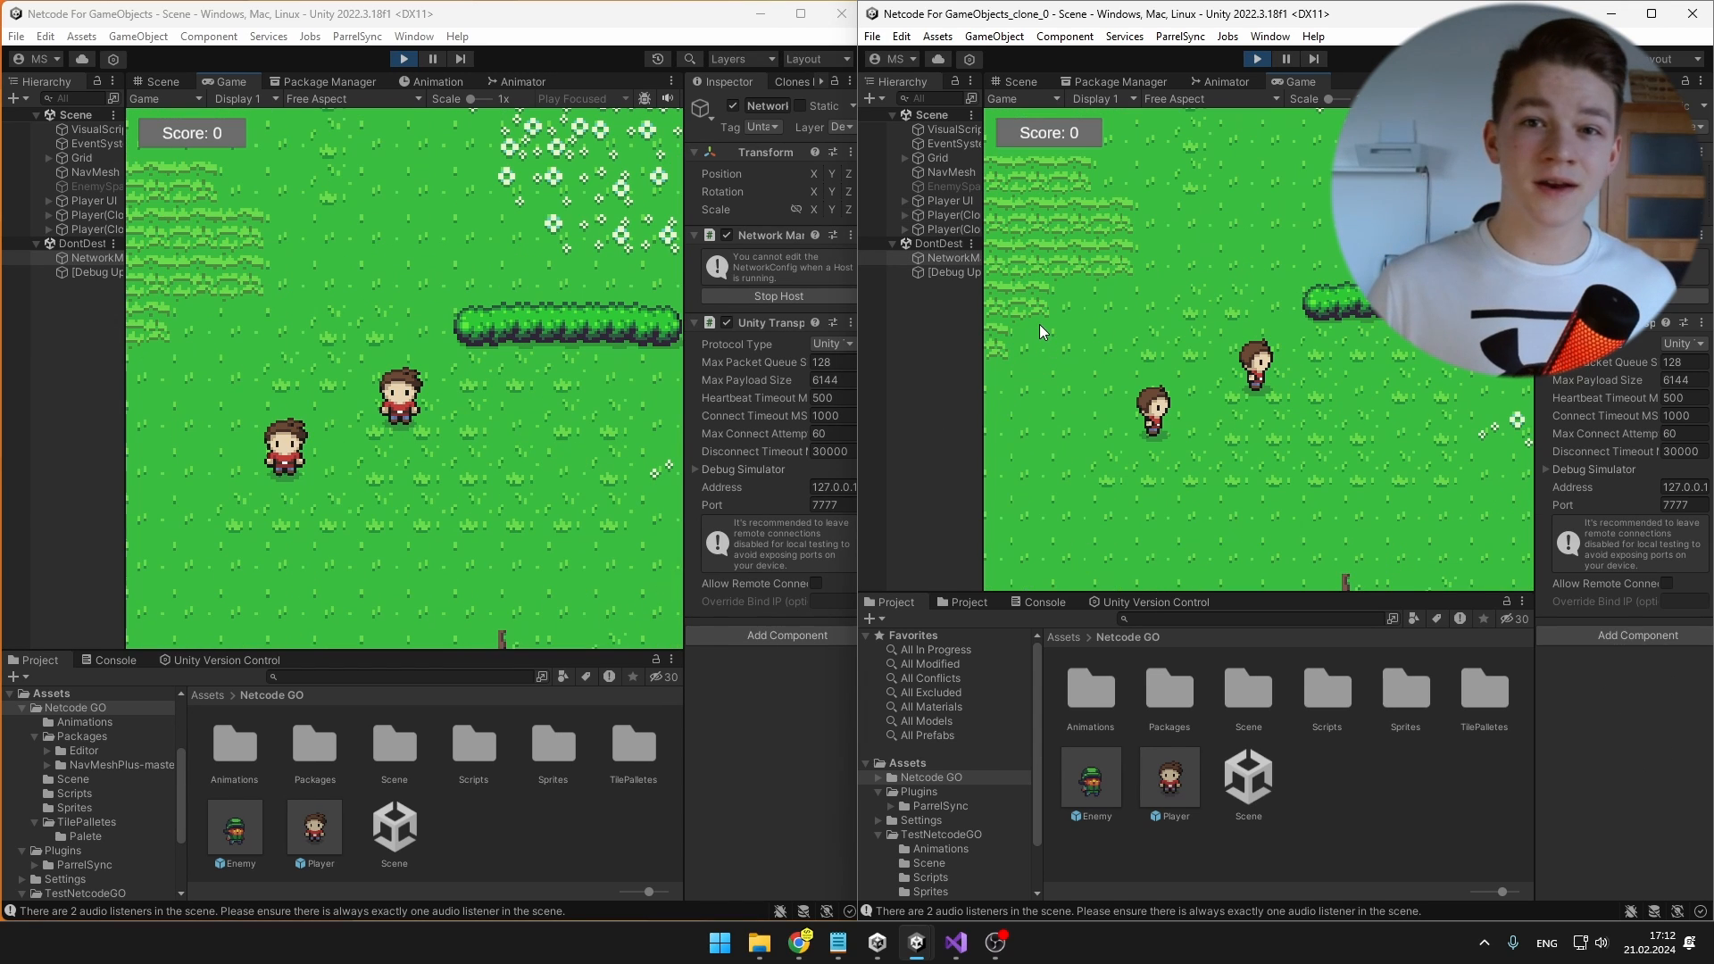
Step: Focus the client editor's Game view so its player can be controlled
left_click(950, 216)
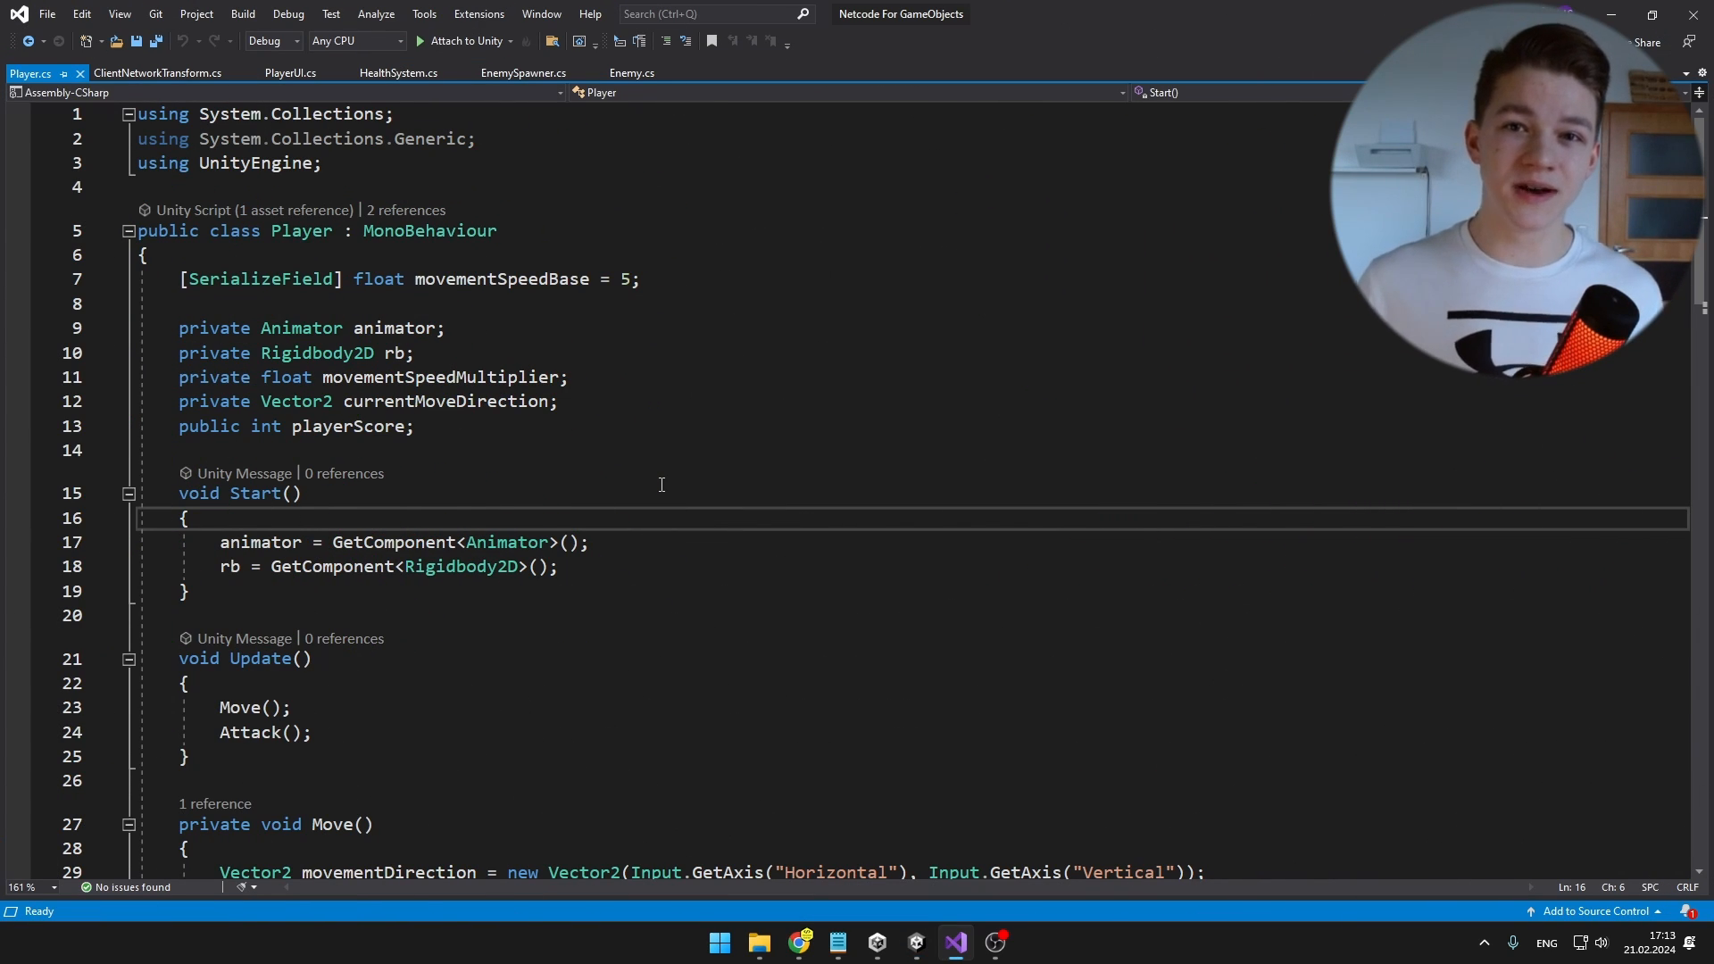
mouse_move(528, 605)
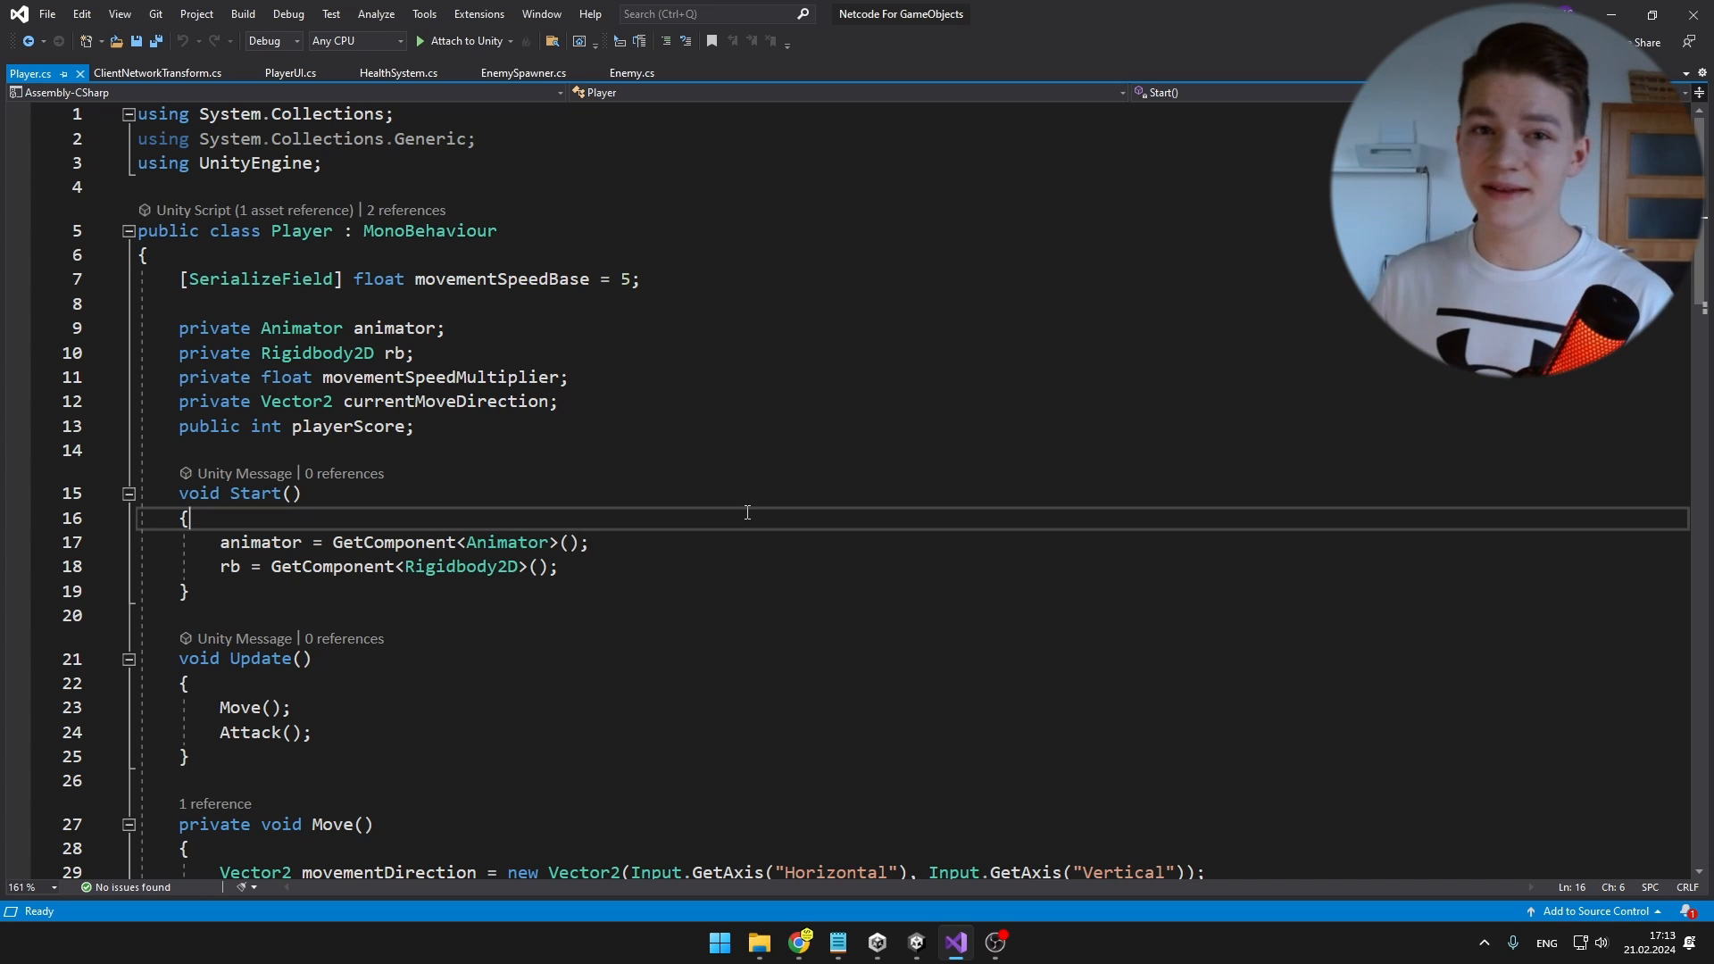
Step: Add the Unity.Netcode using, inherit NetworkBehaviour, and add an OnNetworkSpawn check disabling non-owner players
type("using Unity.Netcode;")
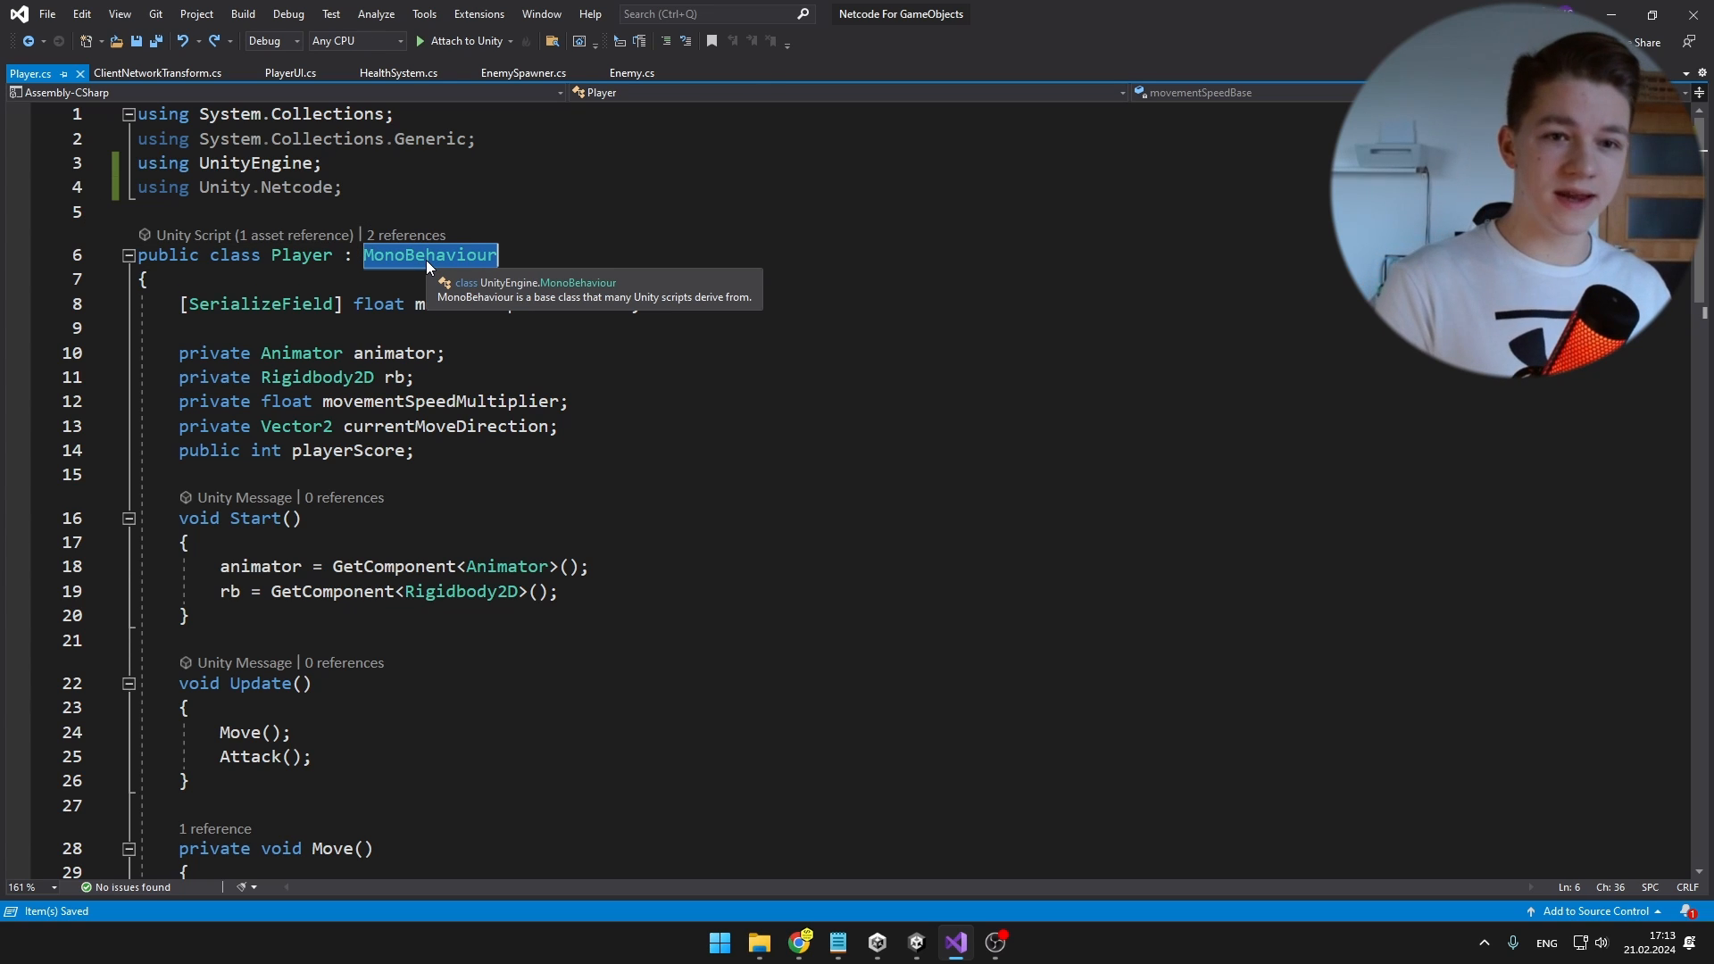
type("NetworkBehaviour")
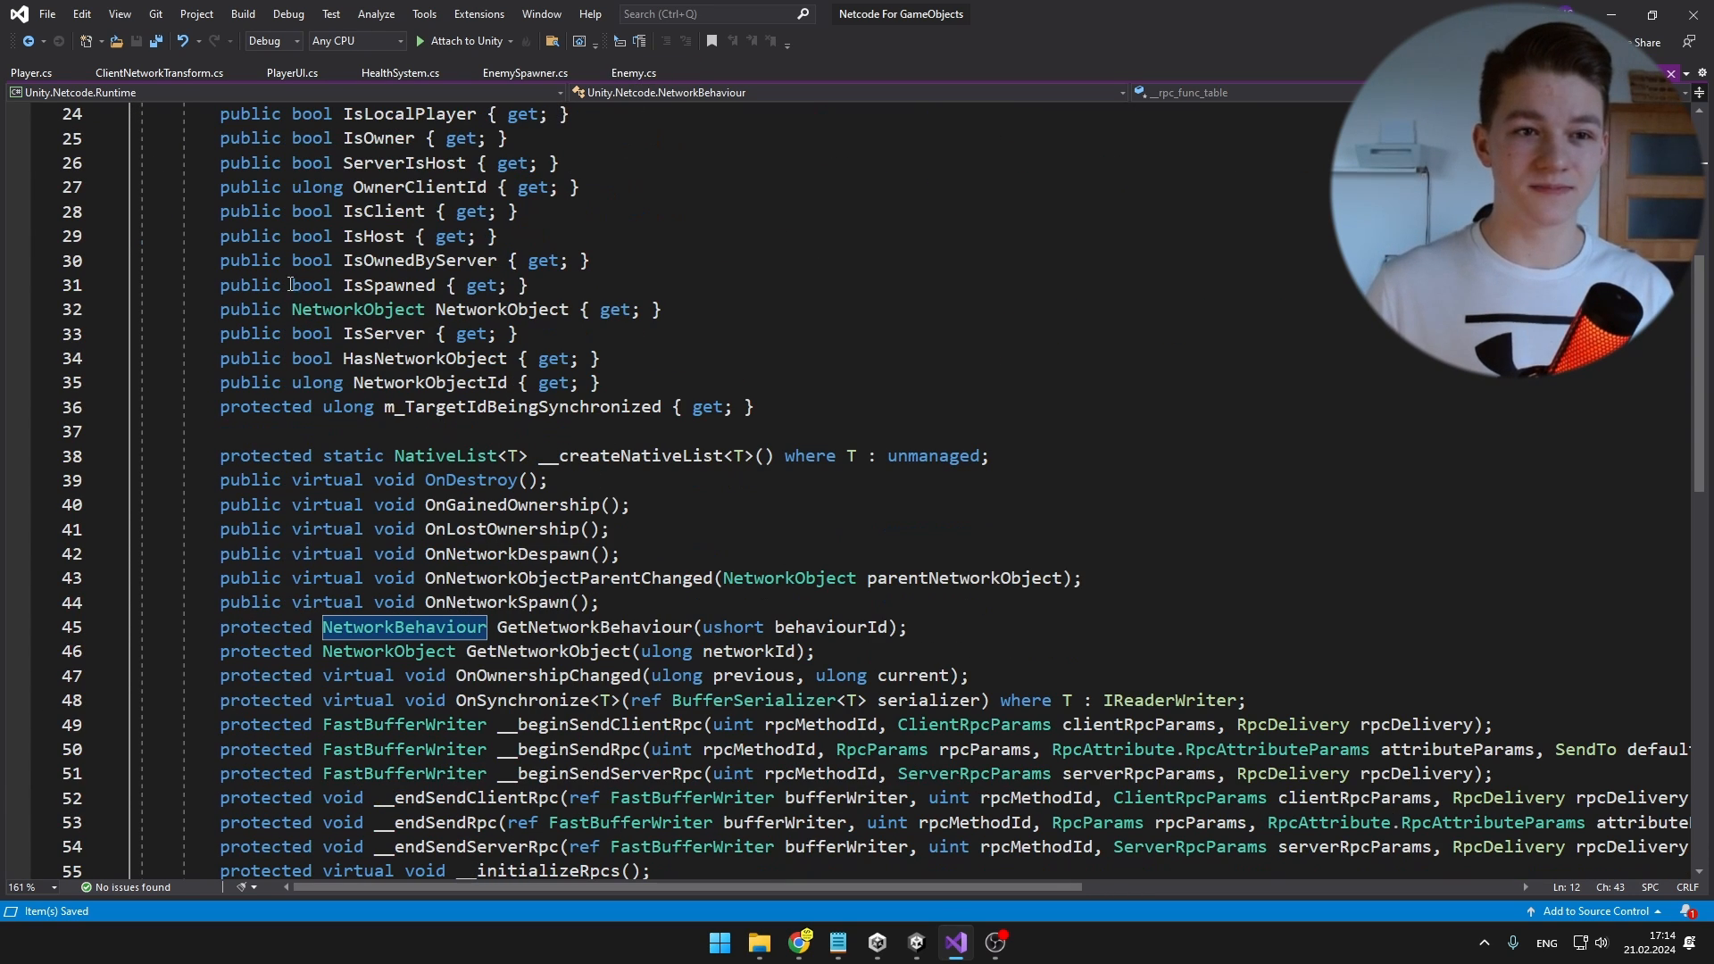
left_click(31, 71)
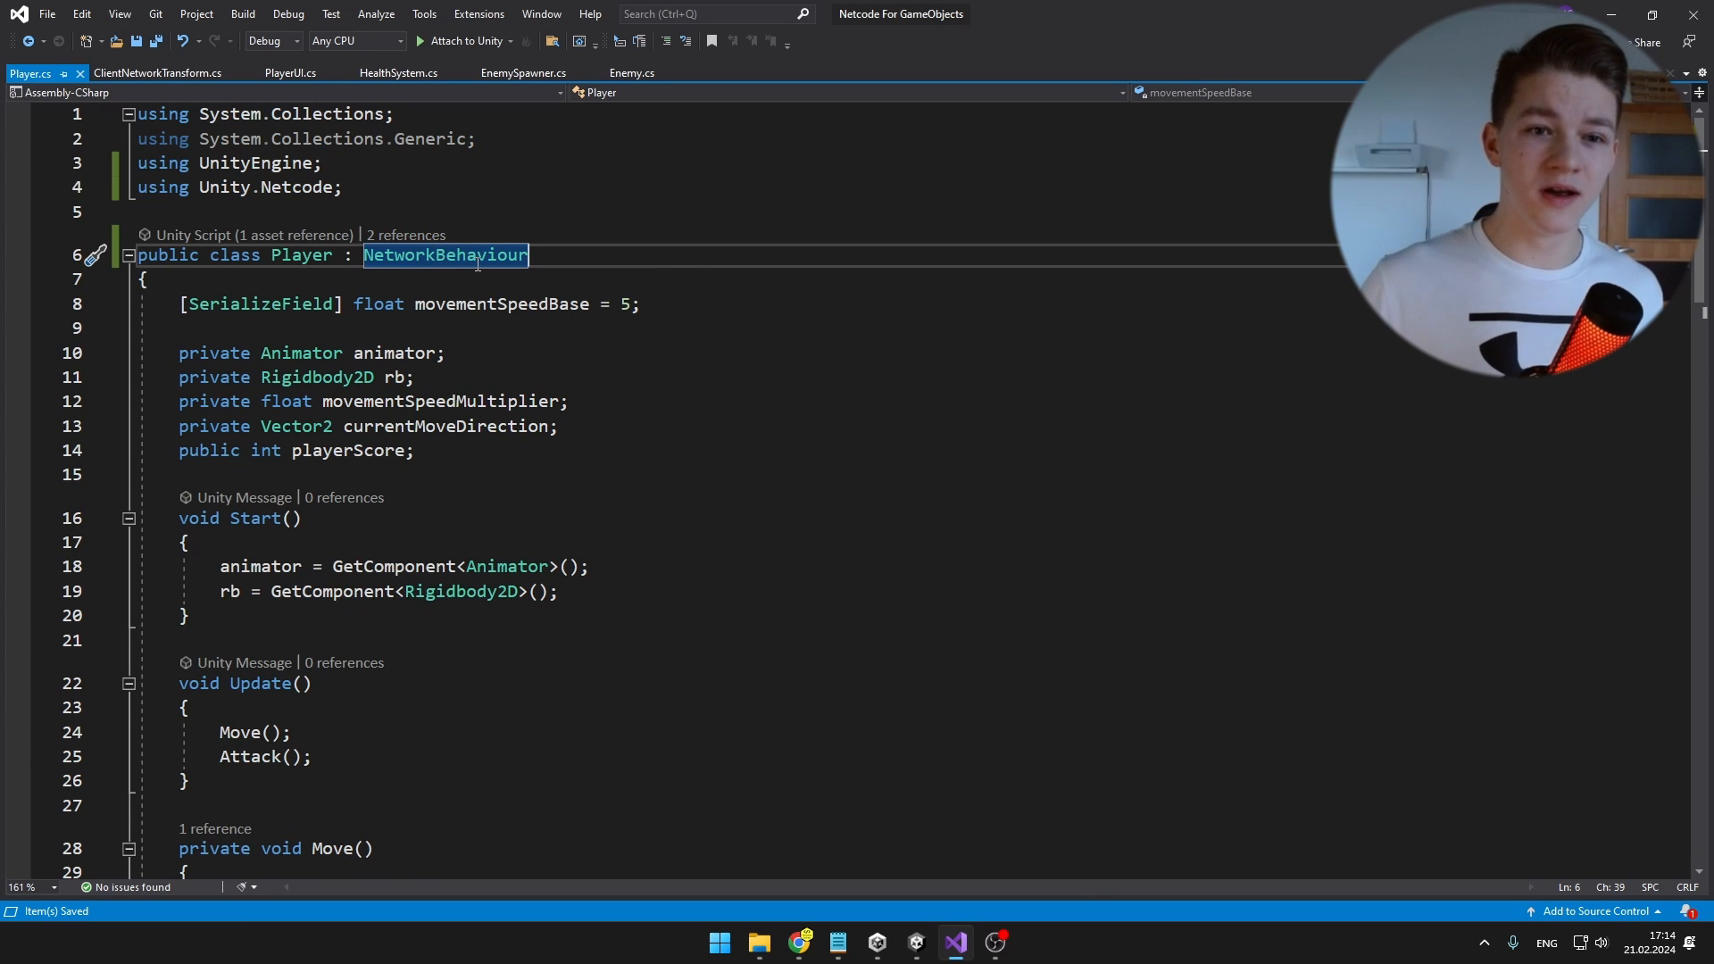
mouse_move(444, 256)
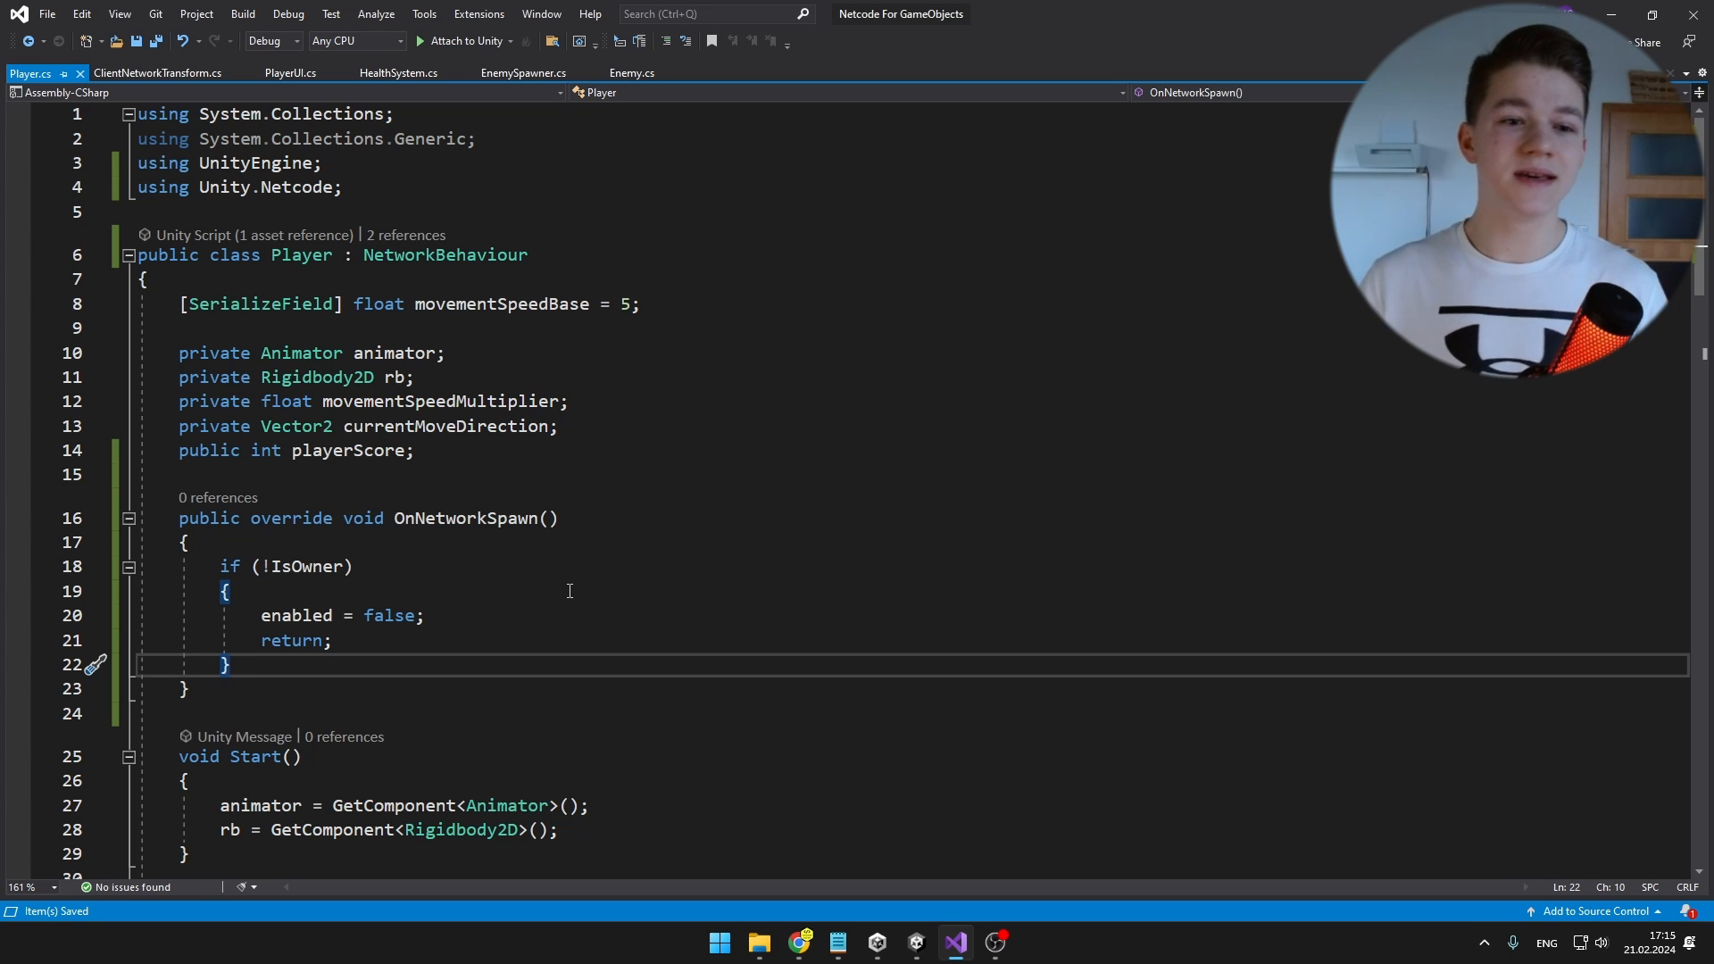
double_click(304, 566)
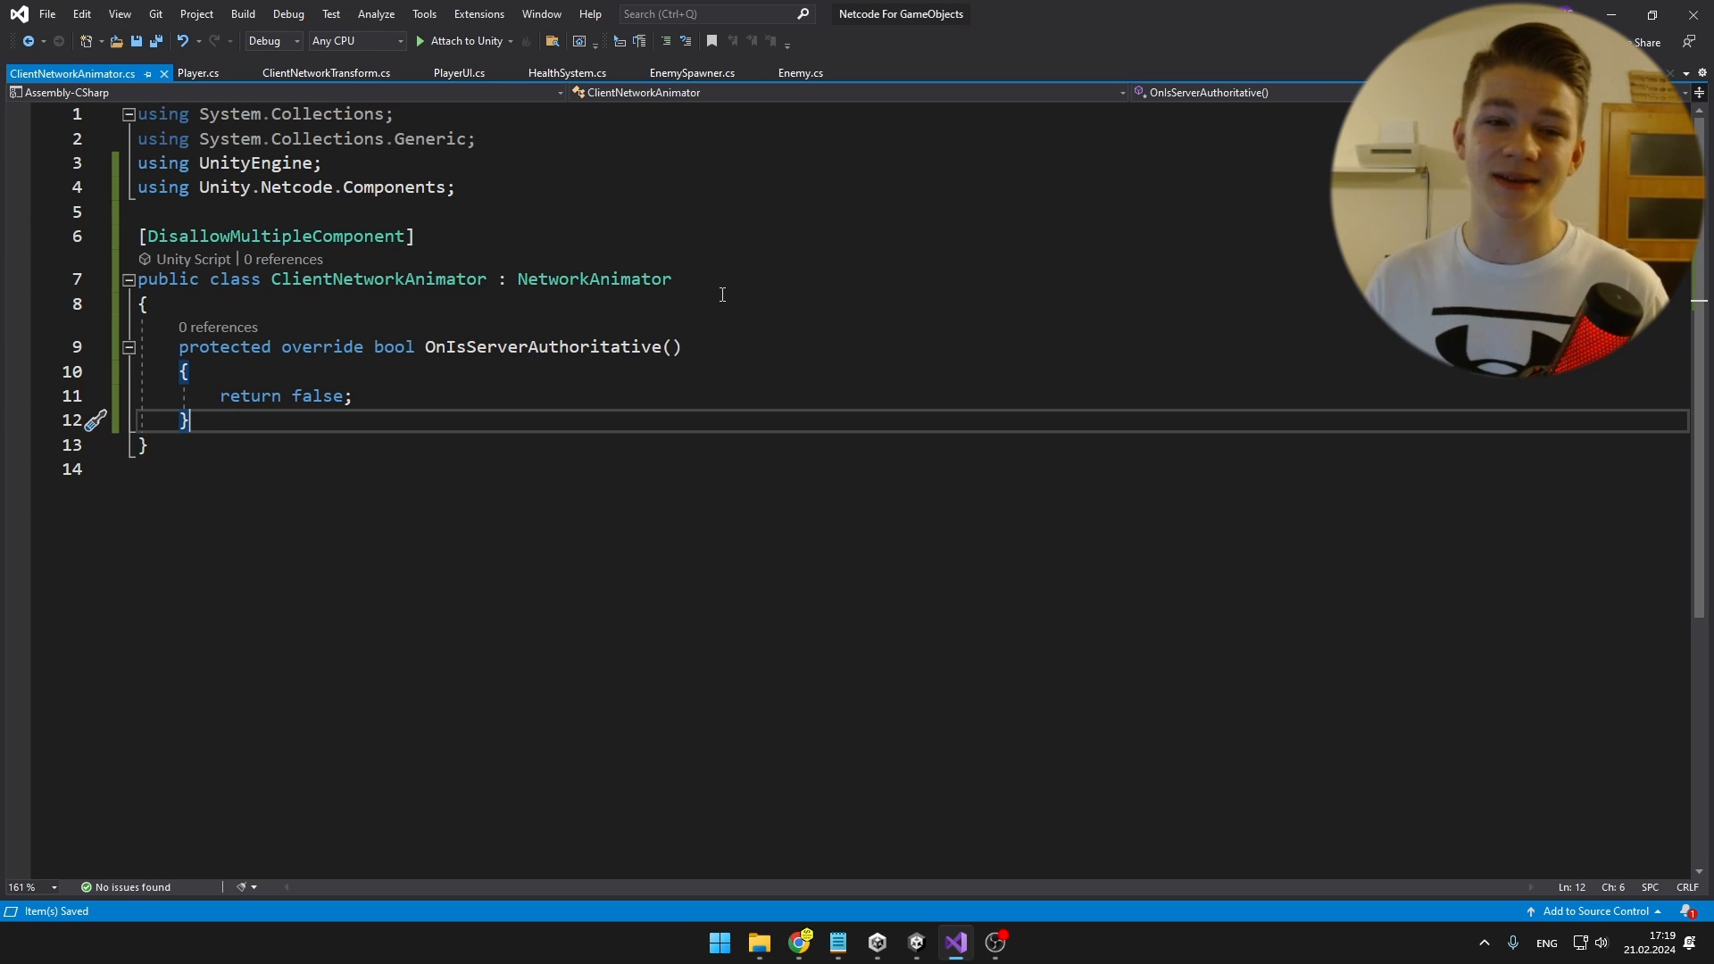
Step: Write ClientNetworkAnimator deriving from NetworkAnimator with OnIsServerAuthoritative returning false
double_click(593, 278)
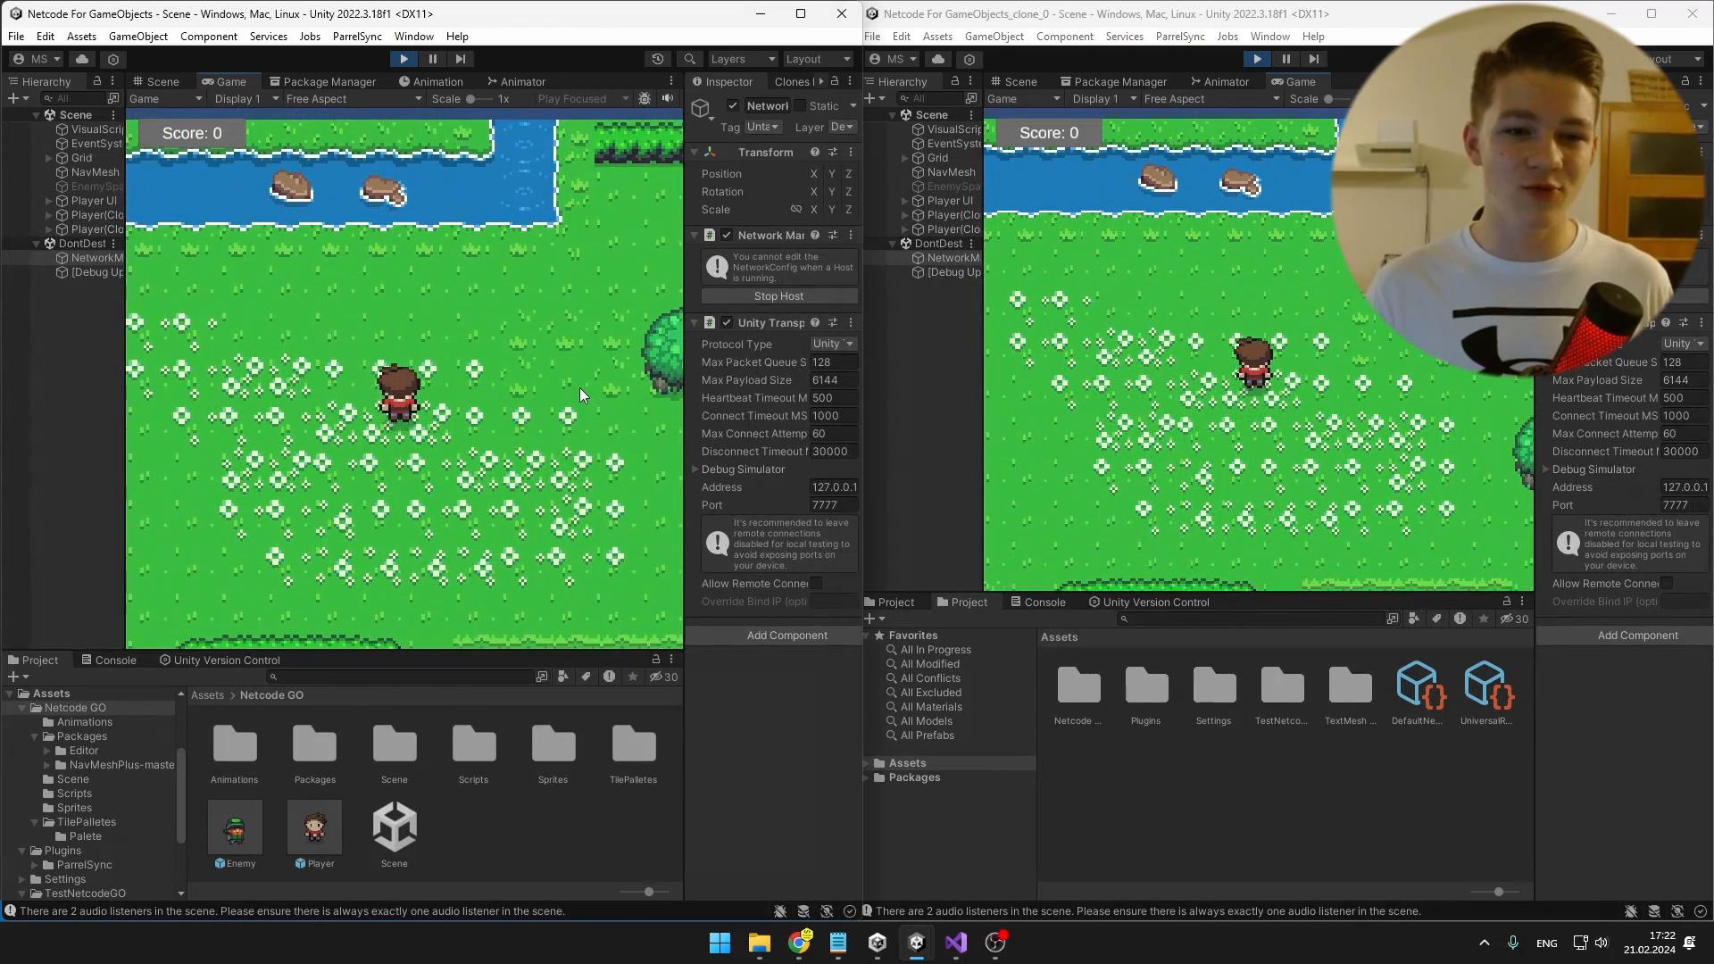
mouse_move(498, 439)
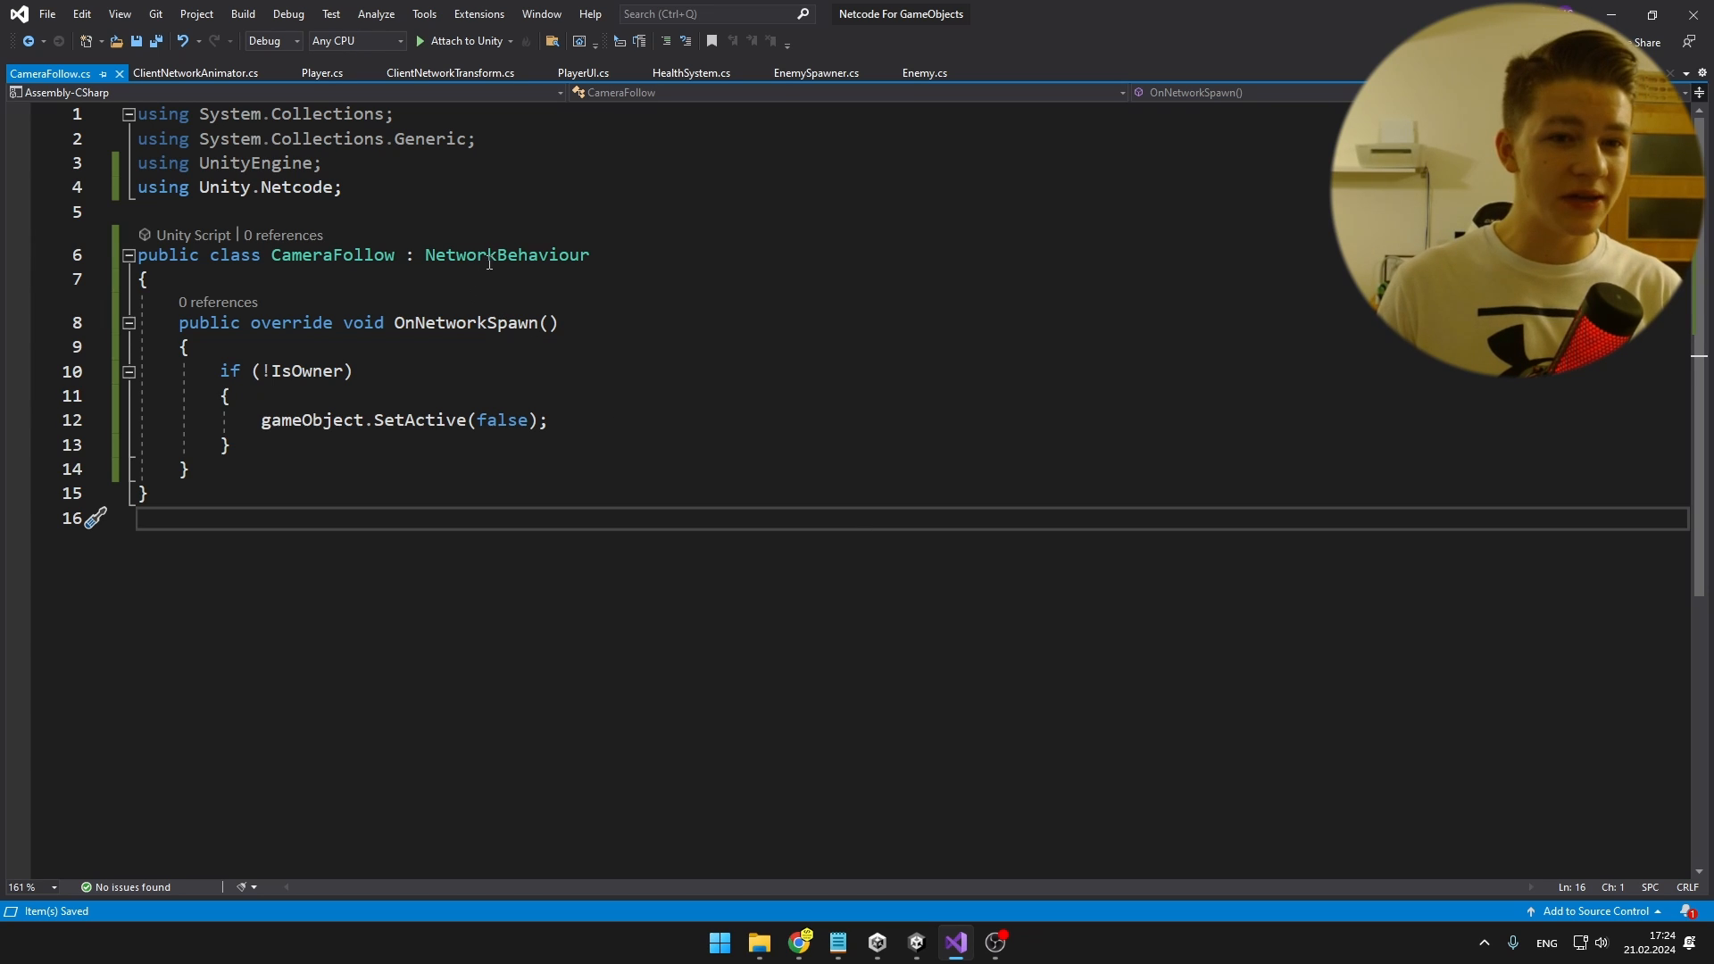
Step: Make CameraFollow inherit NetworkBehaviour and deactivate its game object on spawn when not owner
double_click(505, 255)
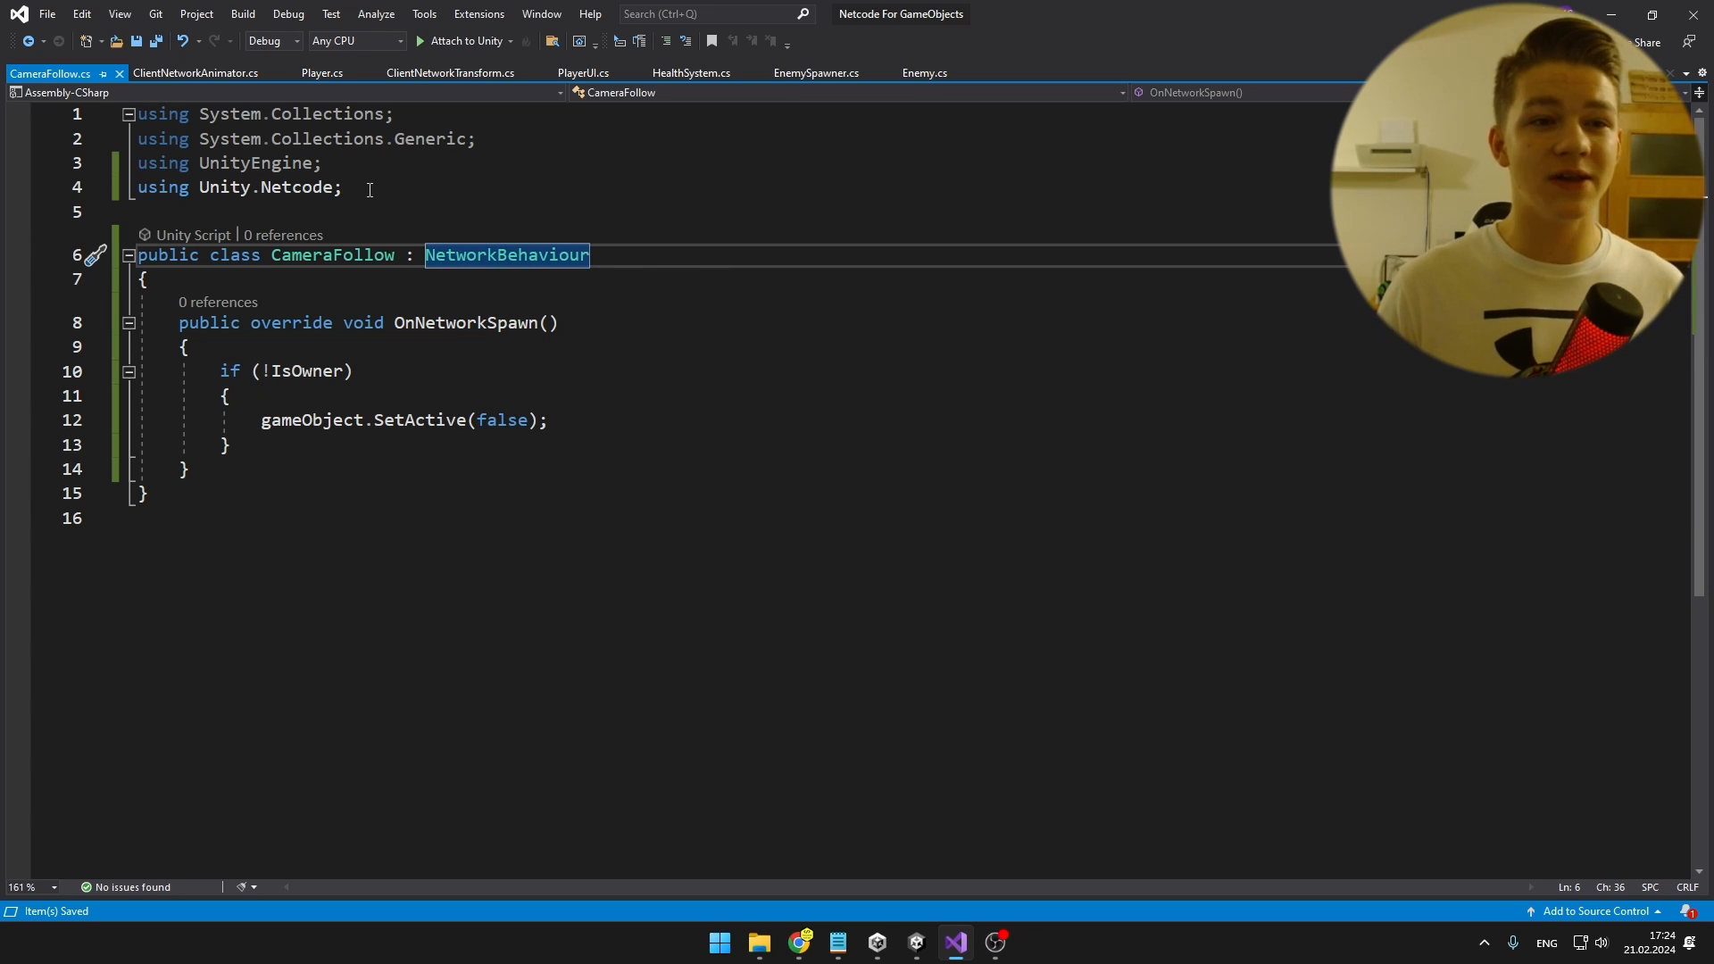
left_click(552, 419)
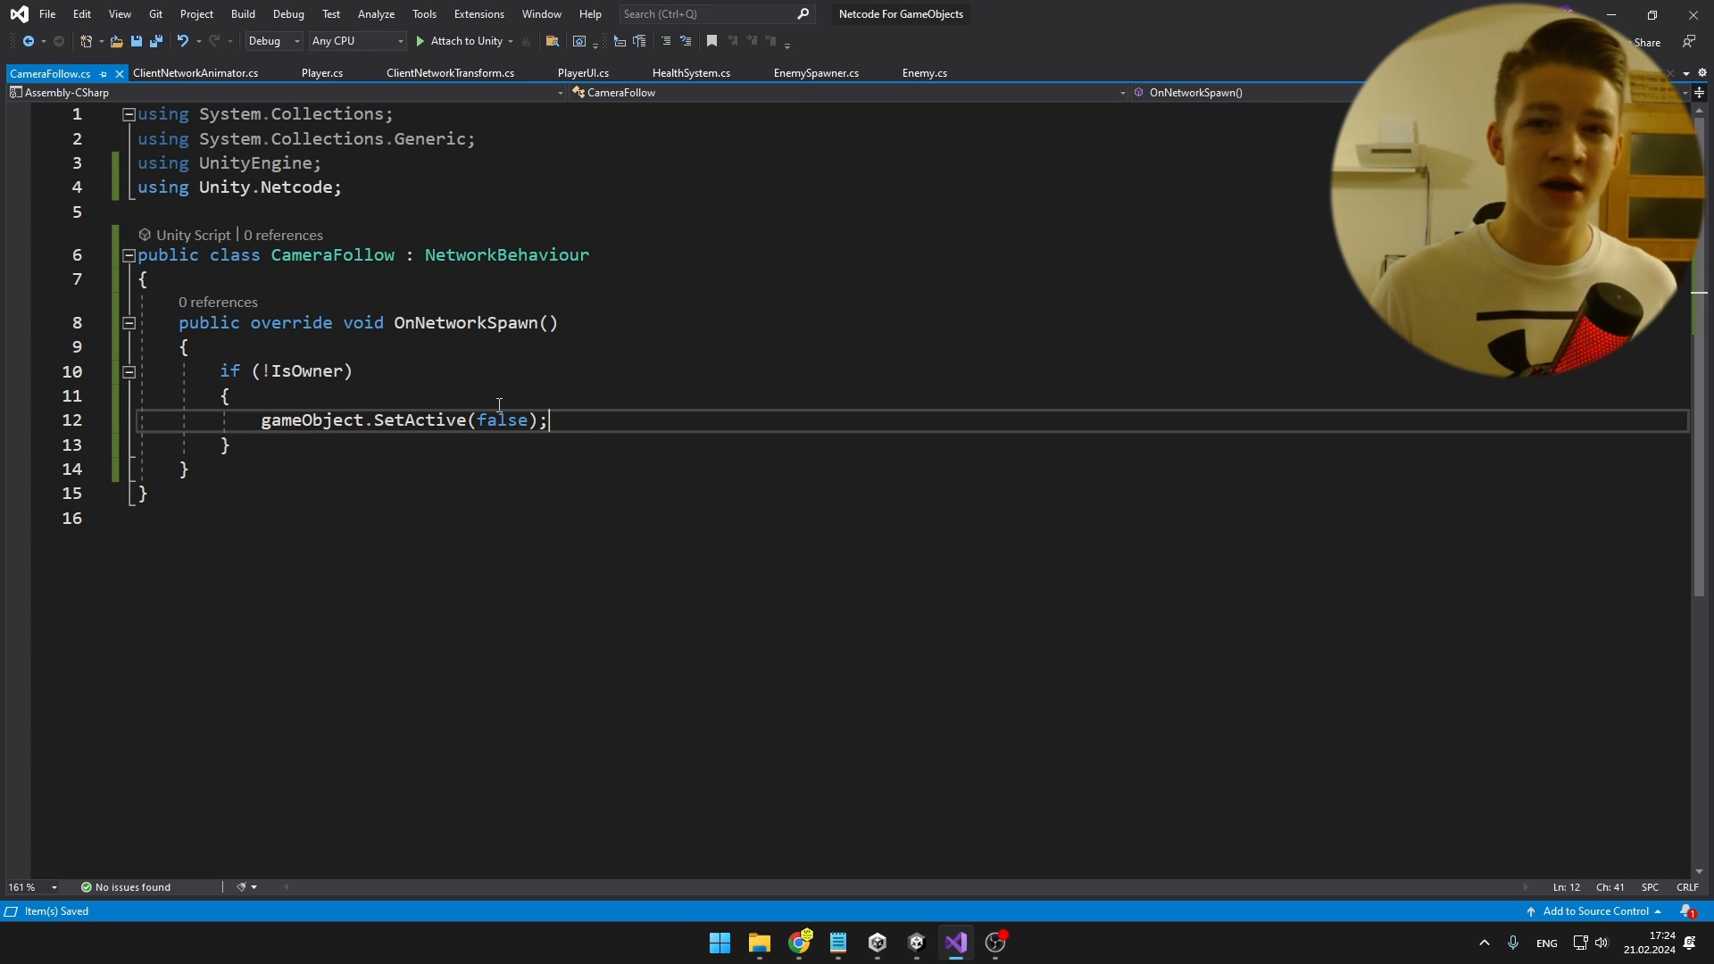
double_click(301, 371)
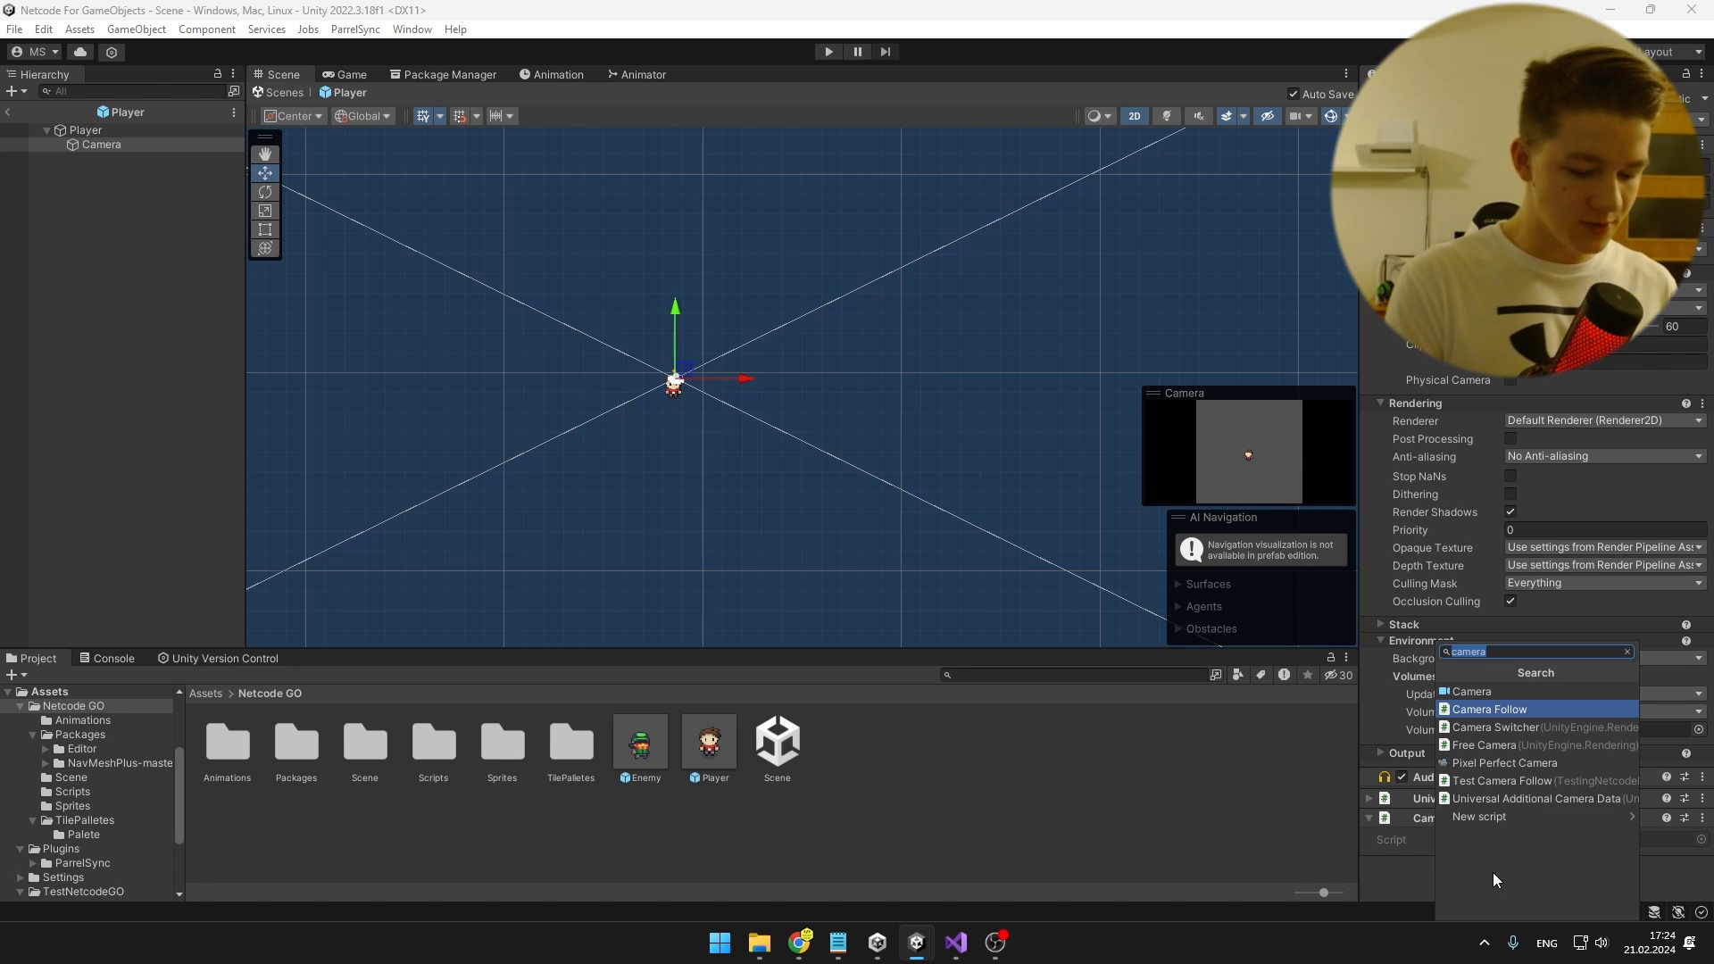
Step: Add Camera Follow and a Network Object to the Camera child, with transform syncing off
left_click(1487, 708)
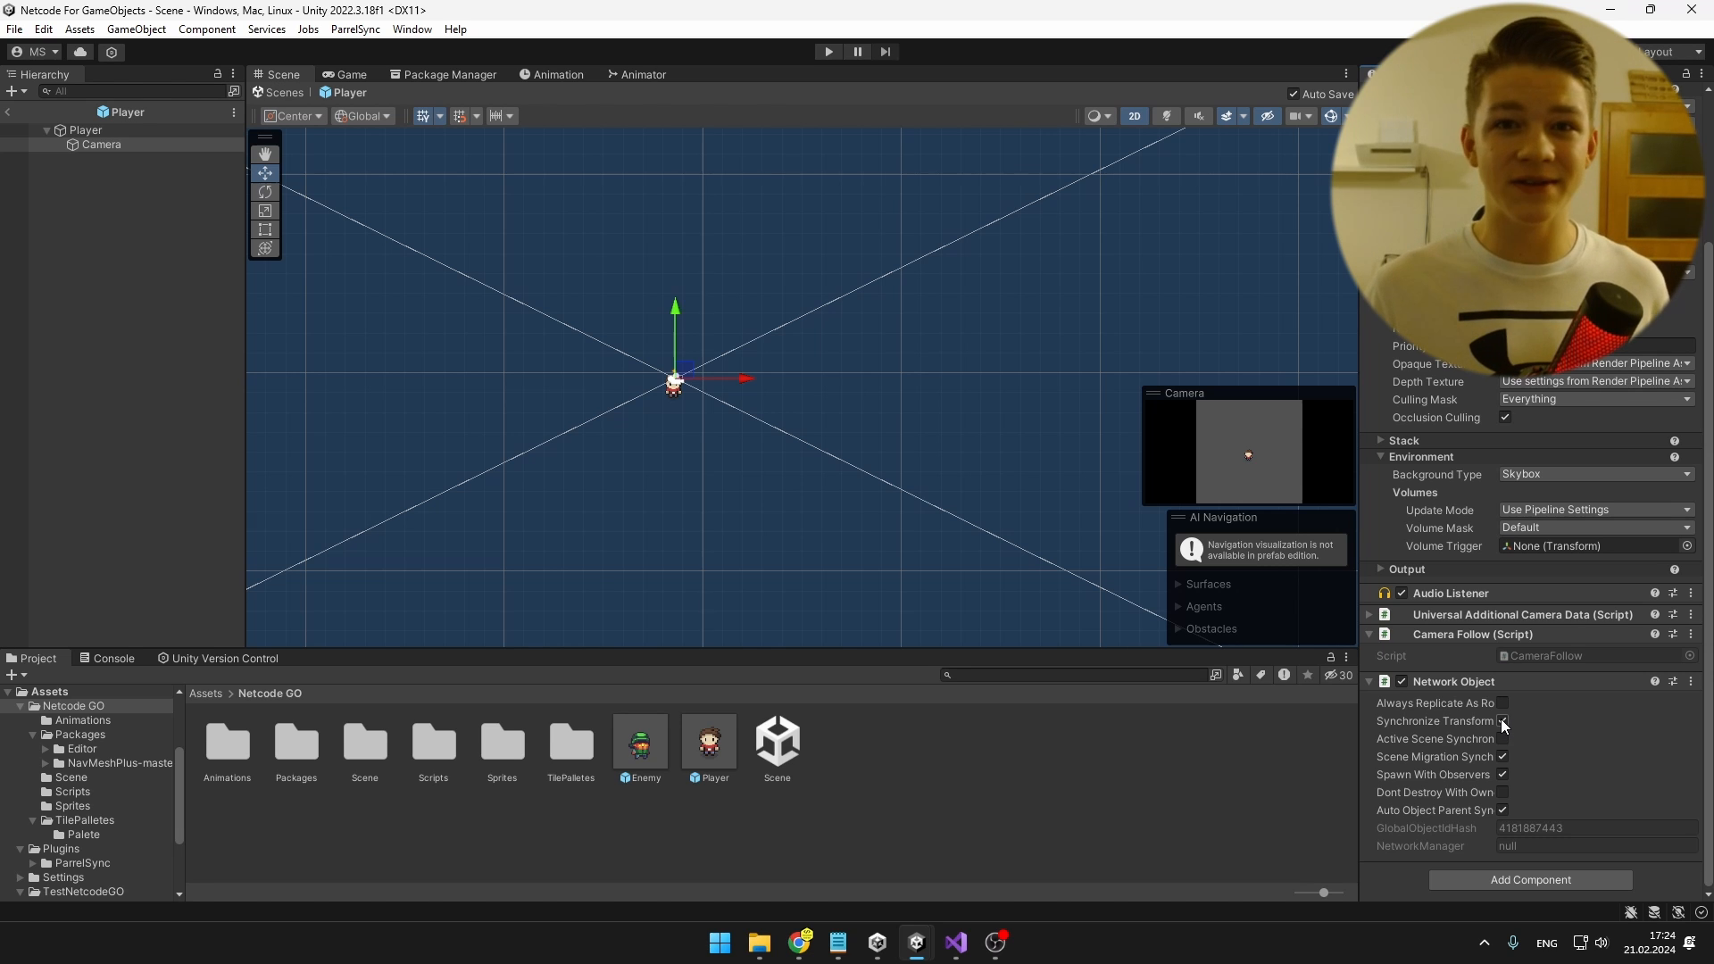
left_click(1503, 720)
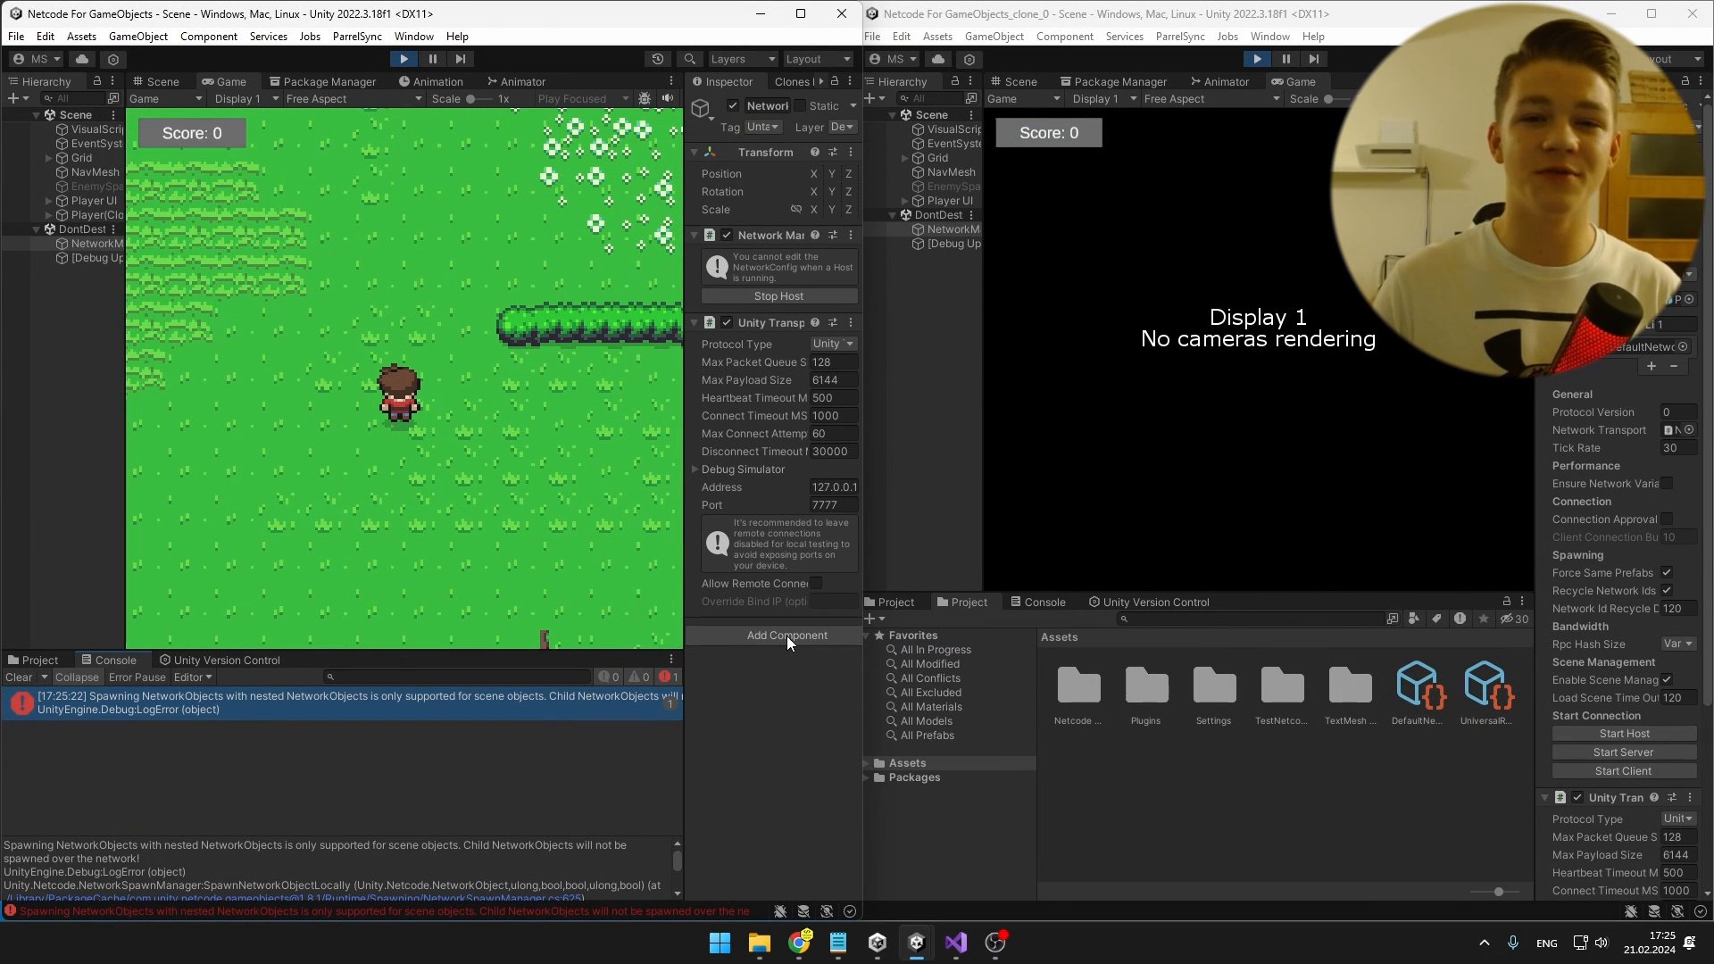
mouse_move(348, 712)
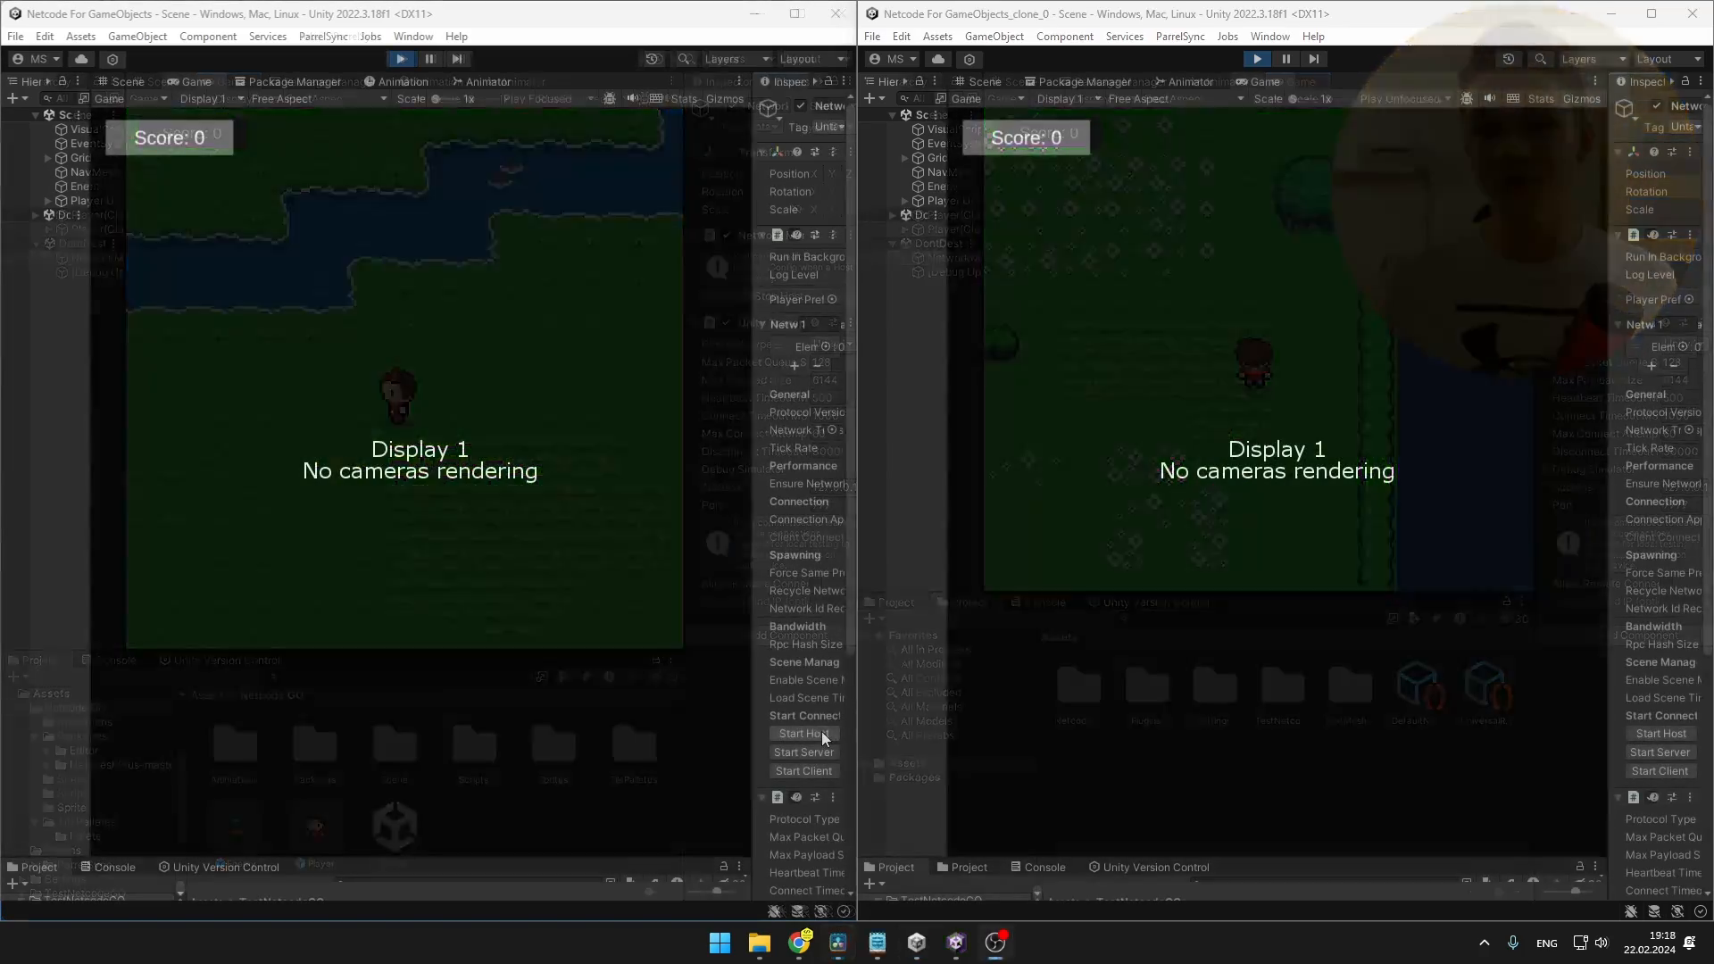
Step: Start the game as host in the main editor
left_click(801, 733)
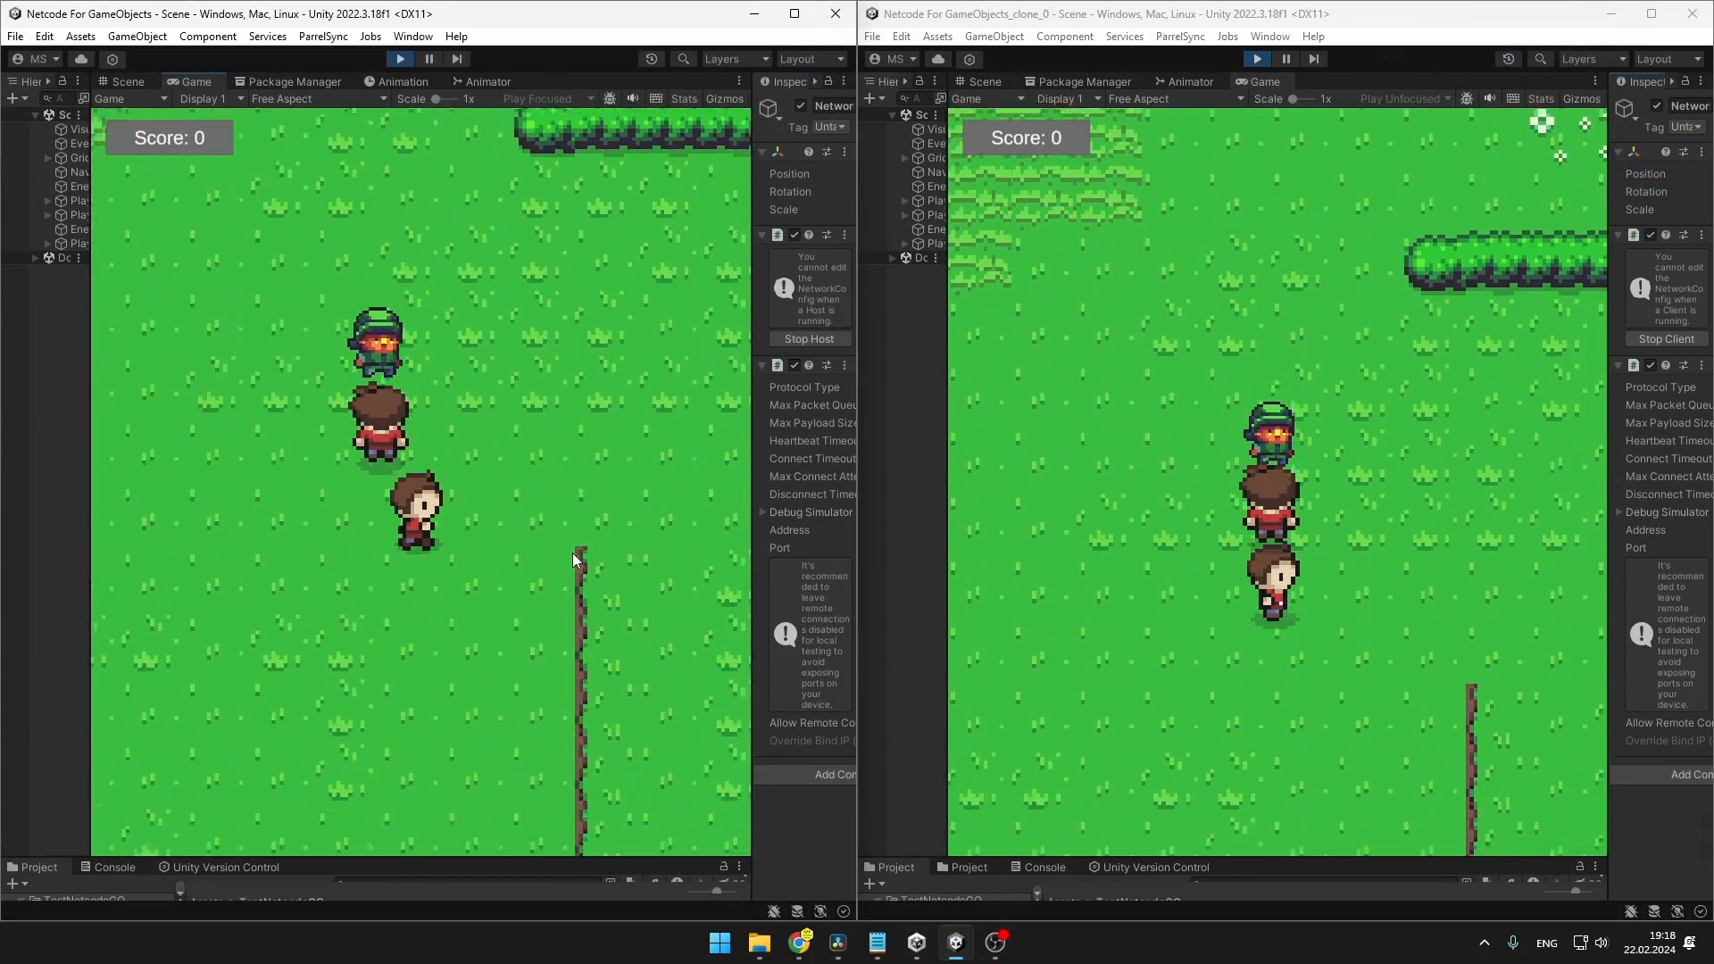